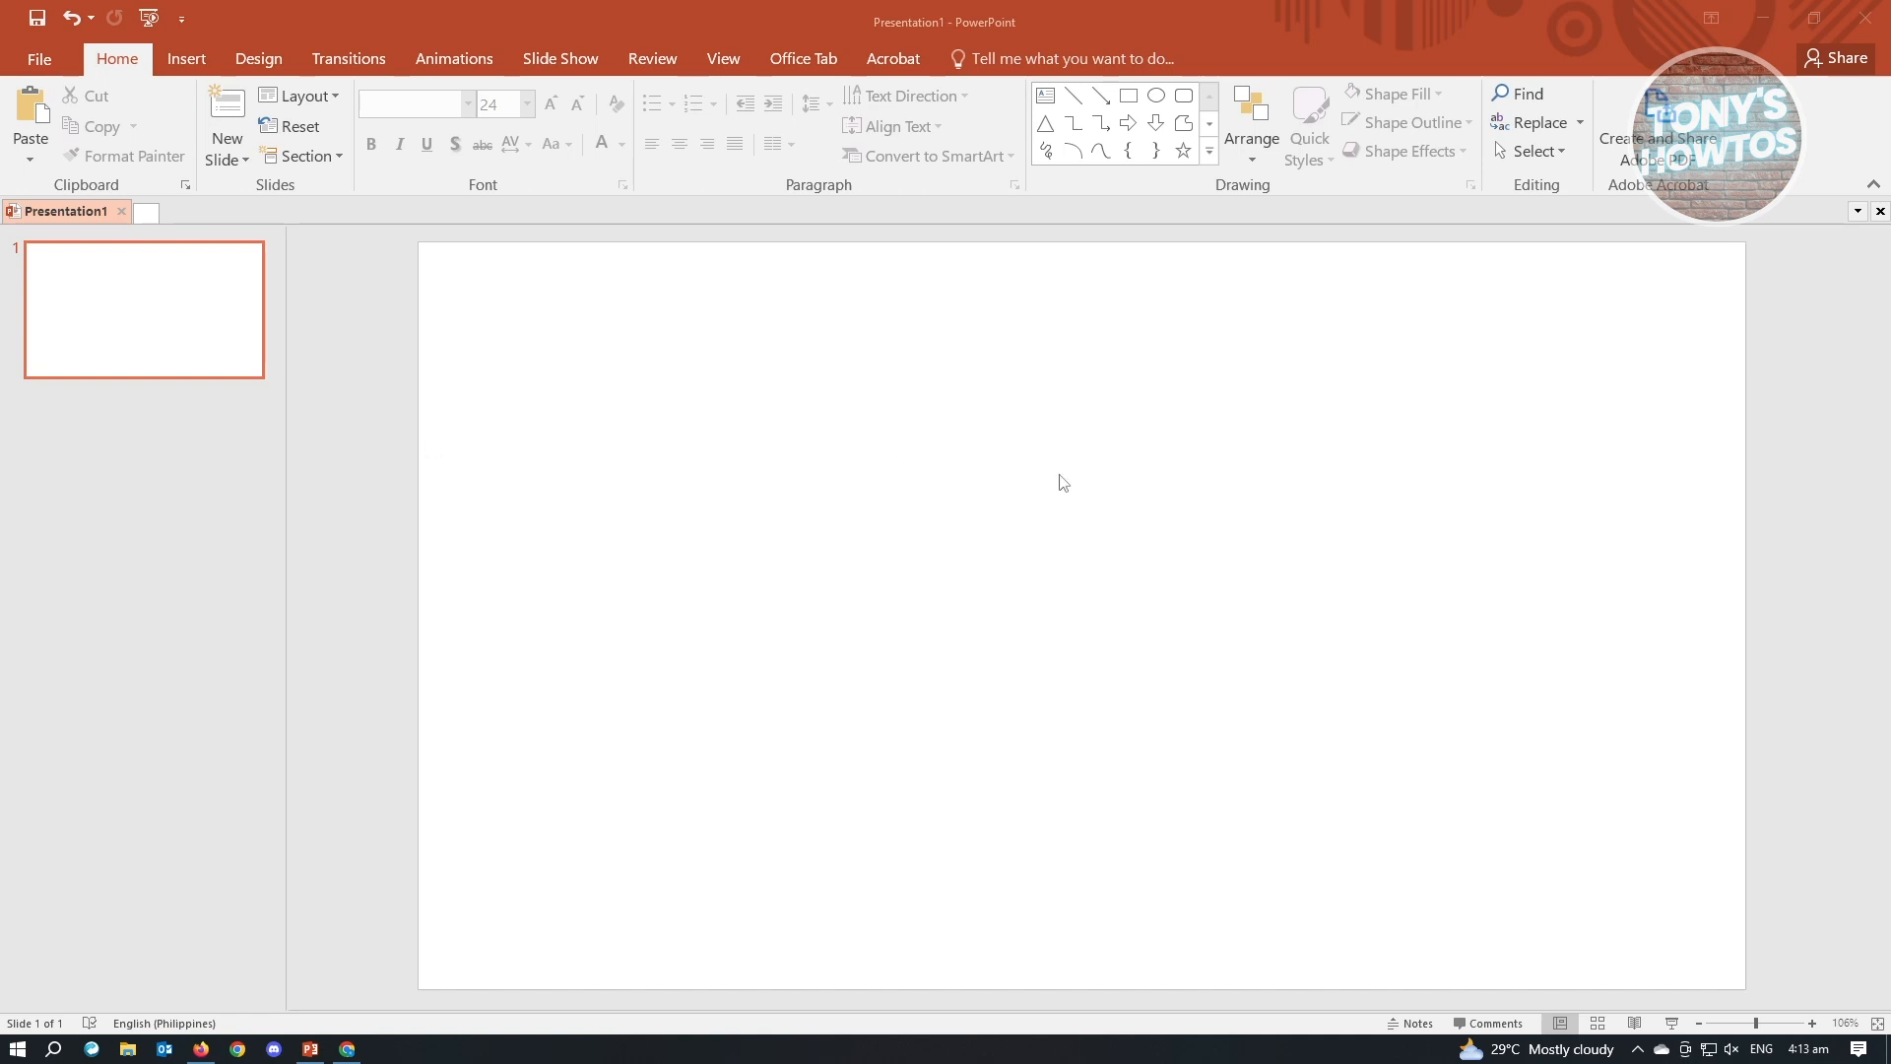
{"action": "mouse_move", "coordinate": [1050, 490]}
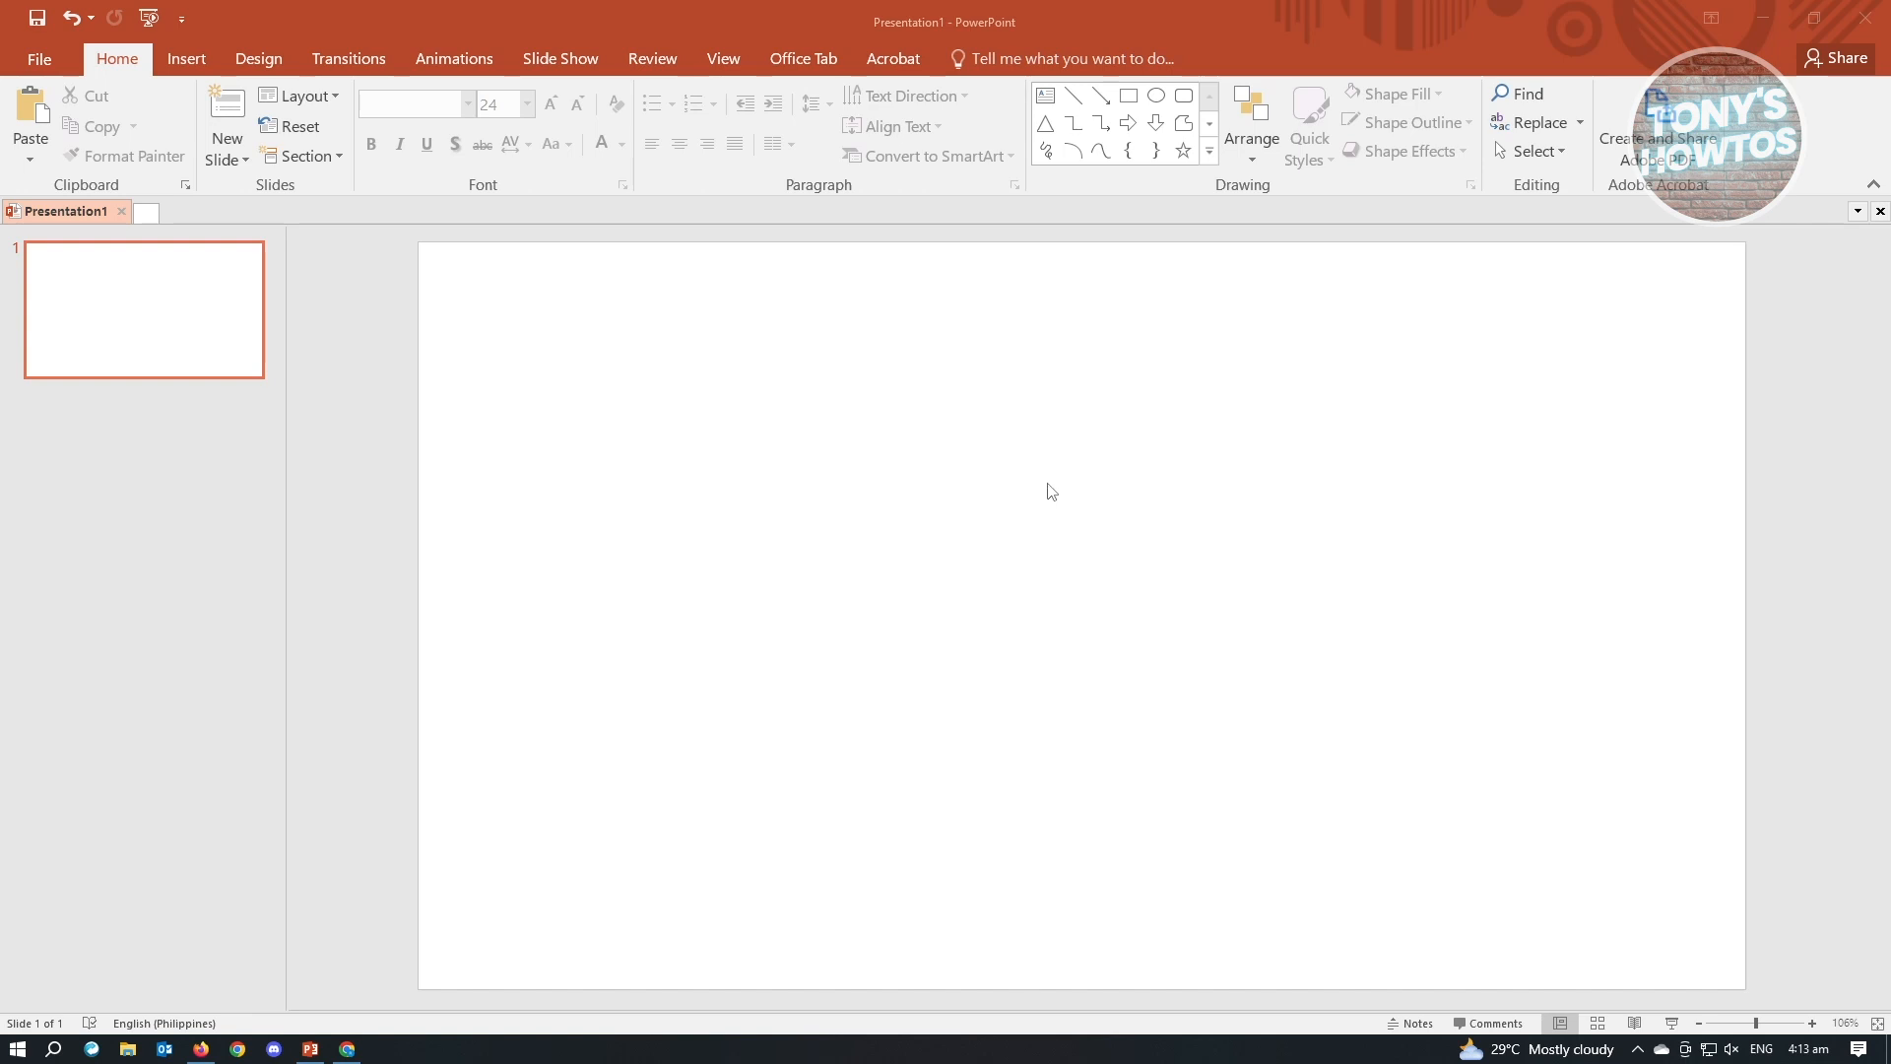
{"action": "mouse_move", "coordinate": [1021, 513]}
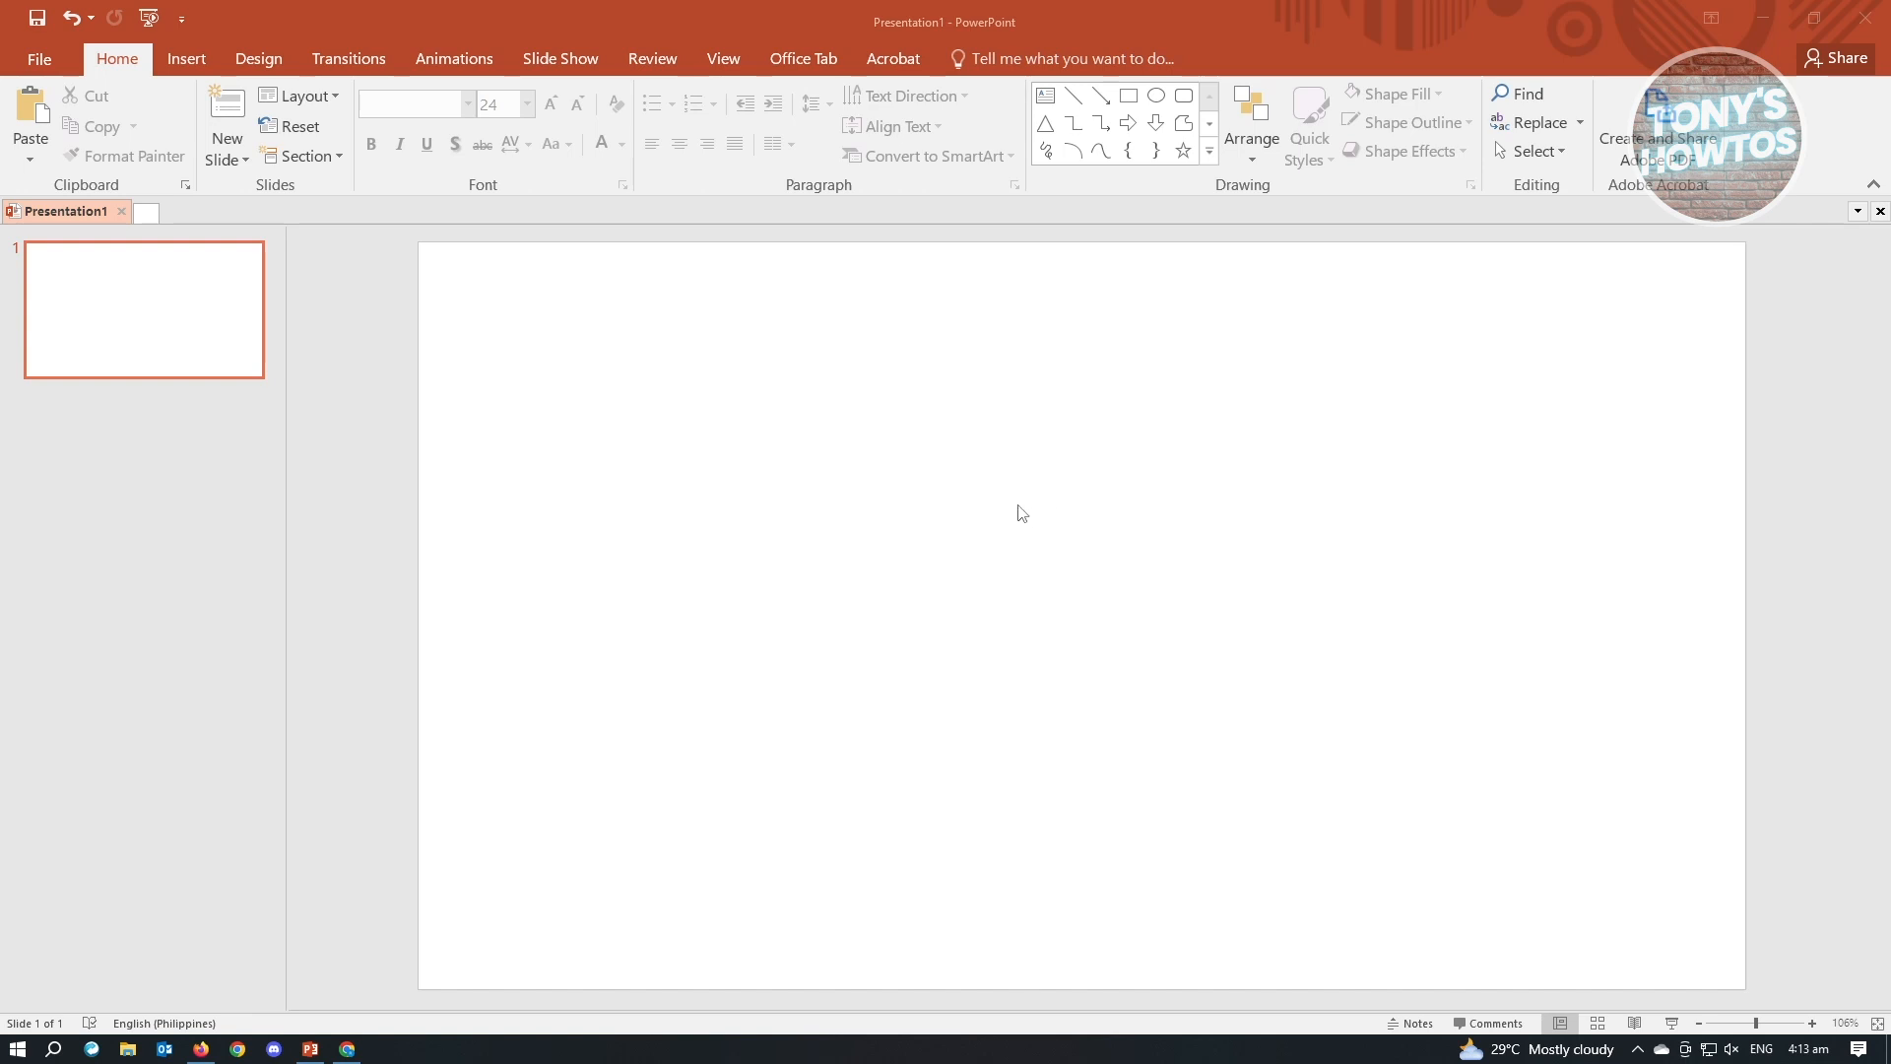
{"action": "mouse_move", "coordinate": [706, 524]}
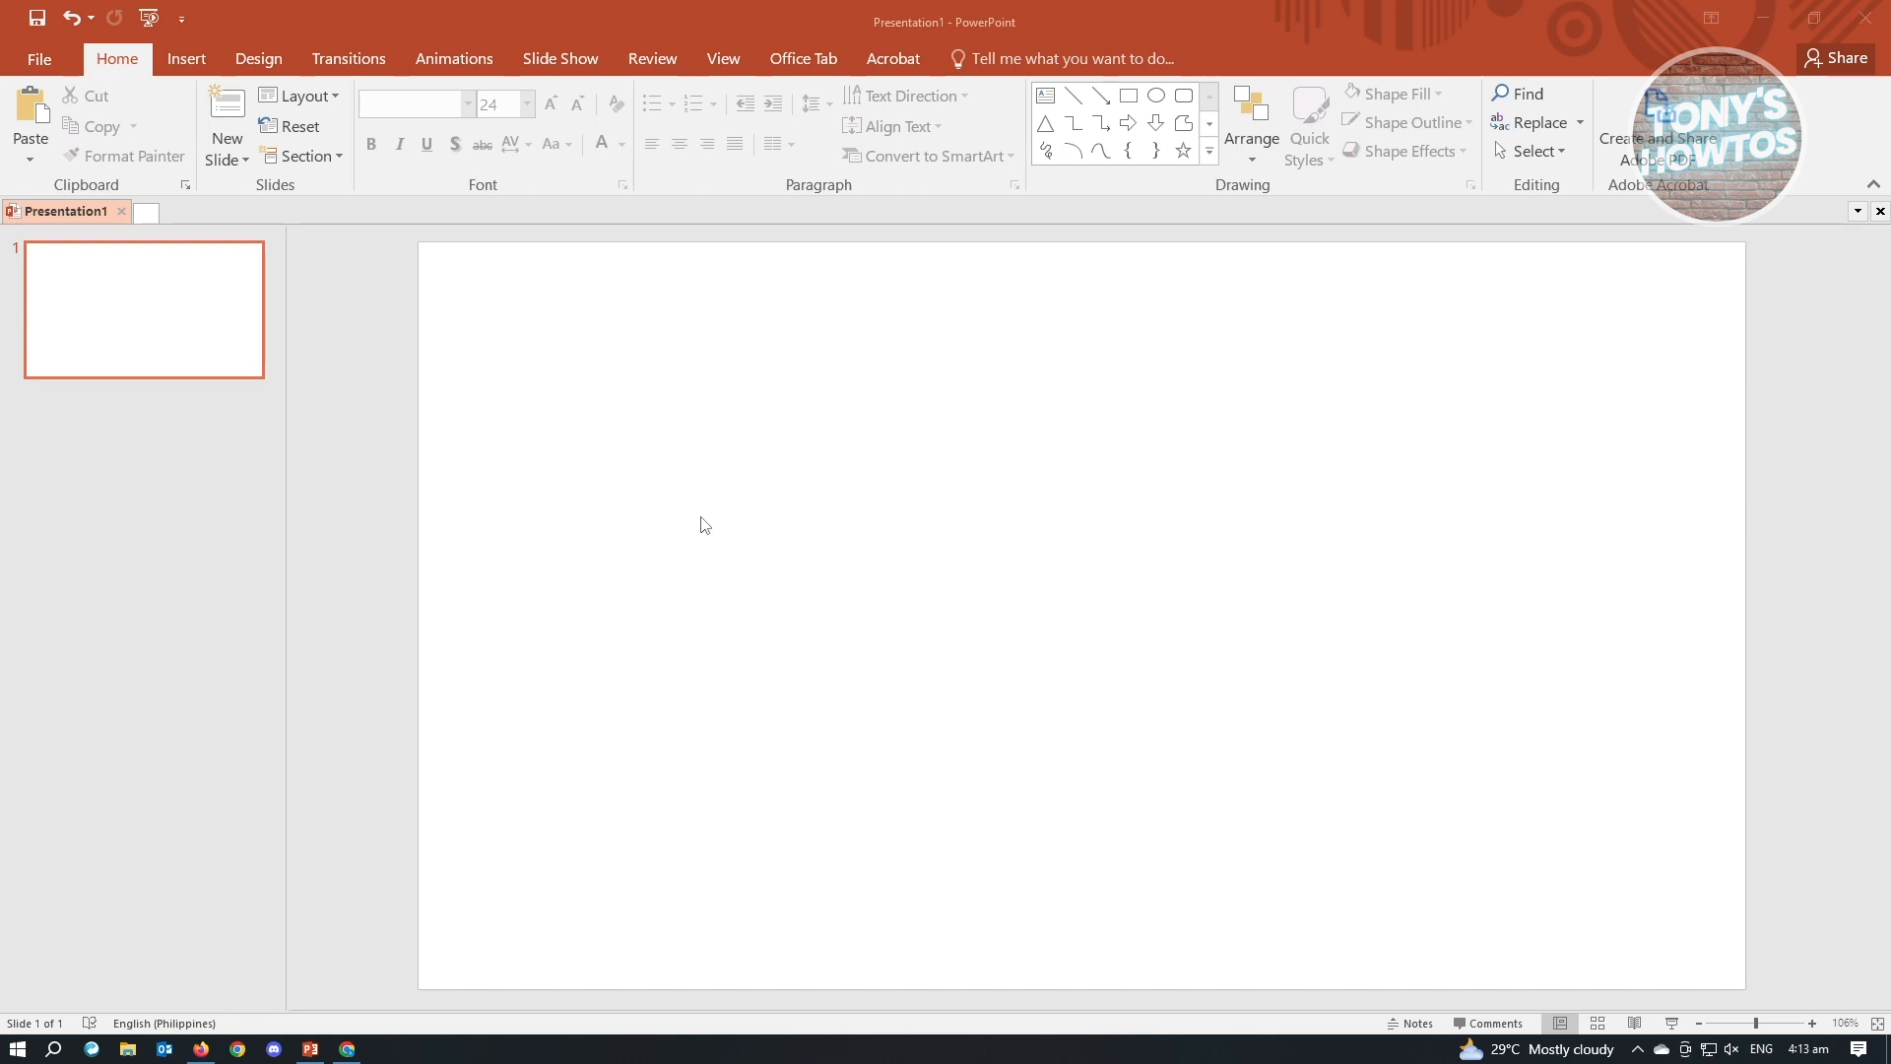
{"action": "mouse_move", "coordinate": [607, 567]}
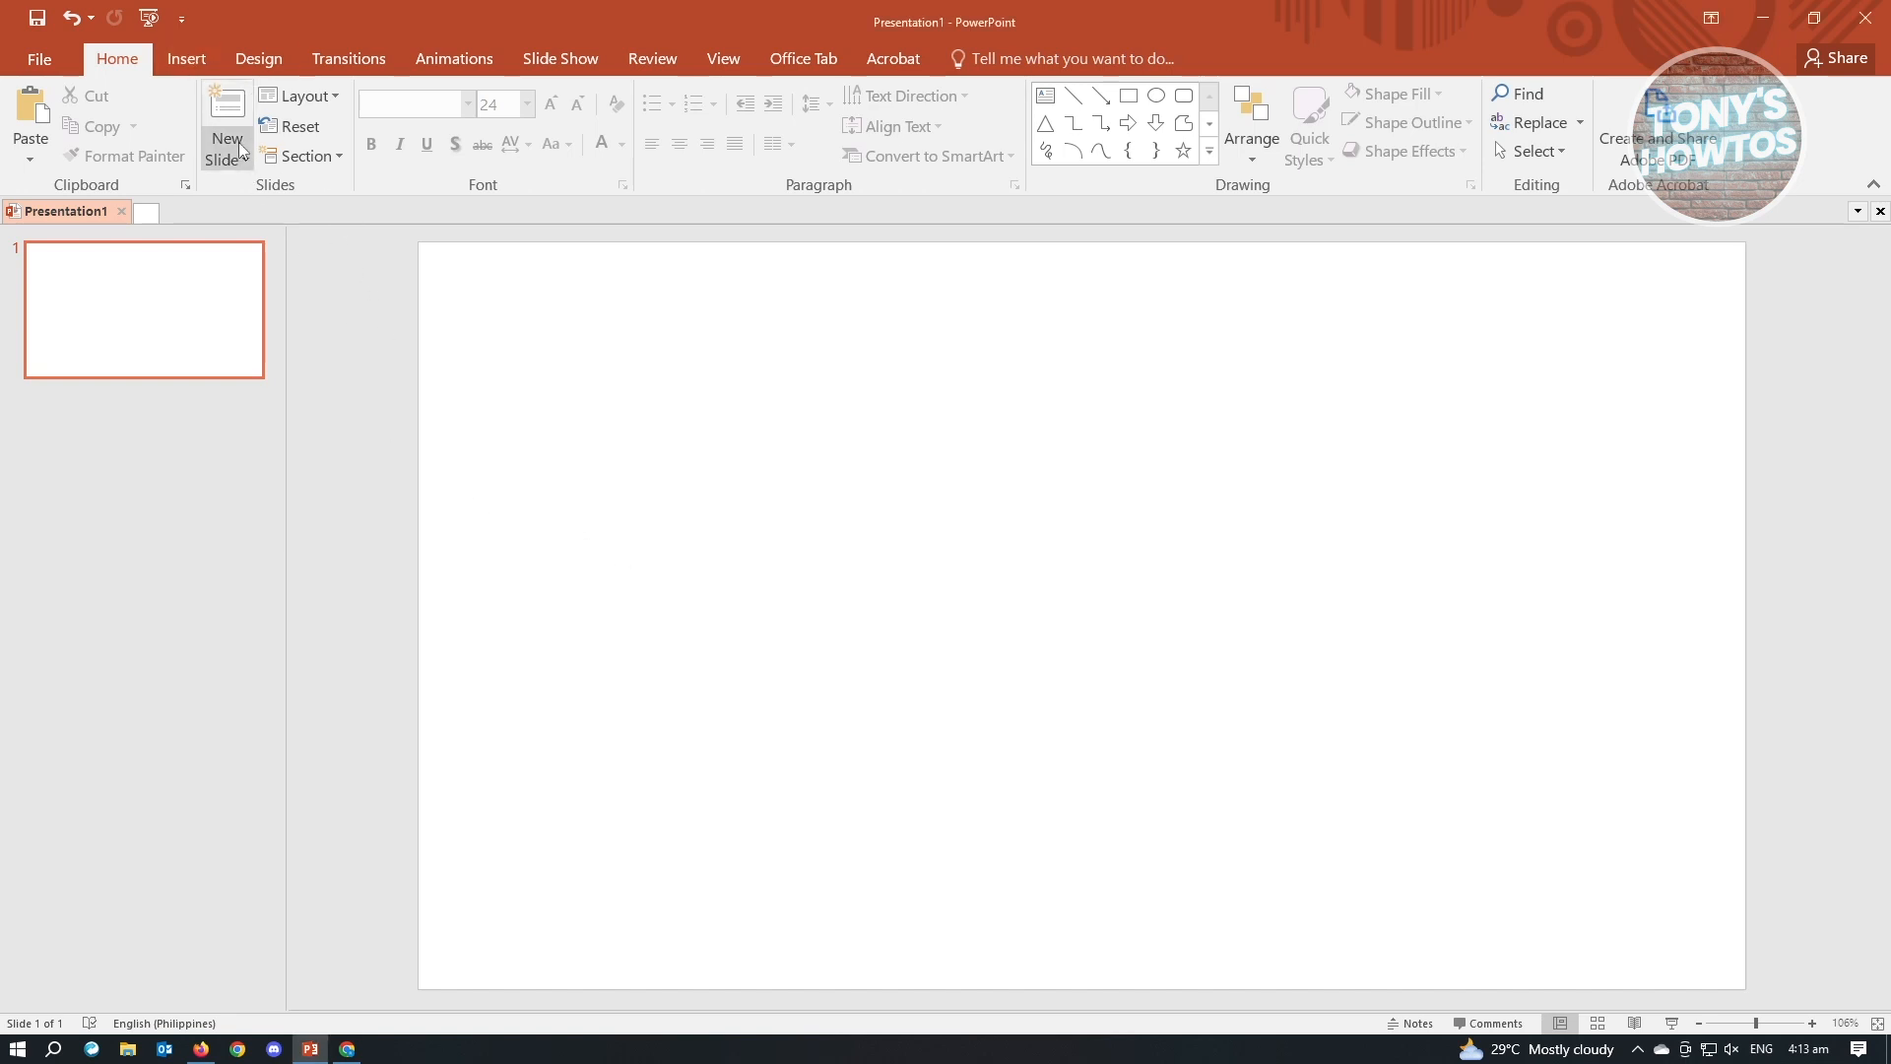
- Start inserting an online video from the Insert ribbon's Video menu
{"action": "left_click", "coordinate": [186, 57]}
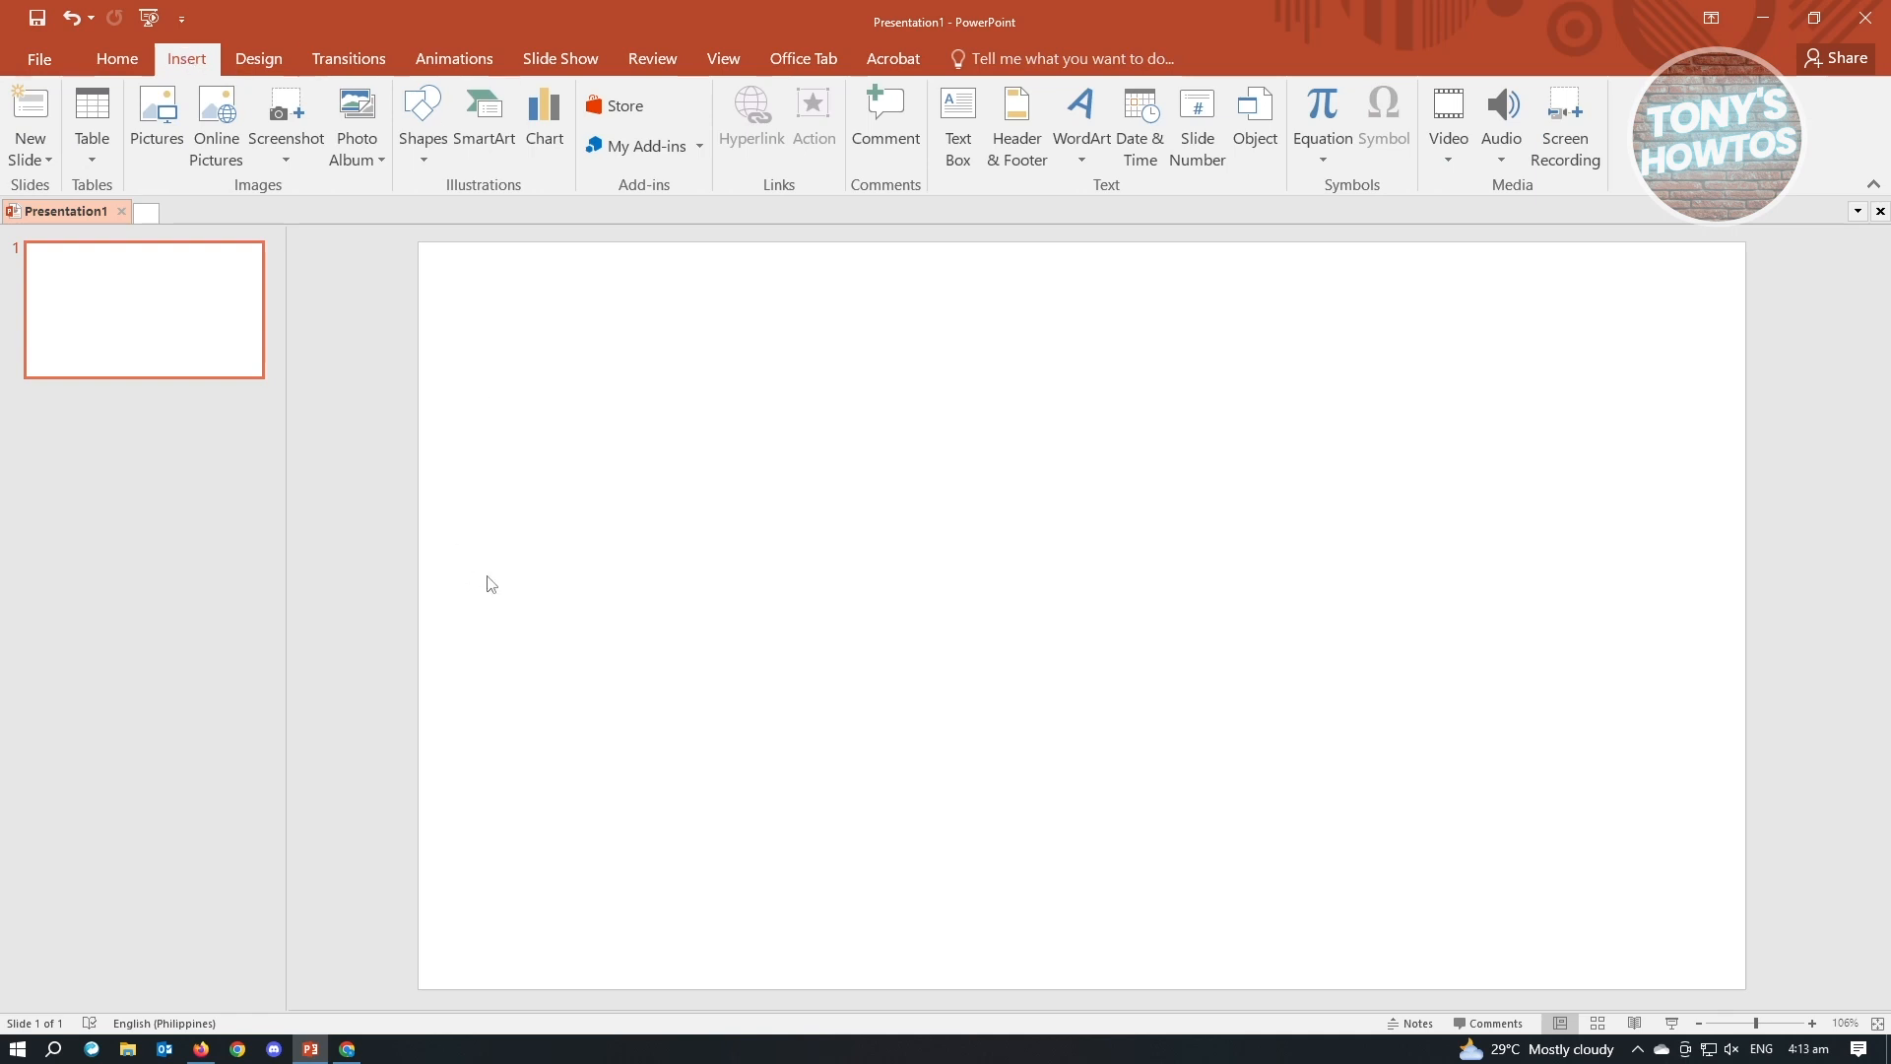
{"action": "mouse_move", "coordinate": [1448, 120]}
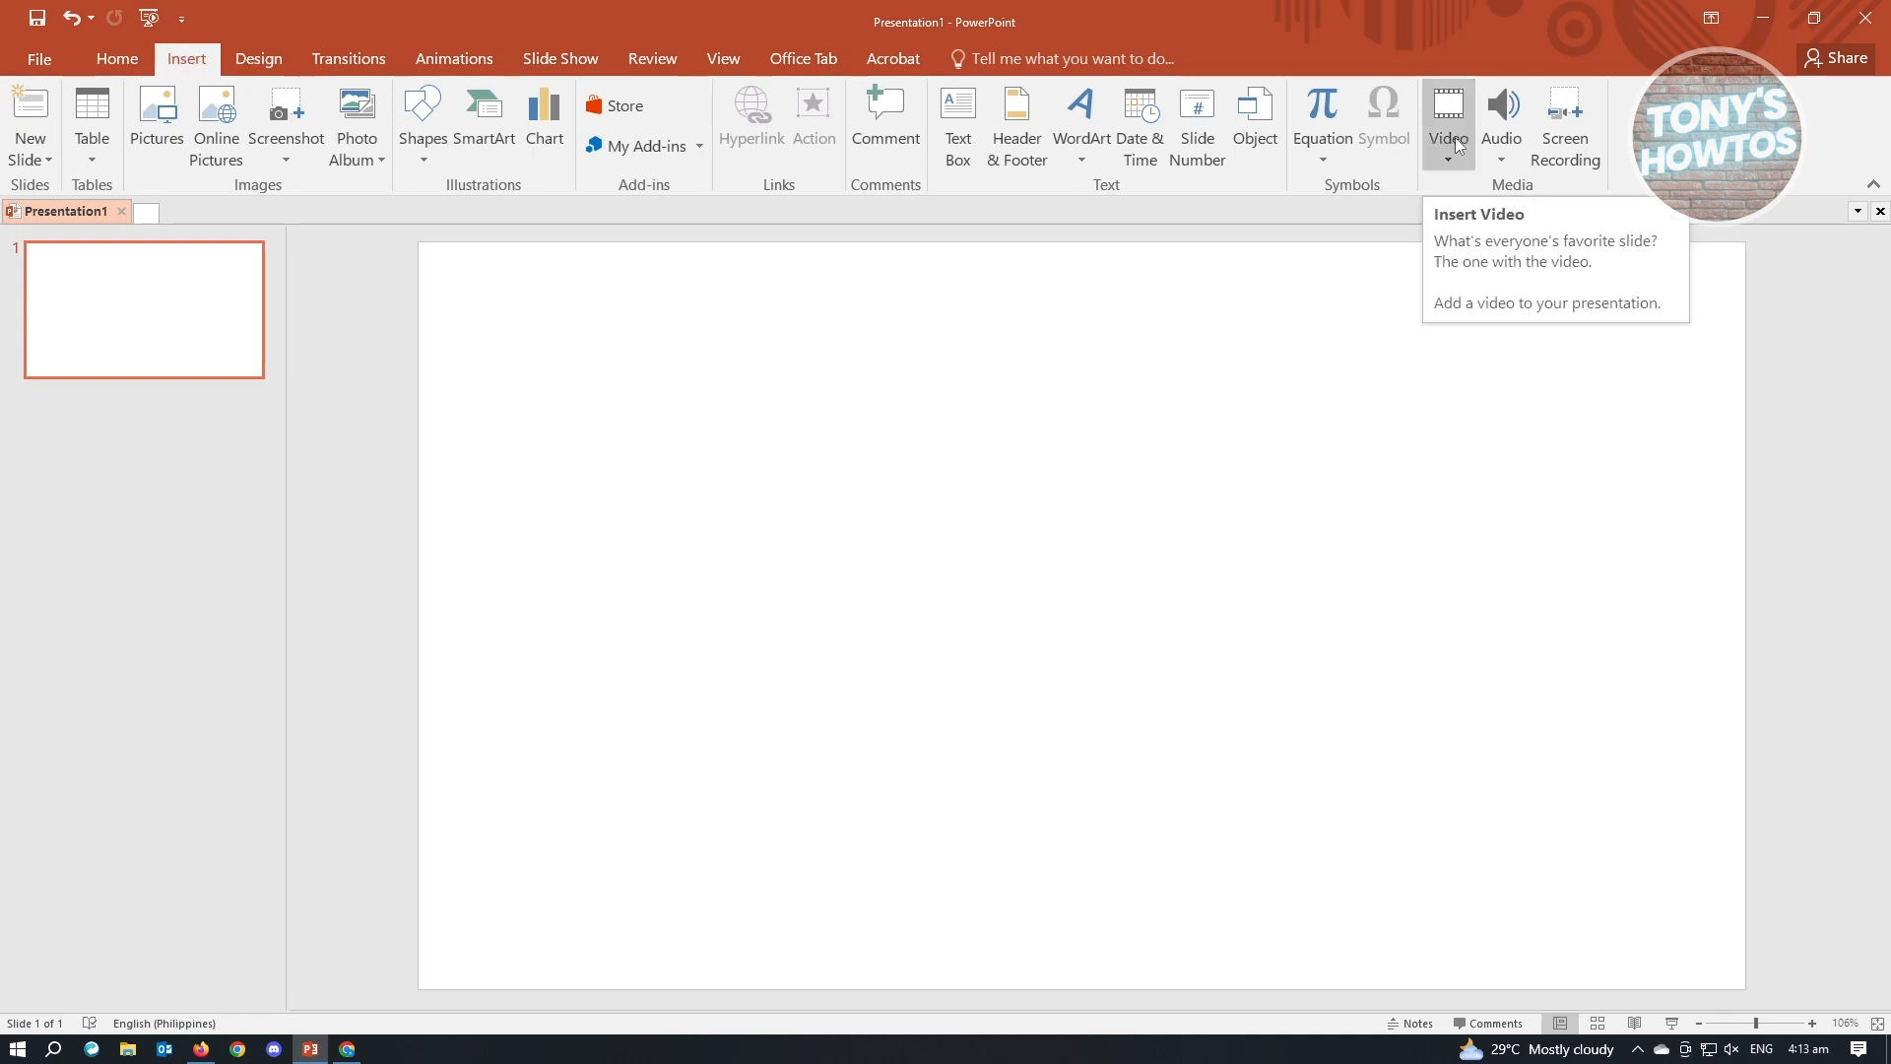
{"action": "left_click", "coordinate": [1448, 160]}
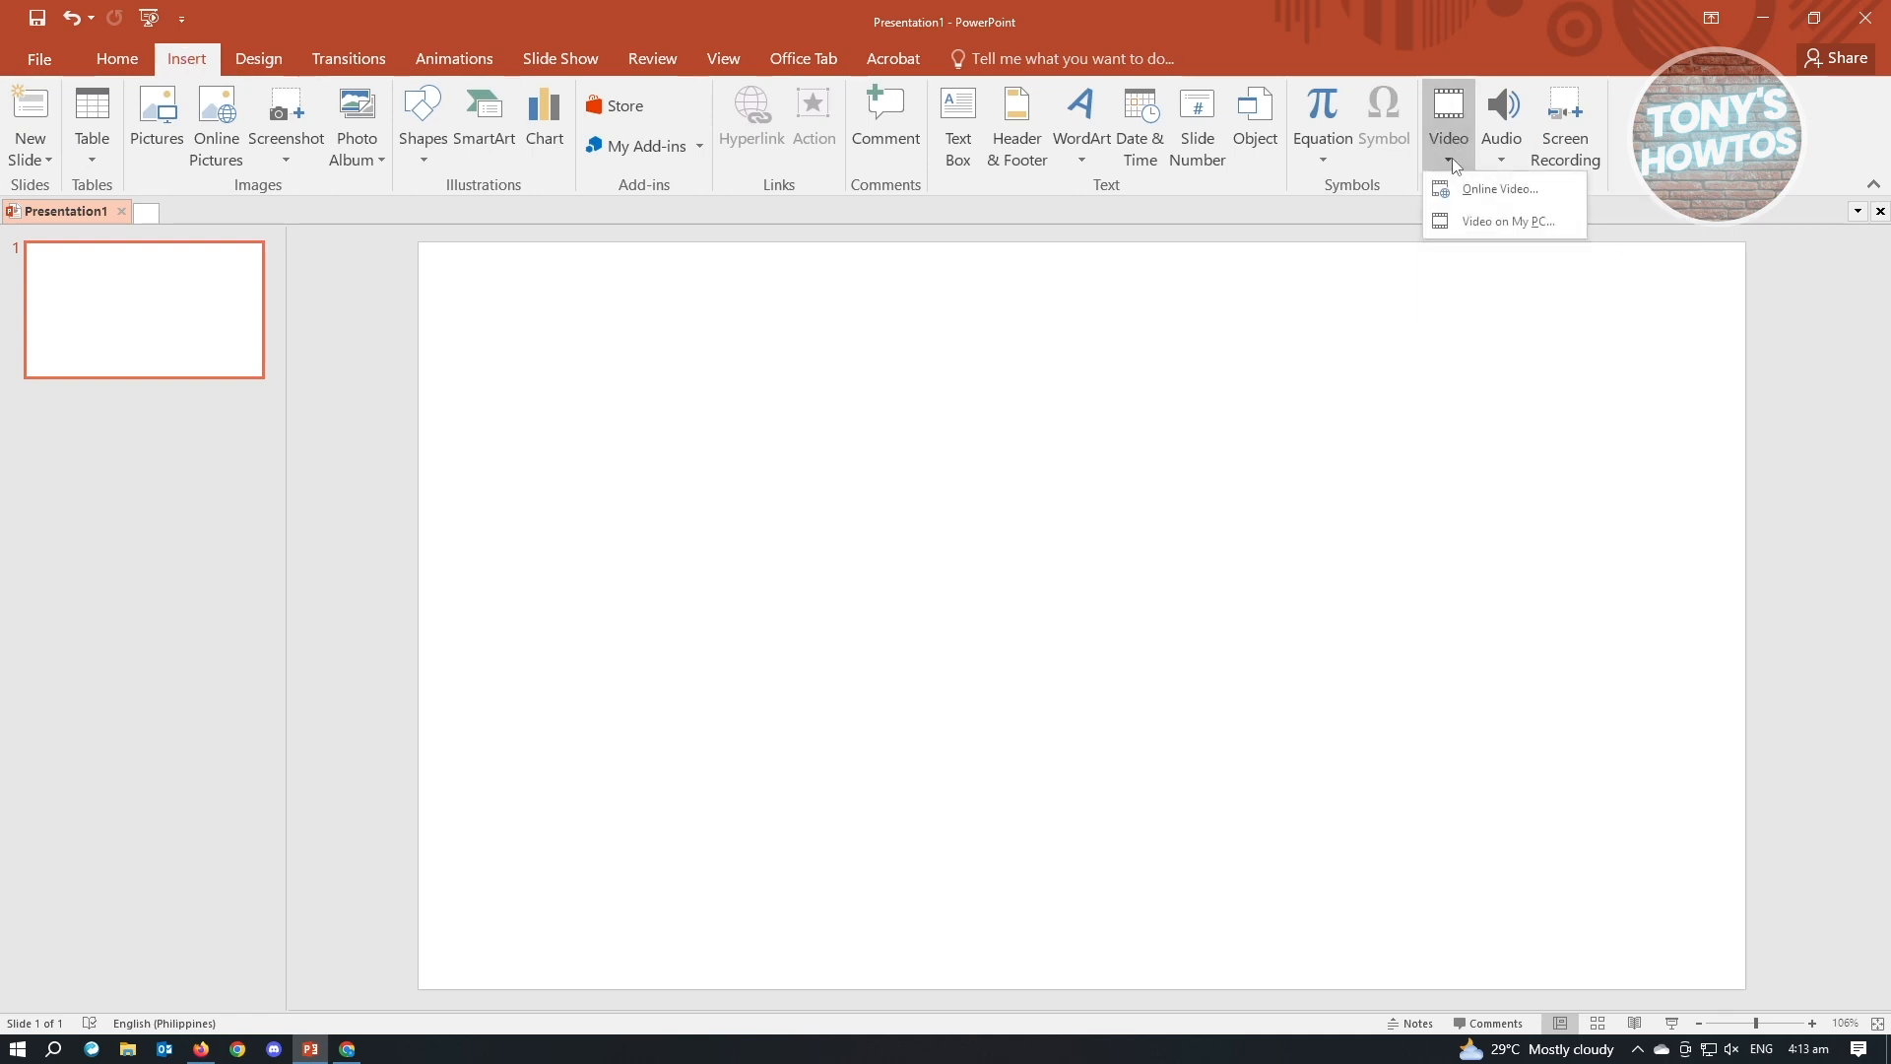
{"action": "mouse_move", "coordinate": [1508, 189]}
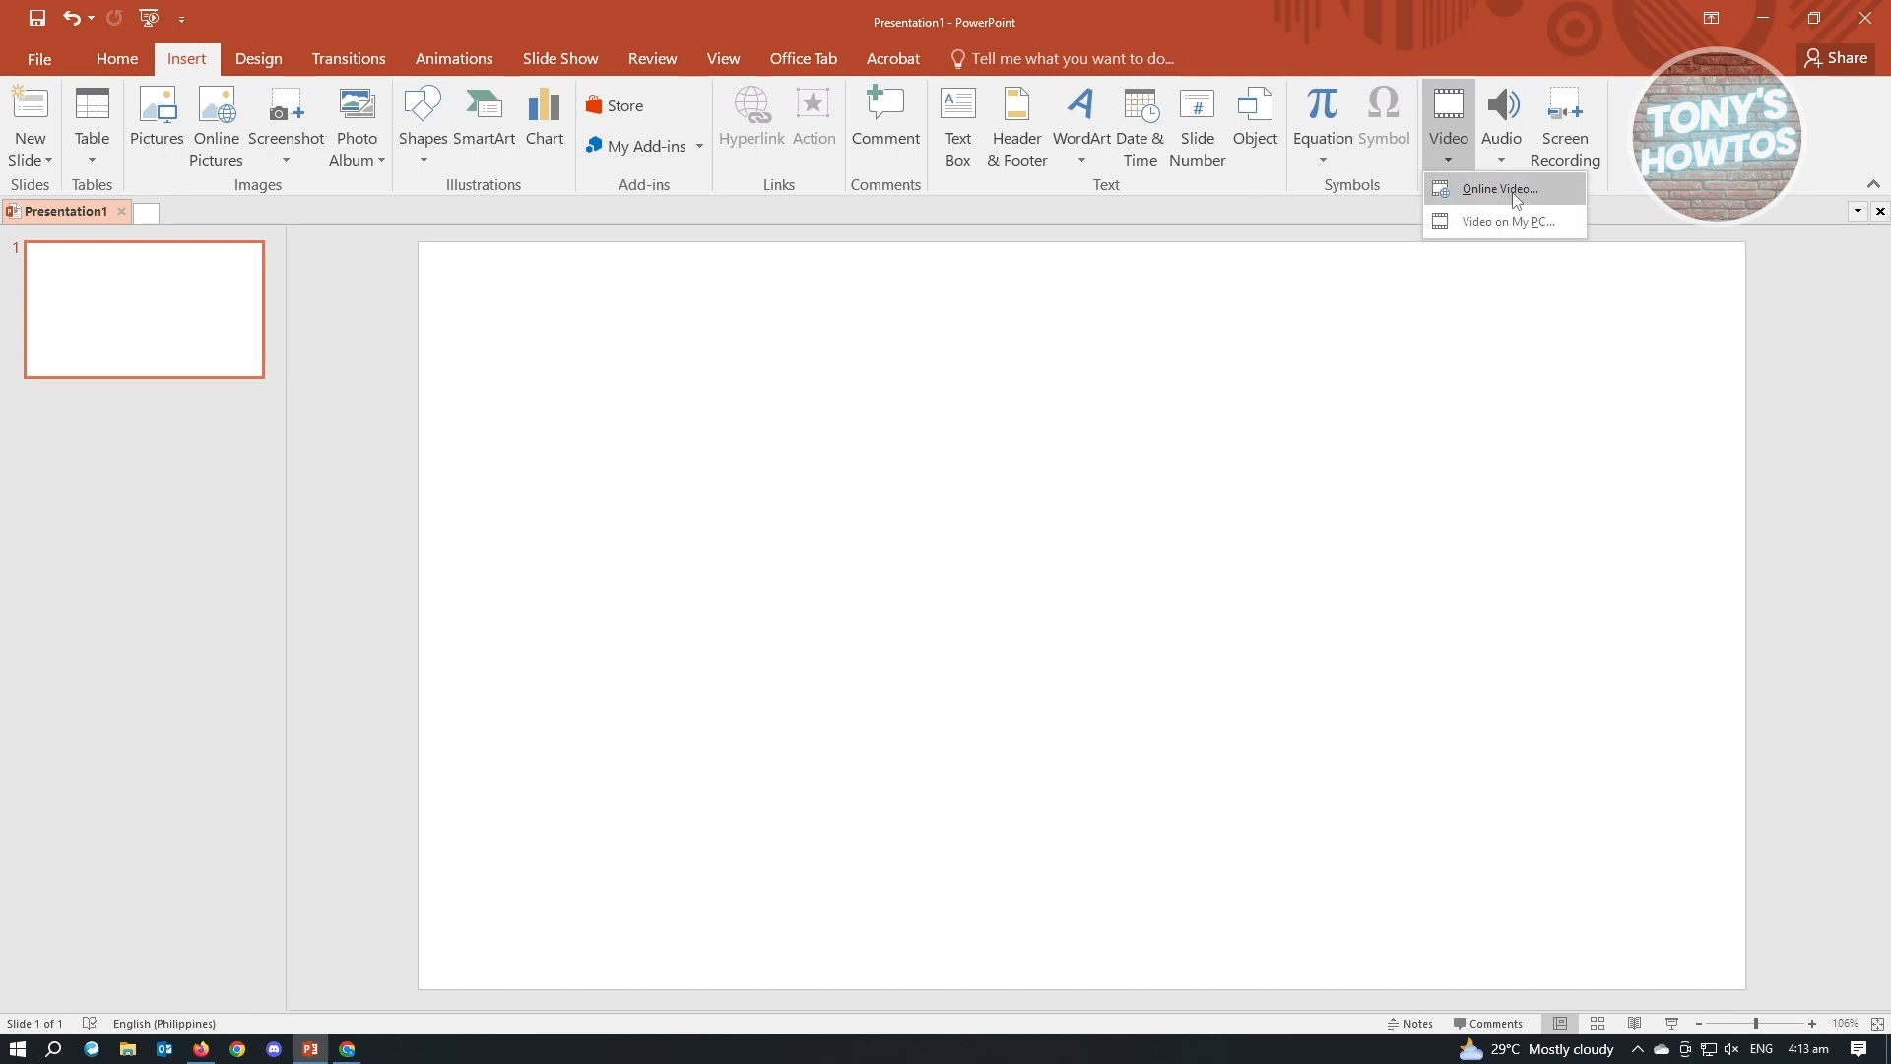
{"action": "mouse_move", "coordinate": [1503, 223]}
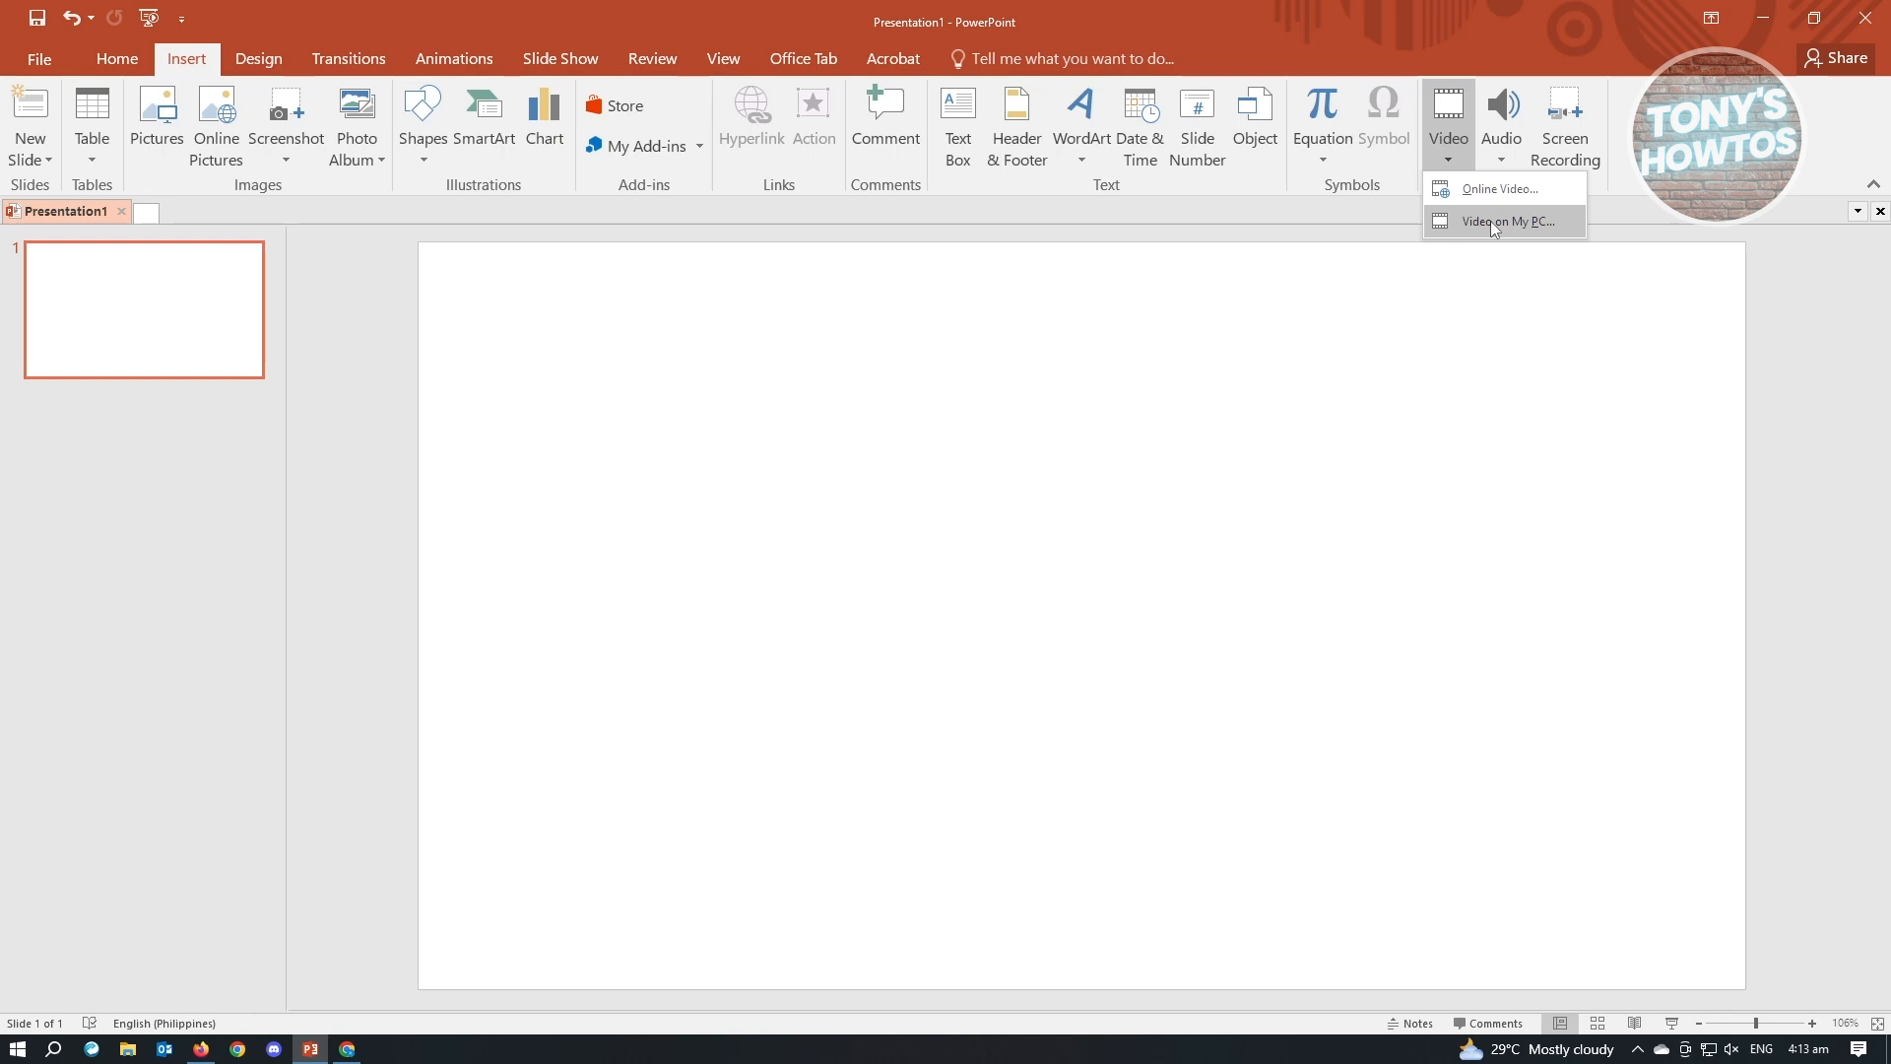
{"action": "mouse_move", "coordinate": [1523, 231]}
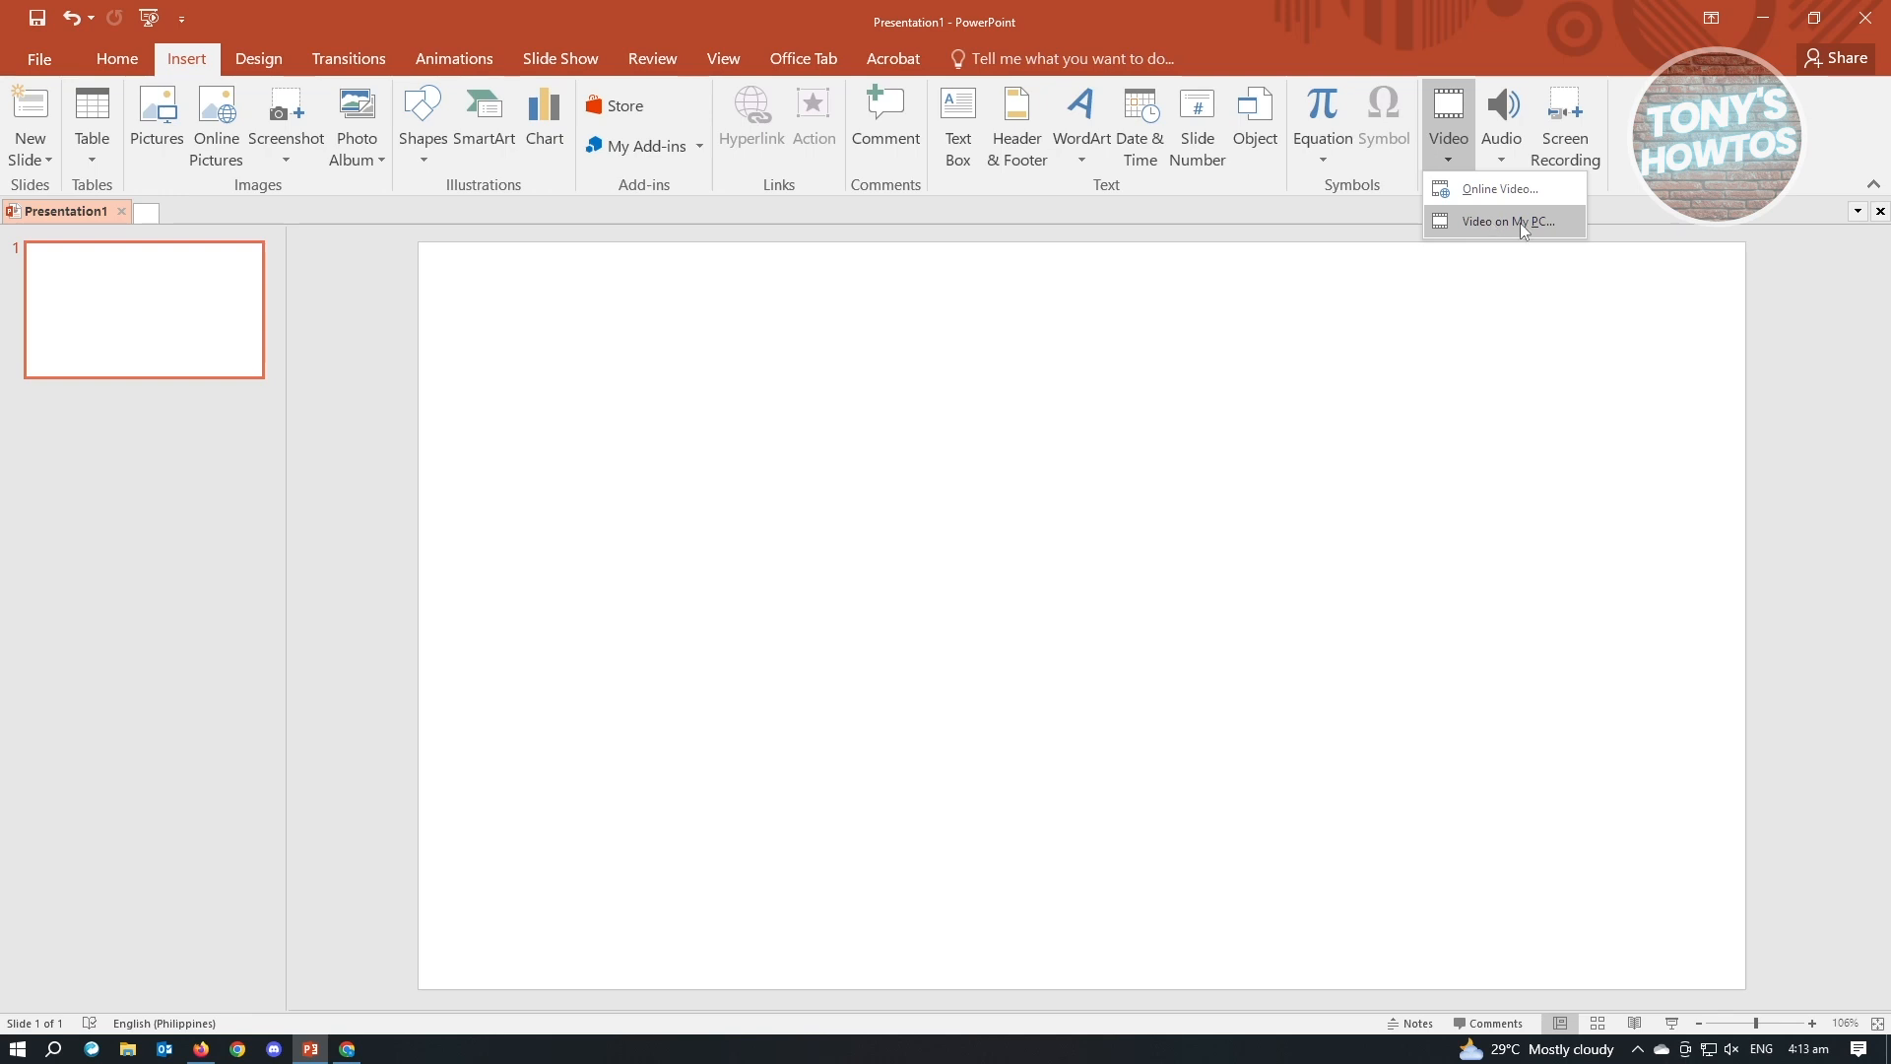
{"action": "mouse_move", "coordinate": [1501, 189]}
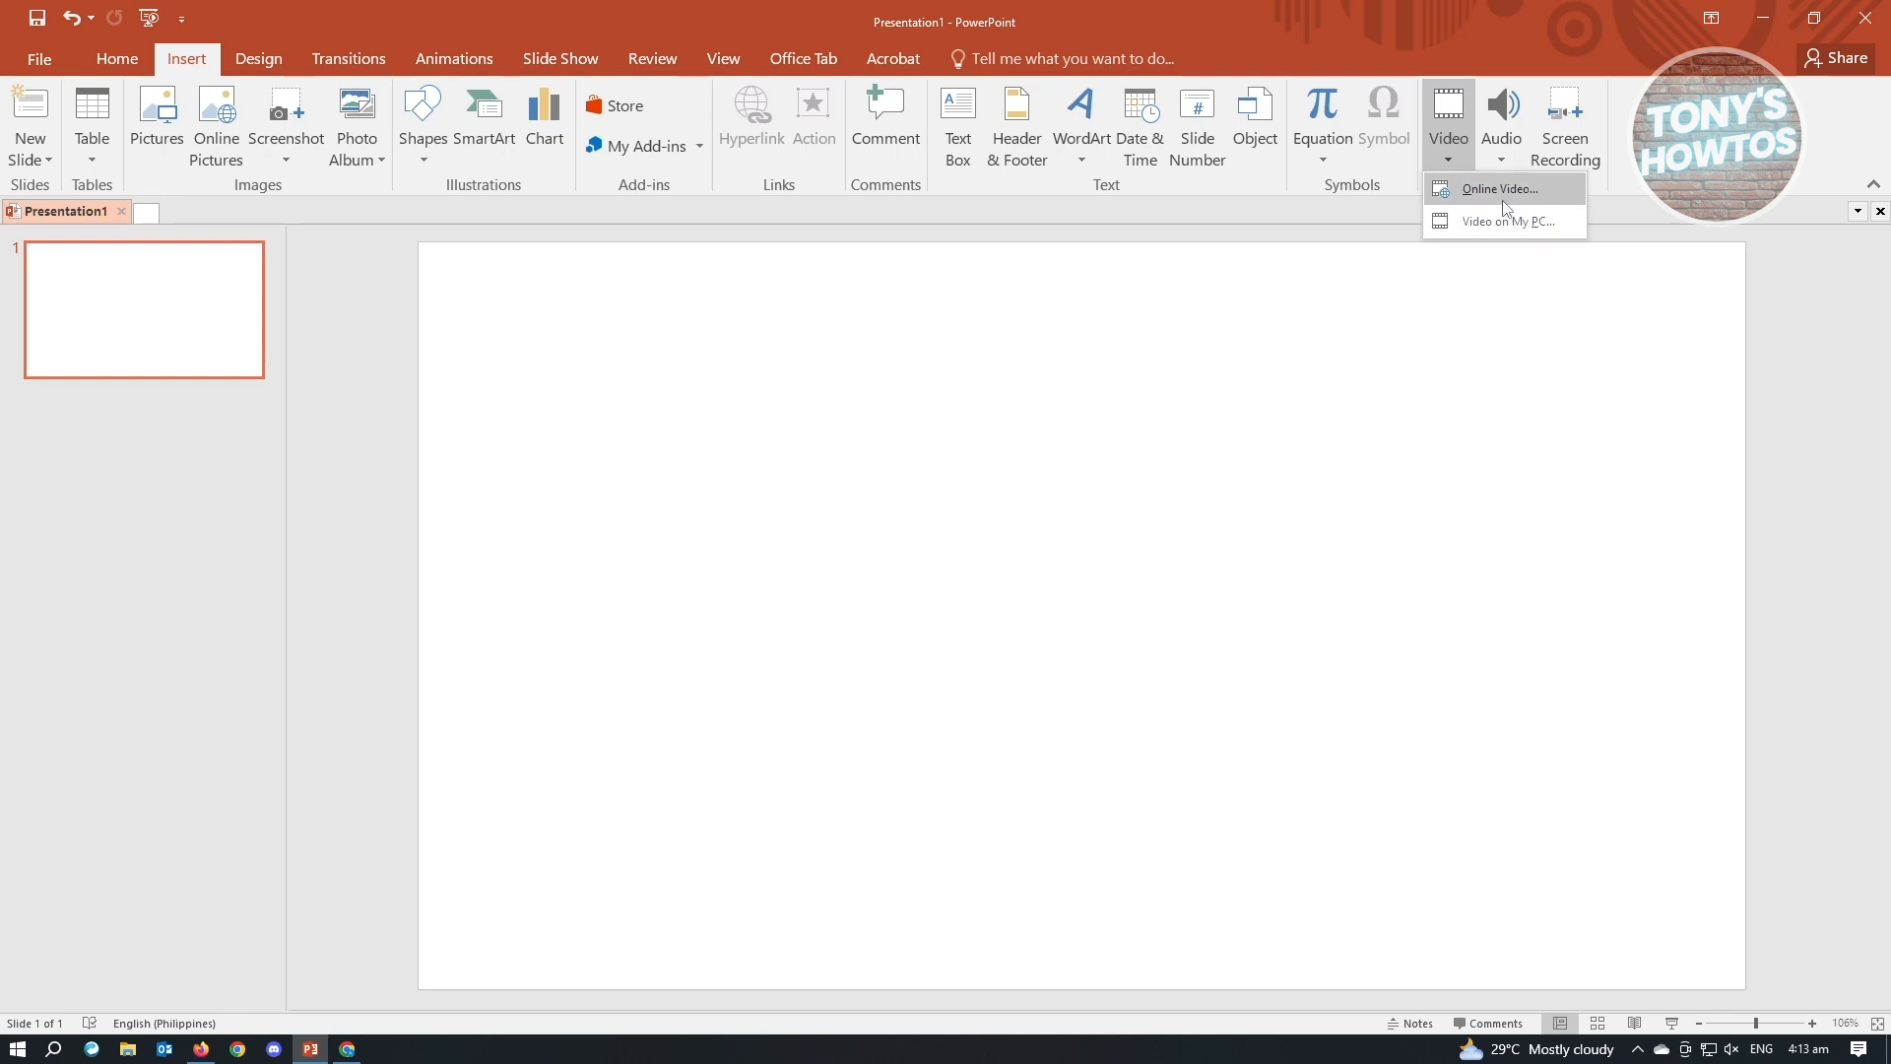
{"action": "left_click", "coordinate": [1498, 189]}
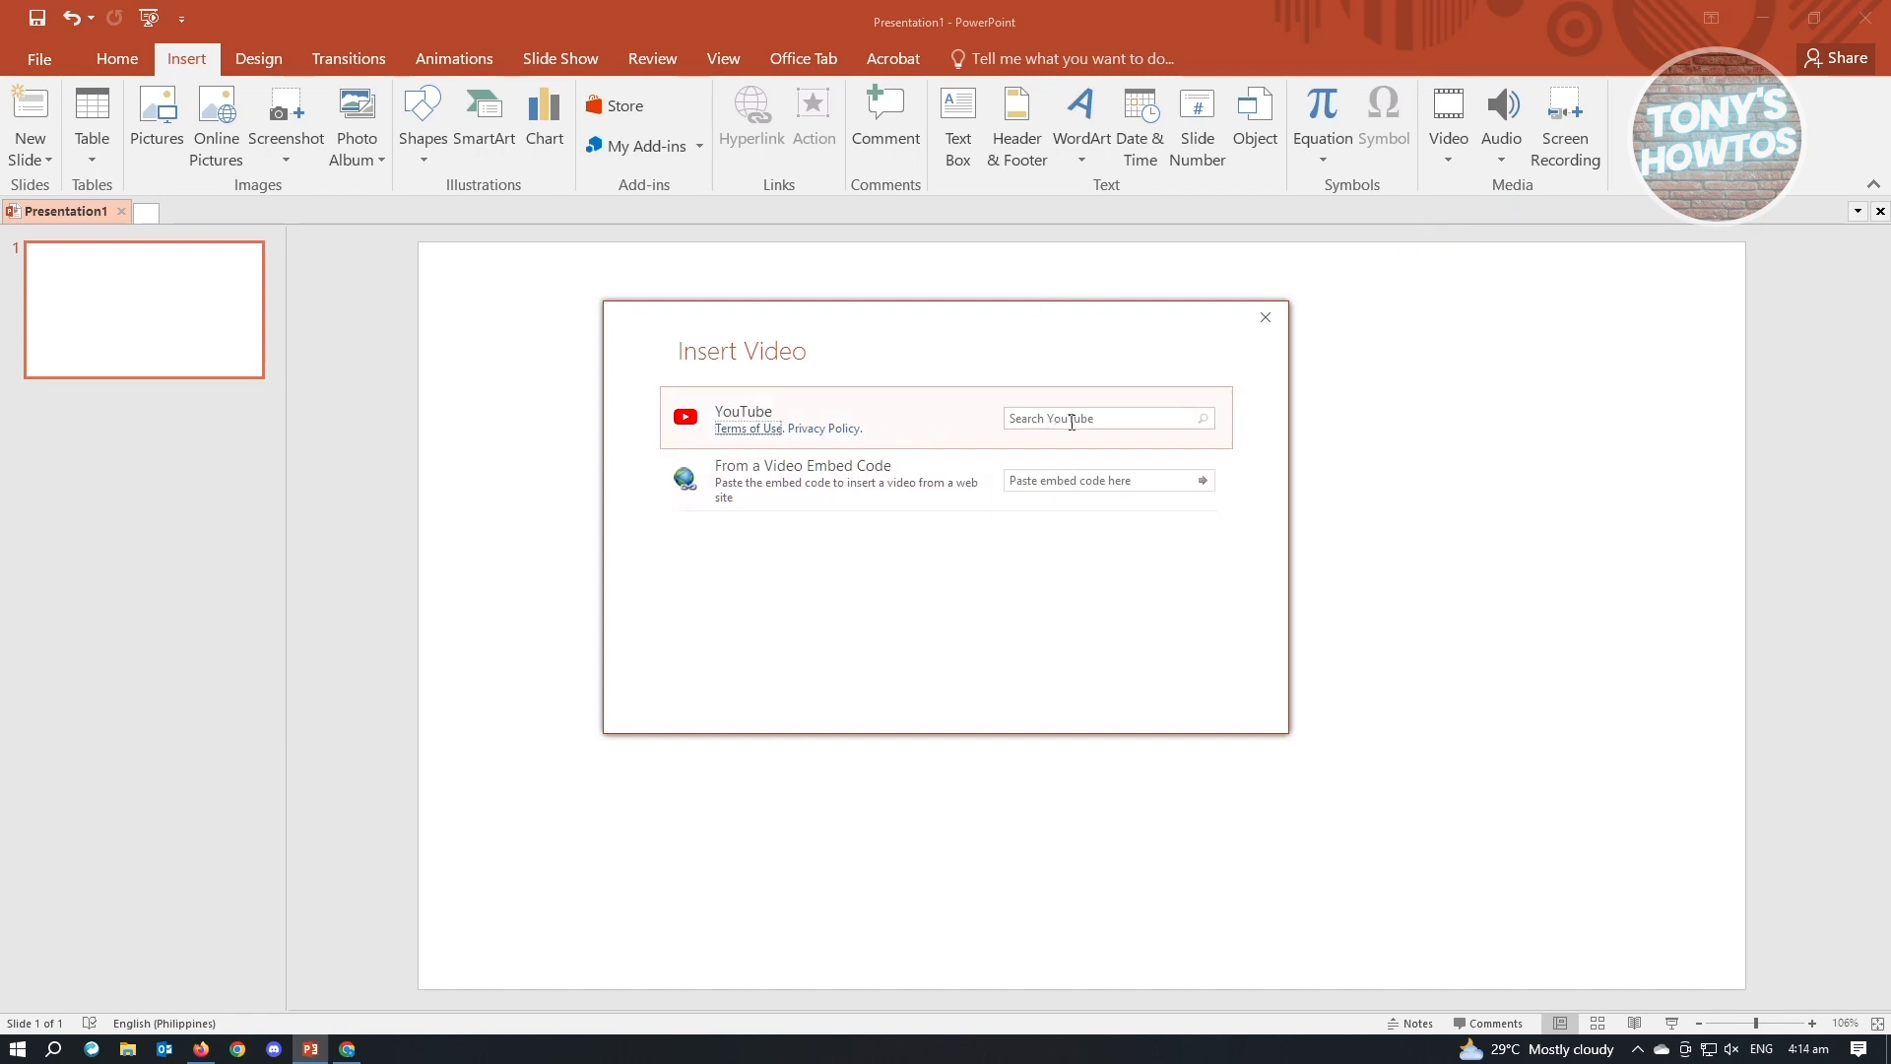
{"action": "left_click", "coordinate": [1098, 418]}
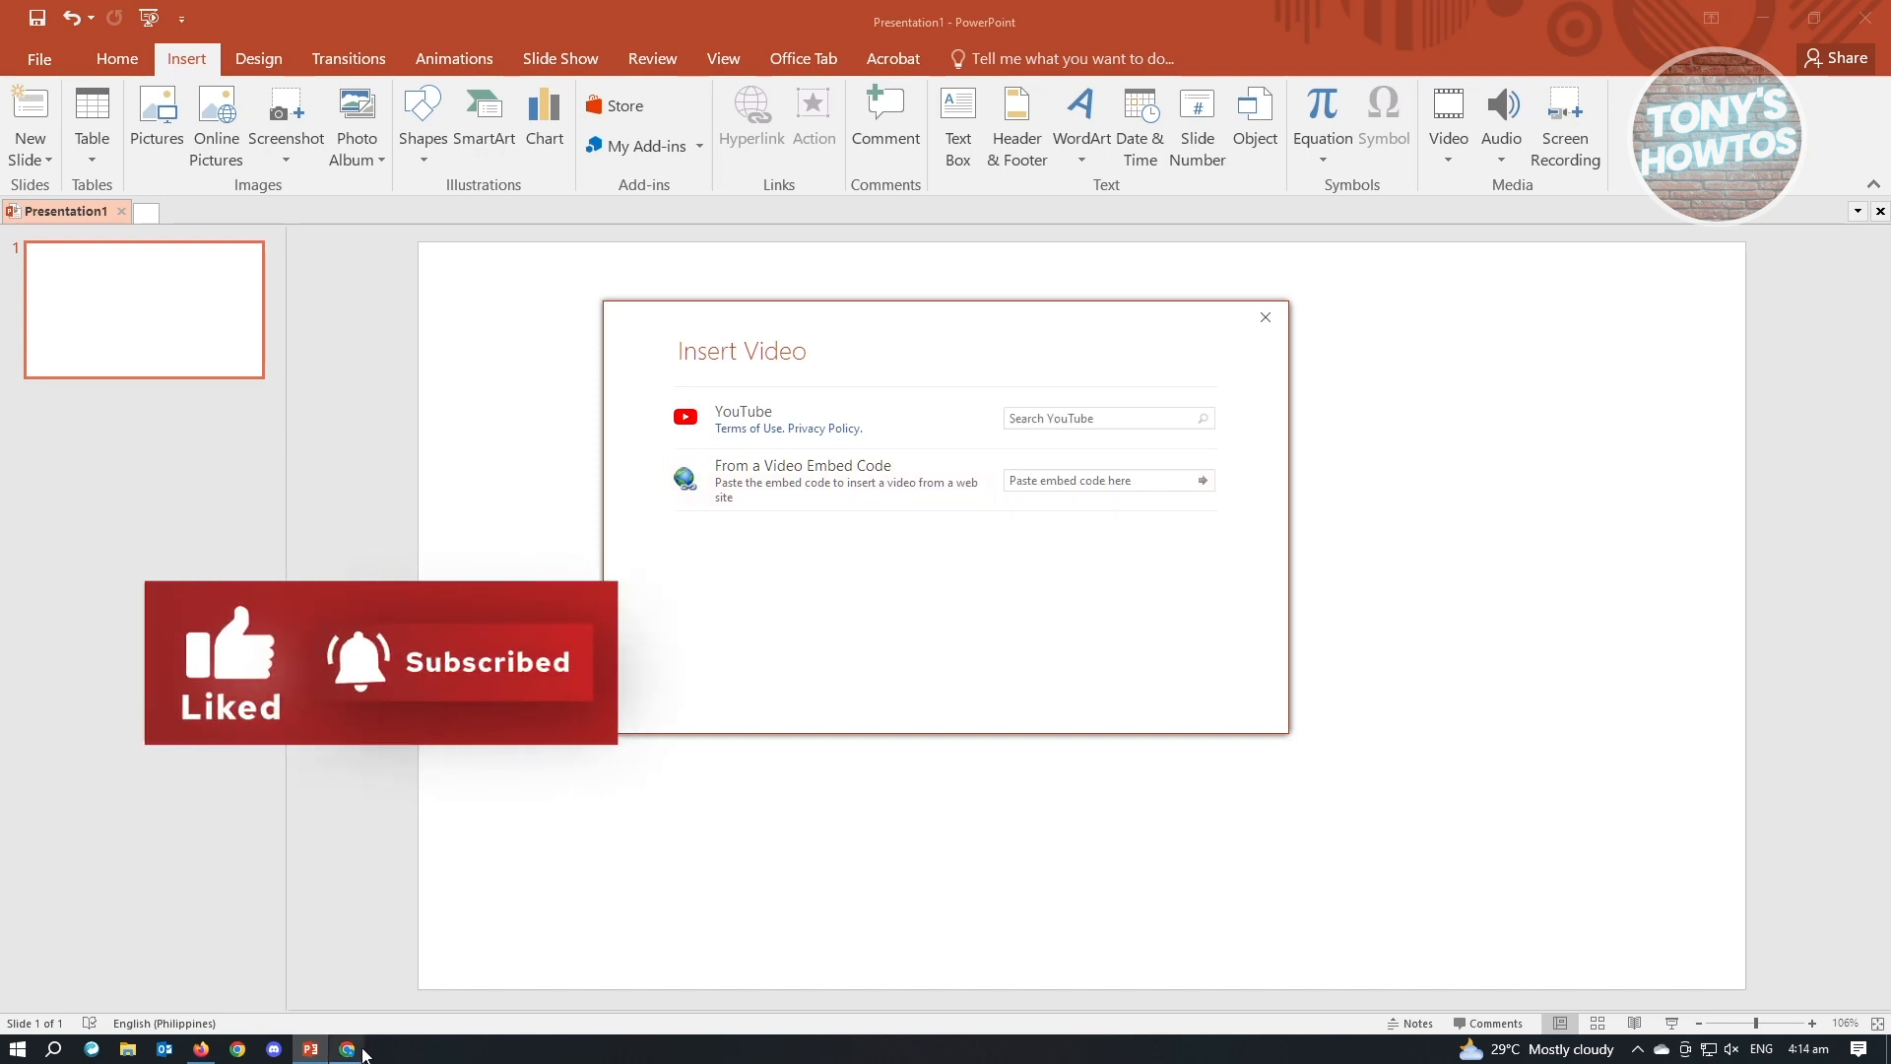
- Switch to the YouTube tutorial in the browser and bring up its Copy embed code menu
{"action": "left_click", "coordinate": [347, 1048]}
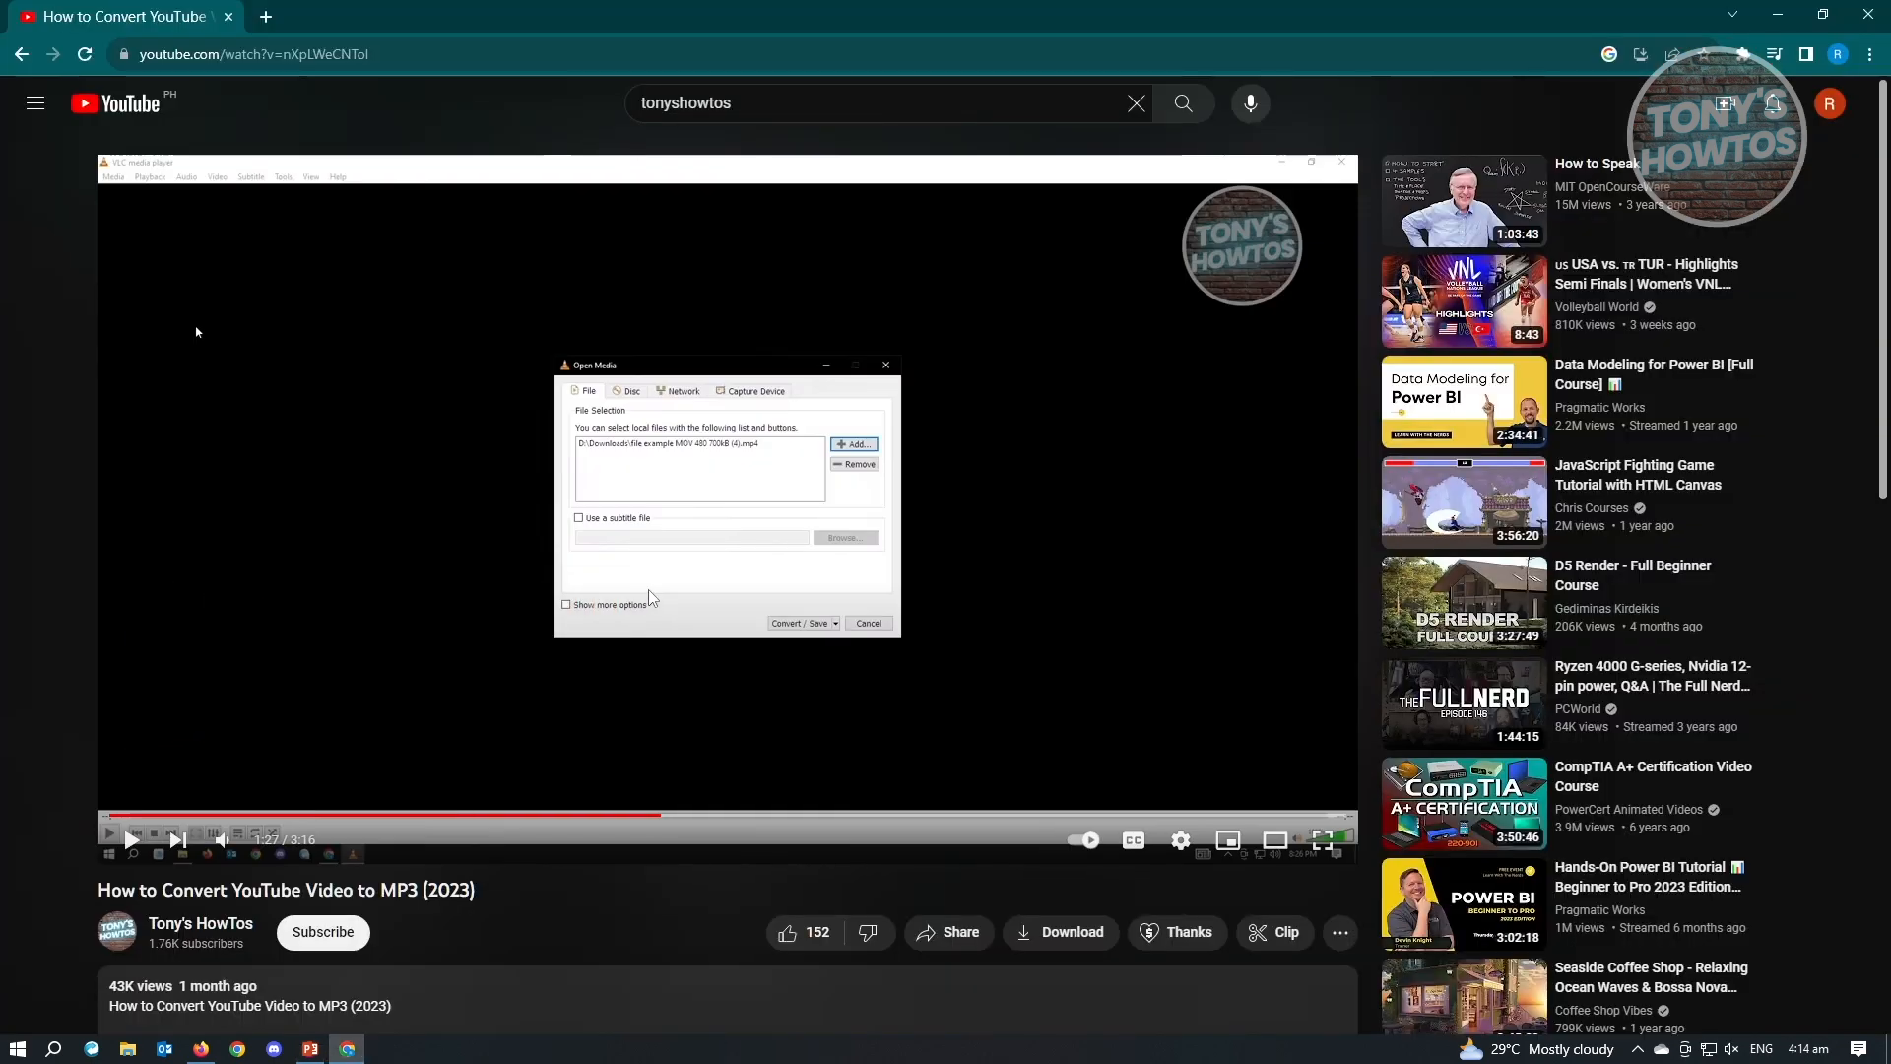
{"action": "mouse_move", "coordinate": [879, 553]}
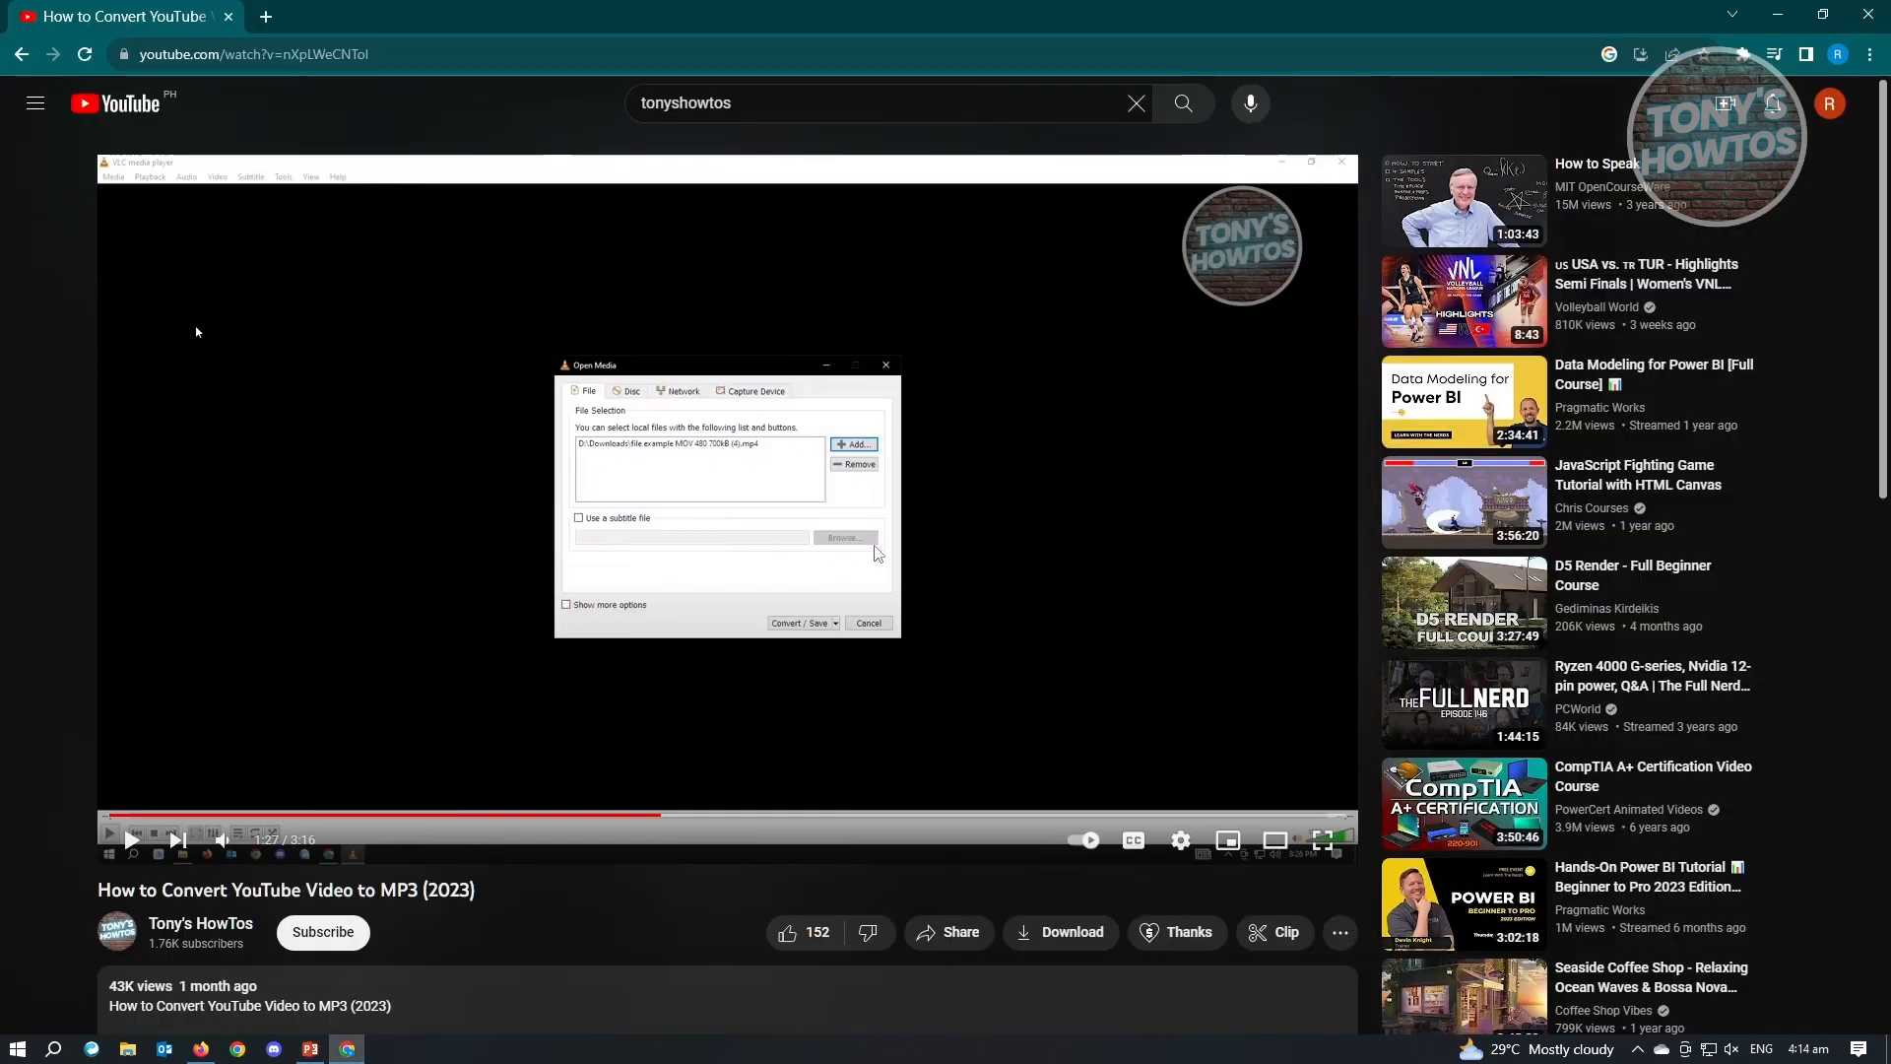
{"action": "mouse_move", "coordinate": [861, 501]}
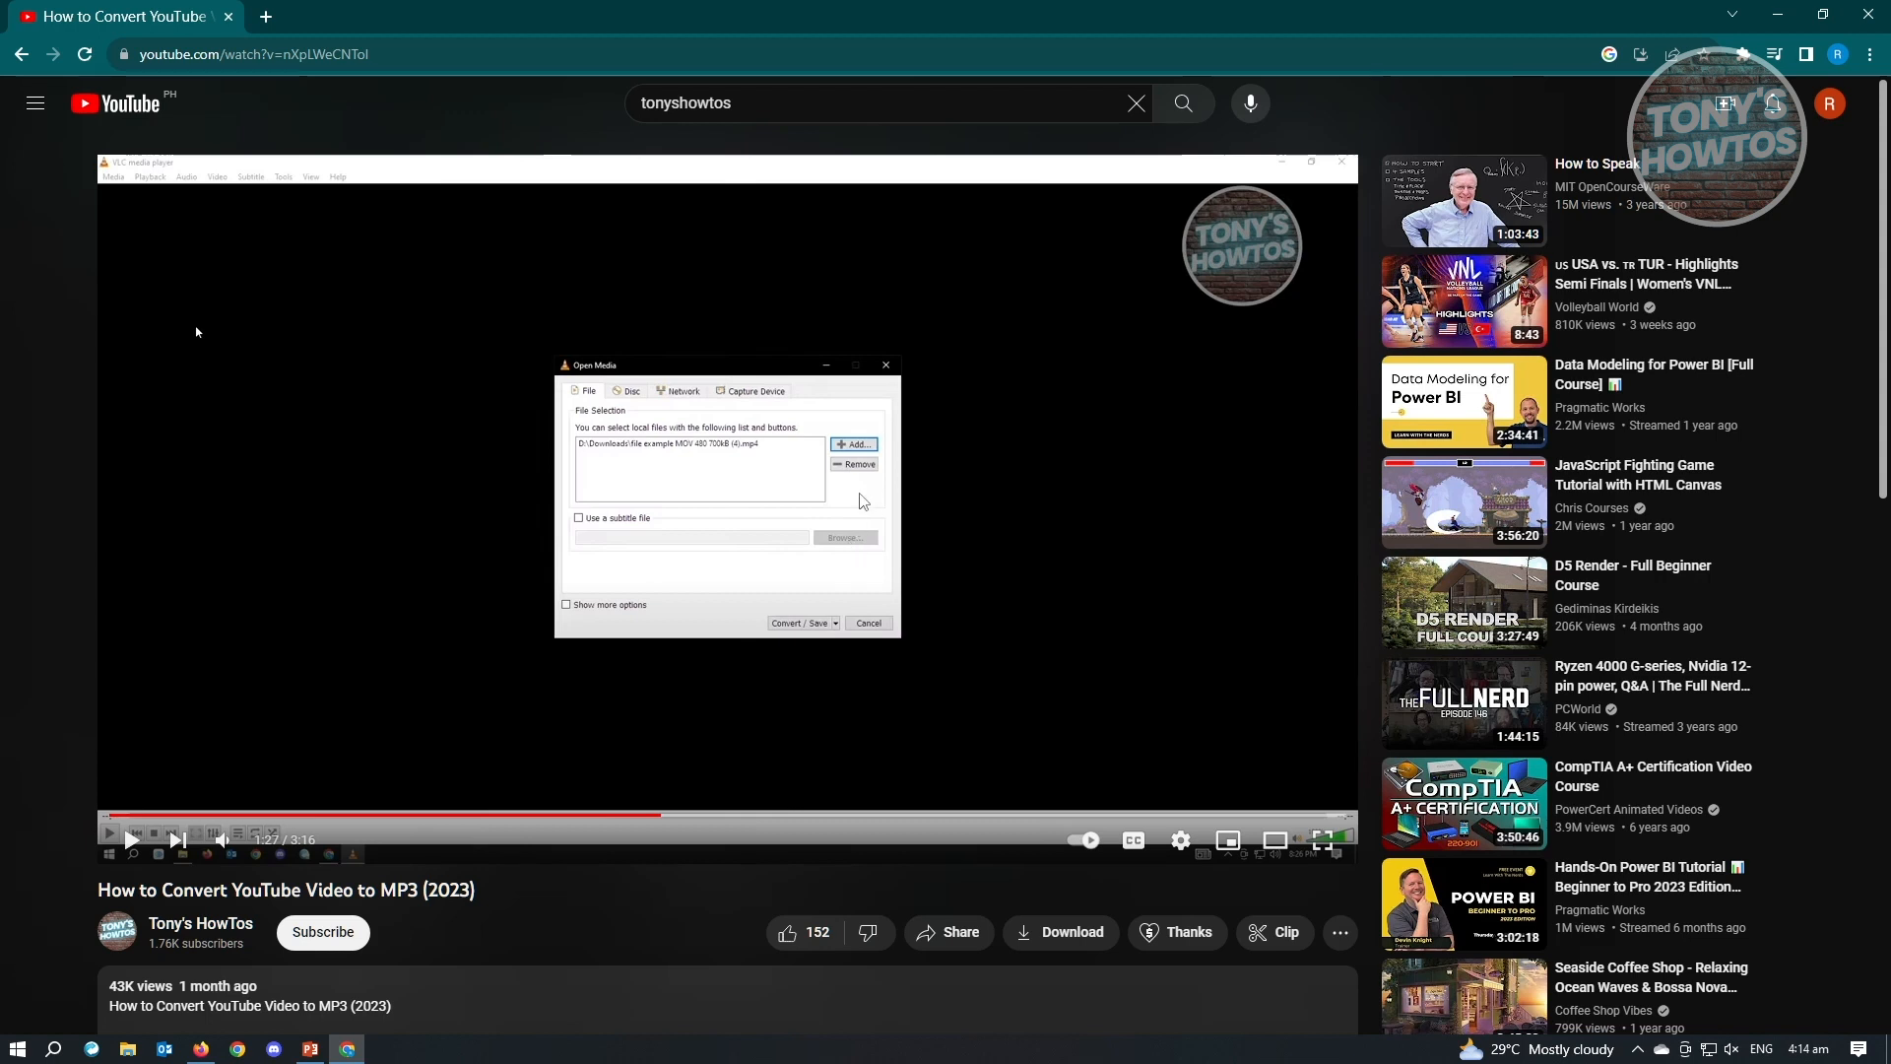
{"action": "mouse_move", "coordinate": [658, 378]}
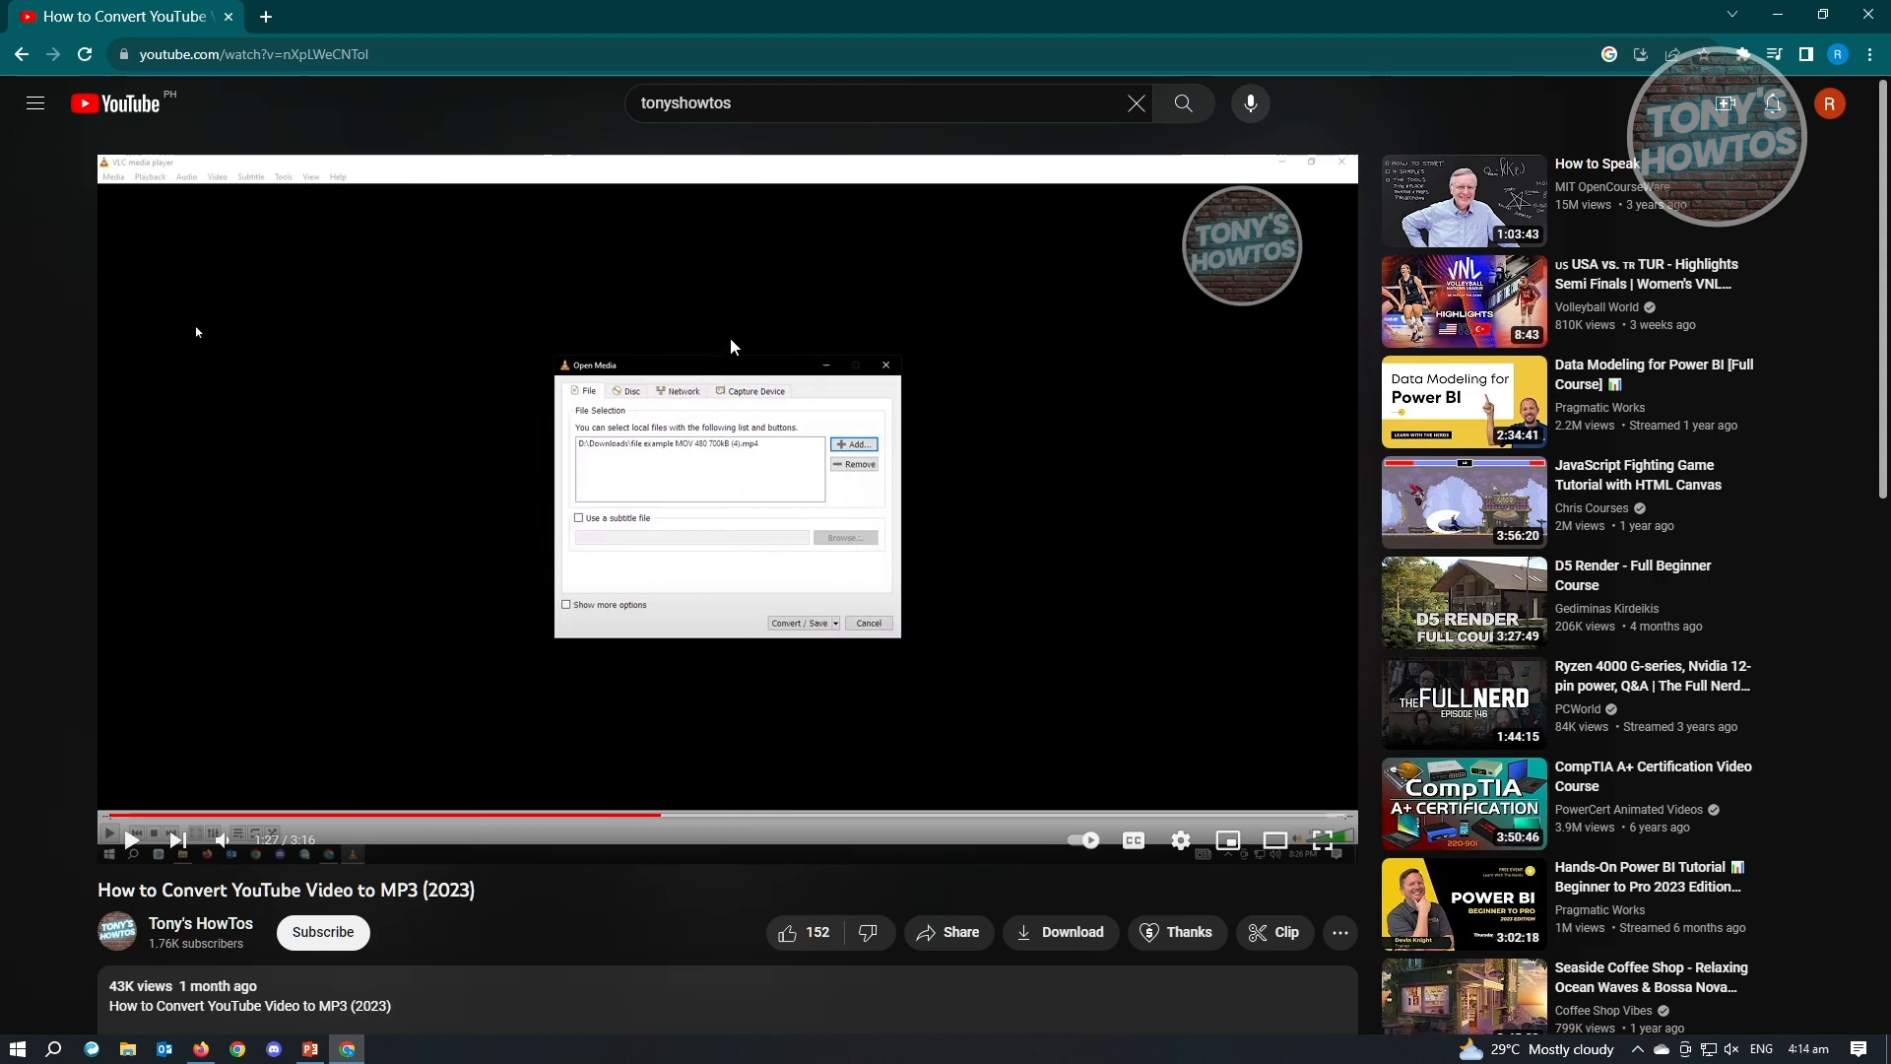
{"action": "mouse_move", "coordinate": [687, 305]}
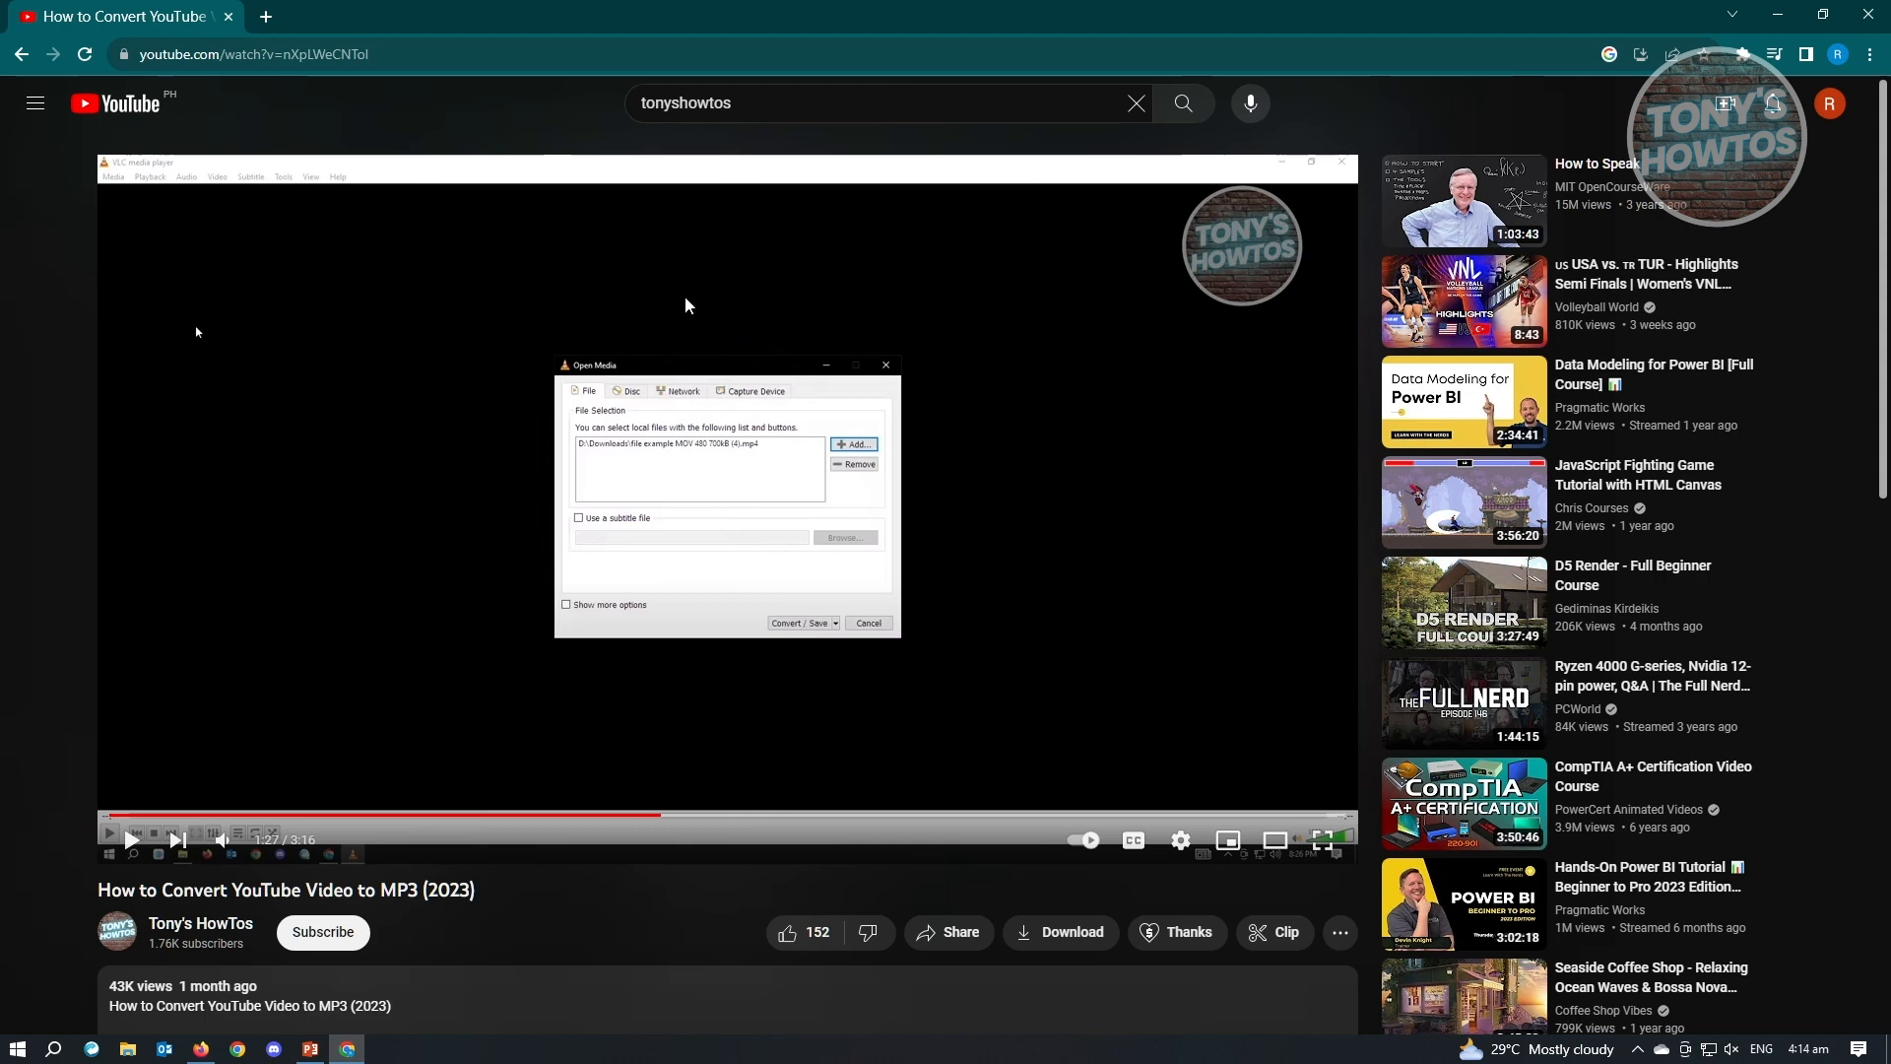
{"action": "right_click", "coordinate": [686, 305]}
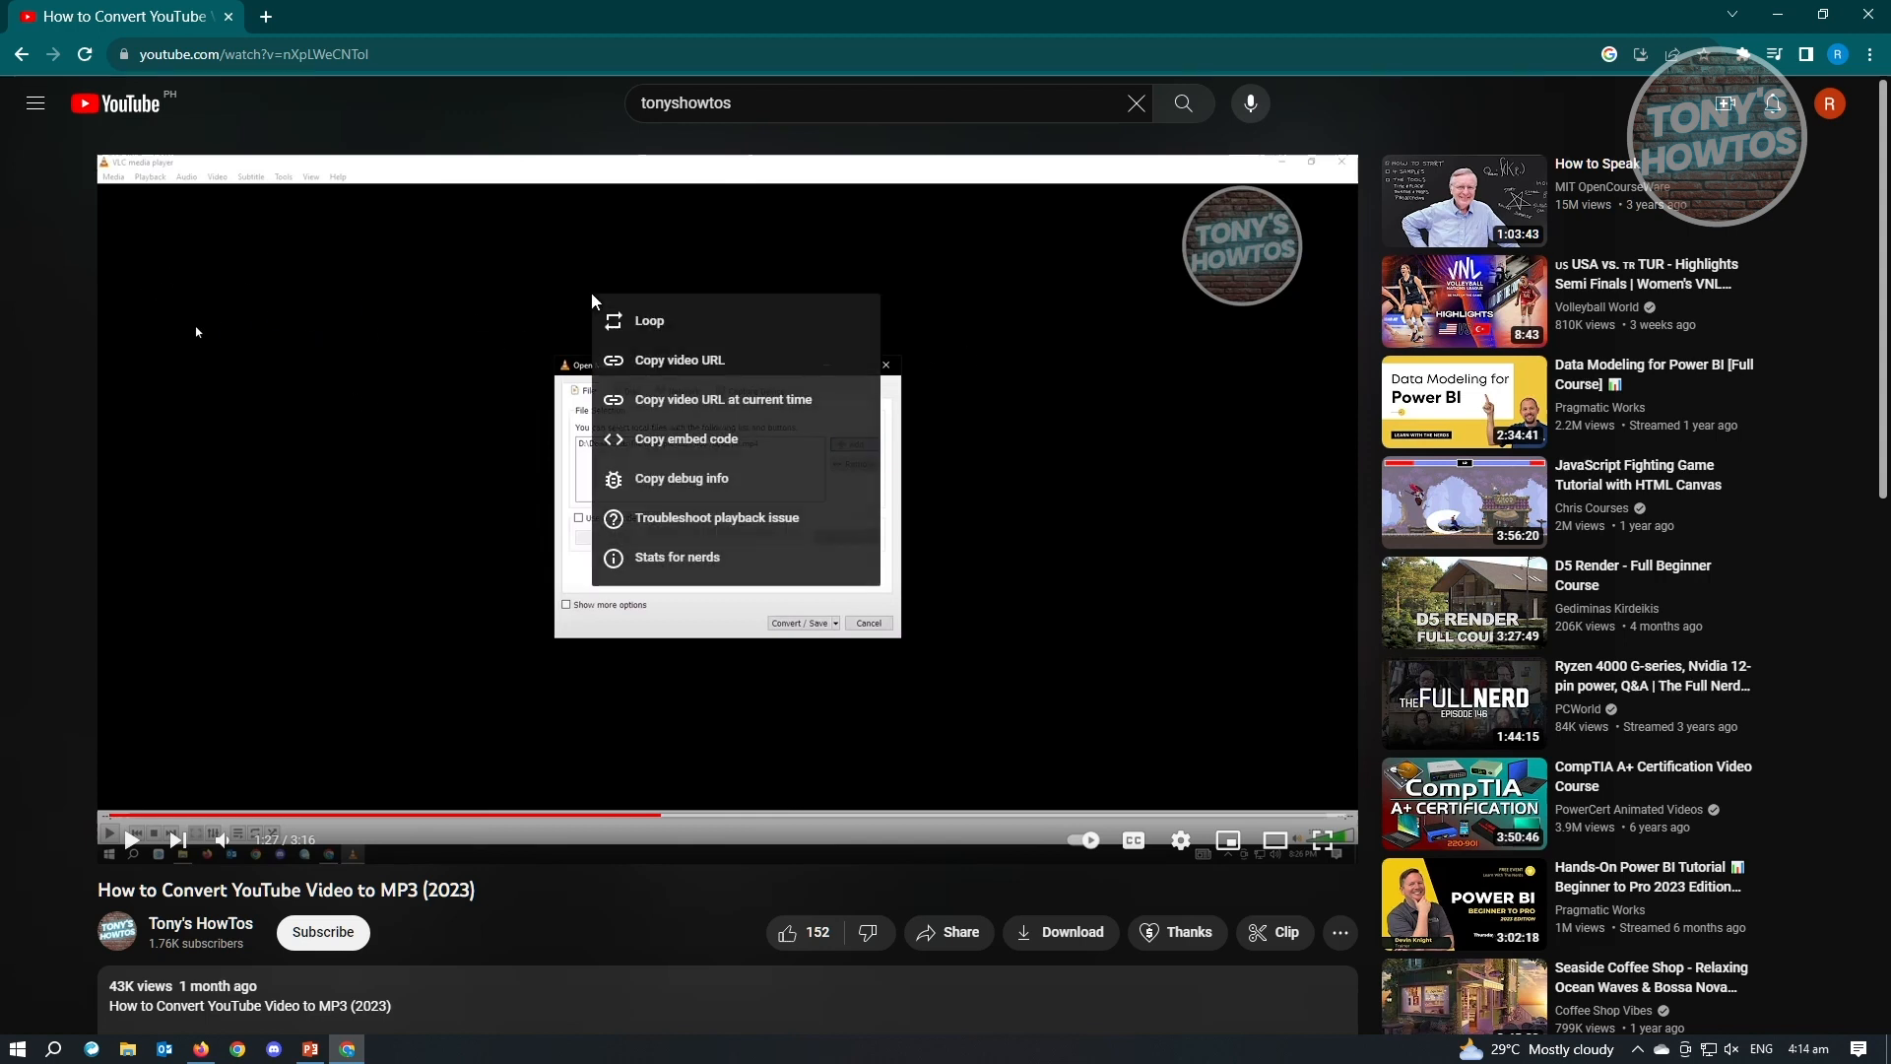
{"action": "mouse_move", "coordinate": [723, 449]}
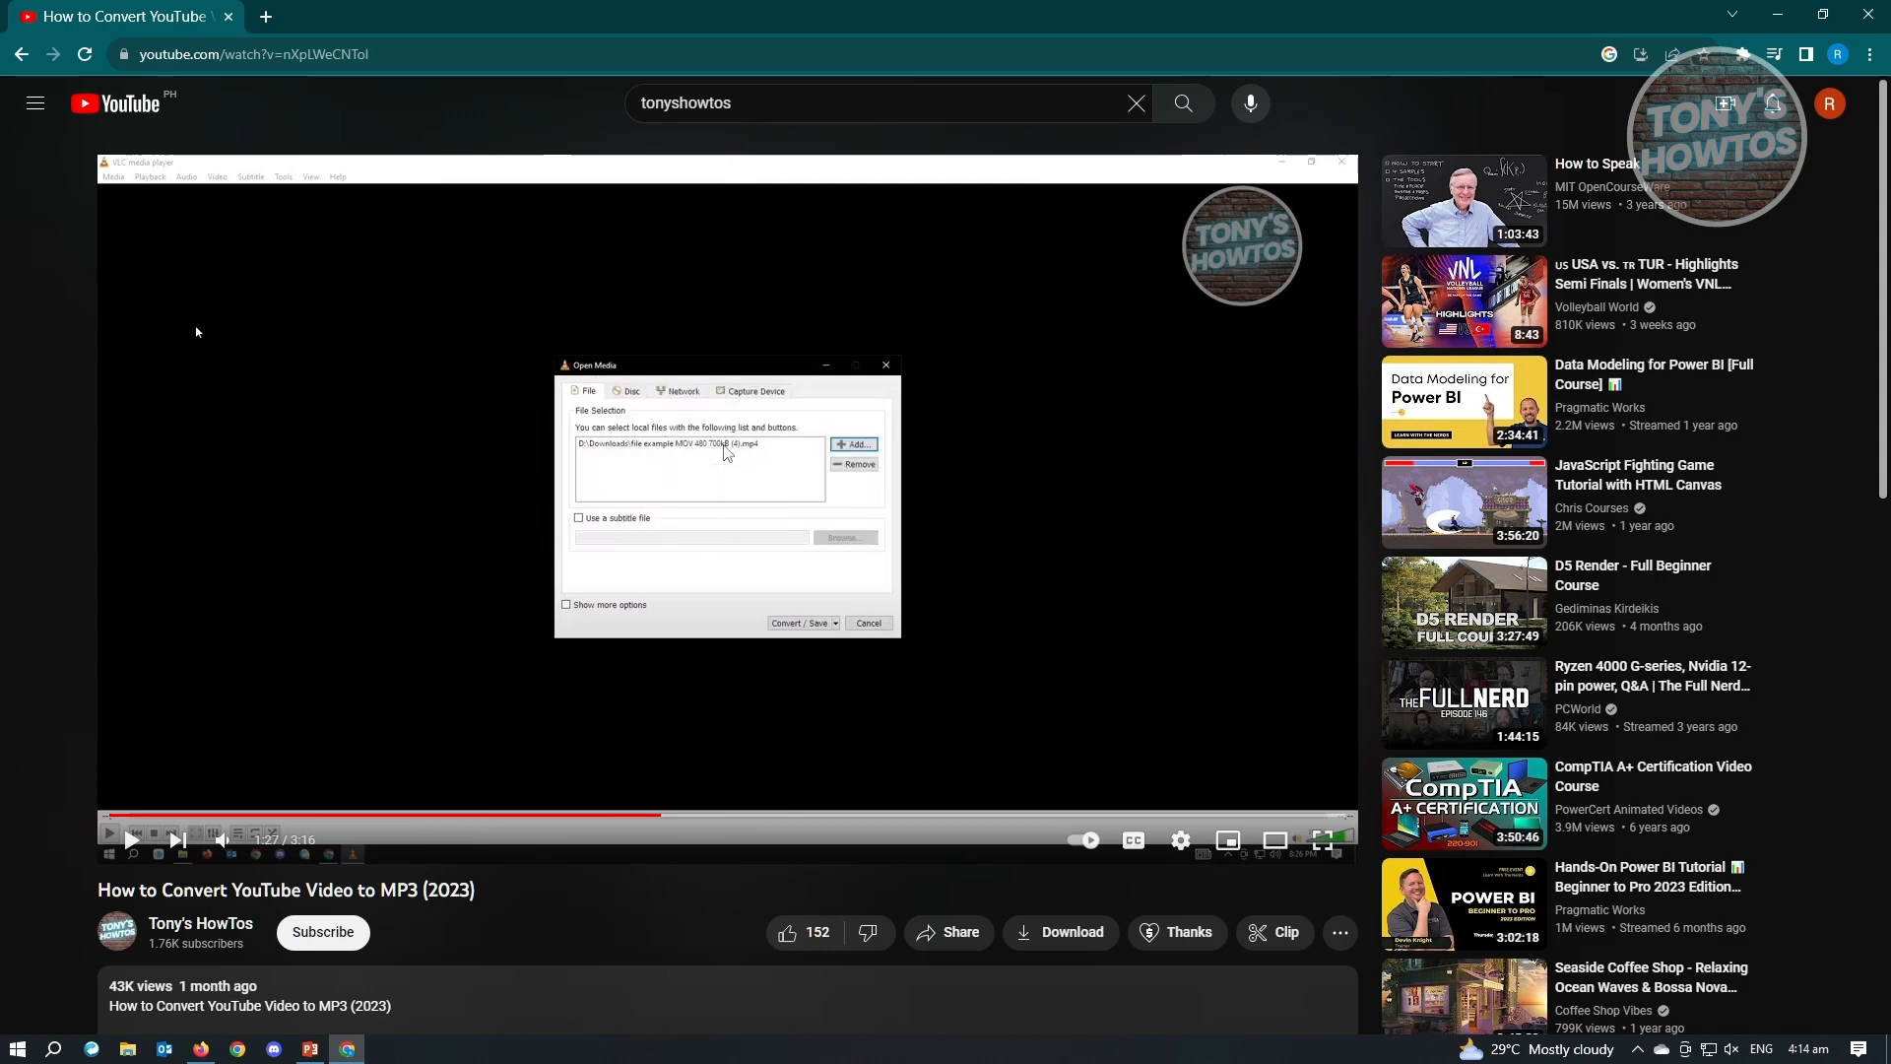
{"action": "mouse_move", "coordinate": [729, 427]}
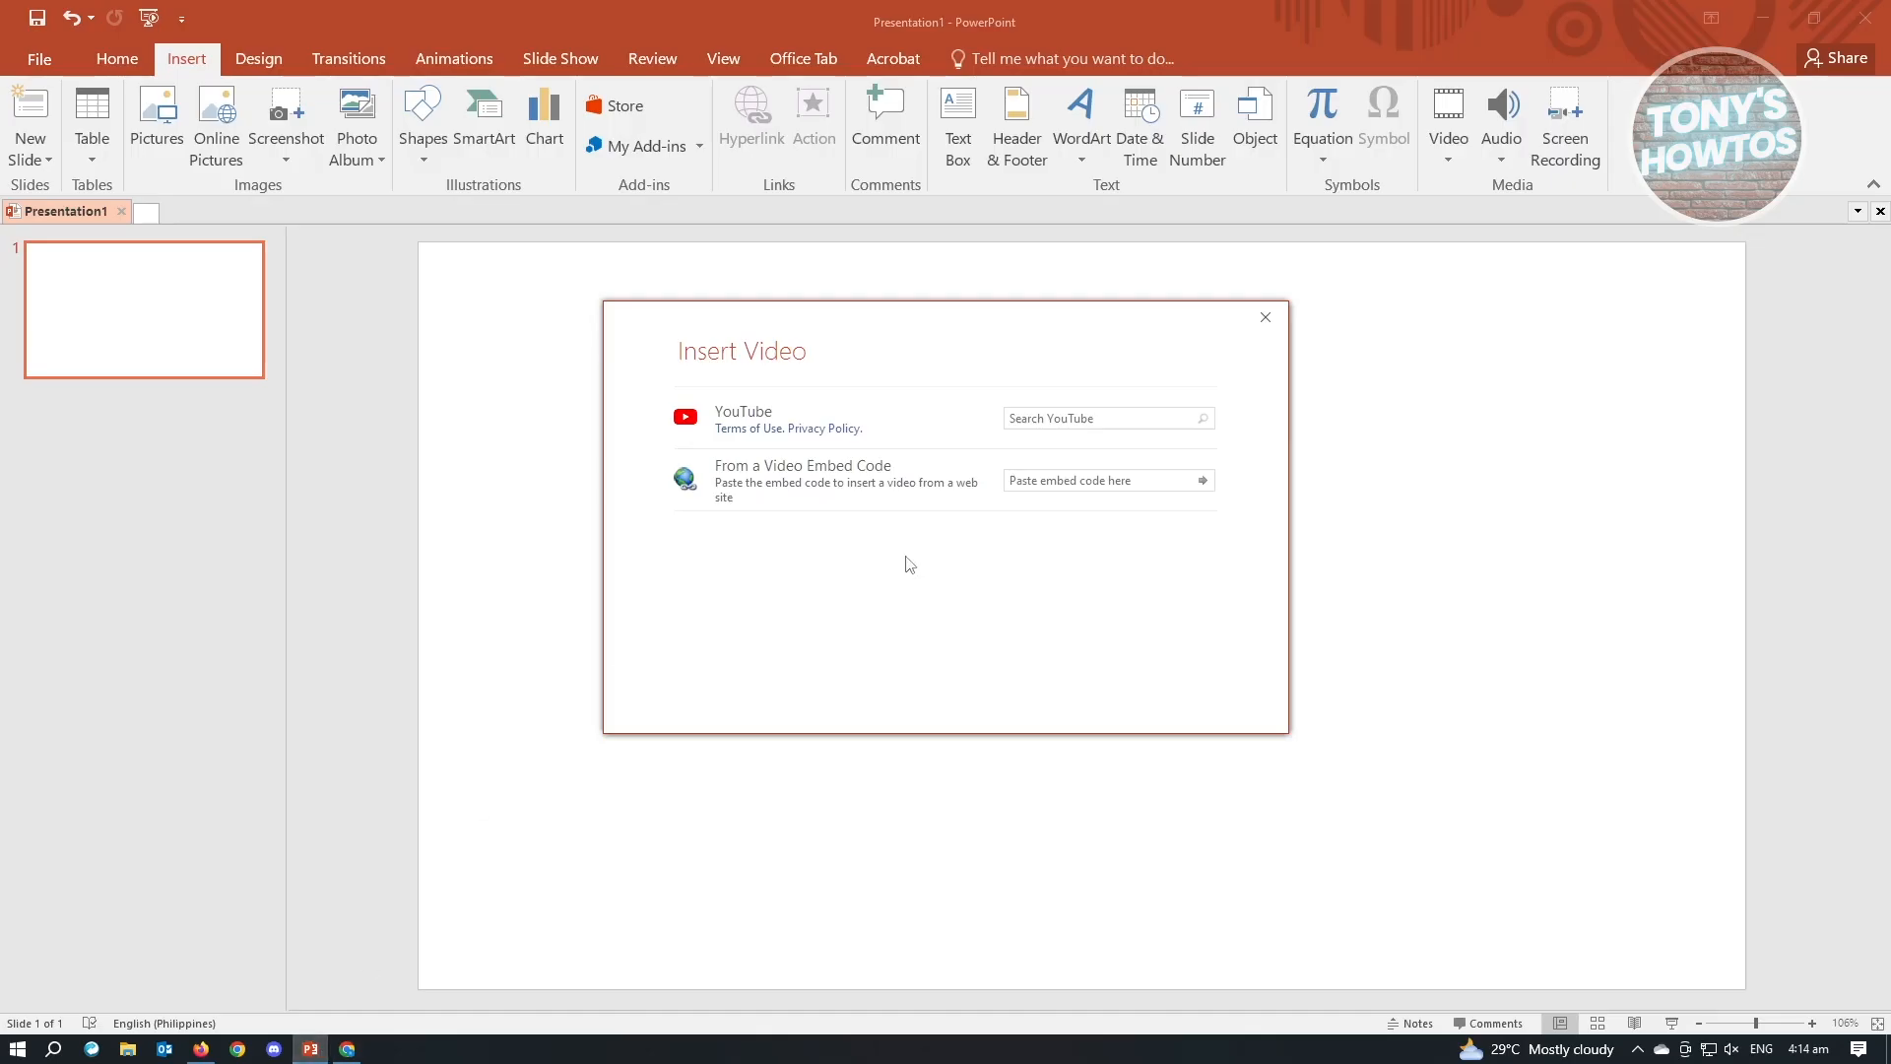
- Paste the YouTube embed code into the embed field and insert the video
{"action": "left_click", "coordinate": [1097, 479]}
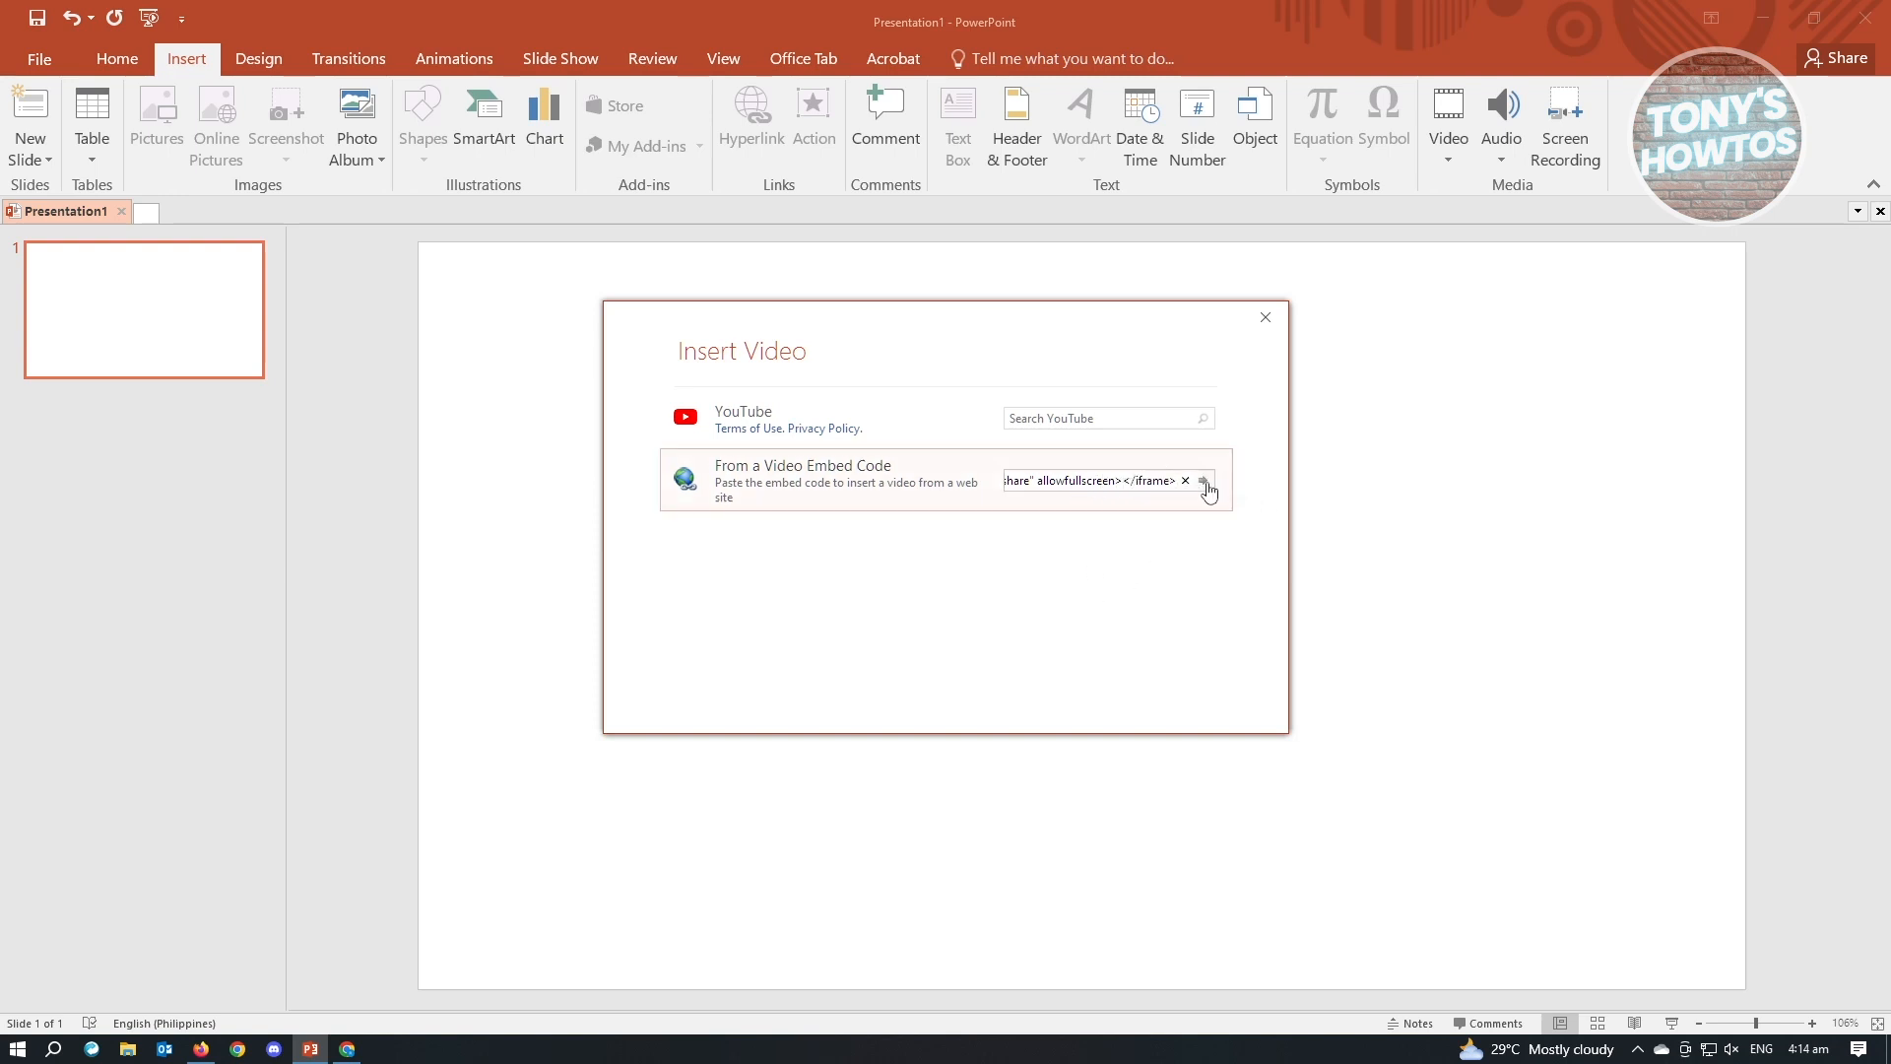
{"action": "mouse_move", "coordinate": [1206, 491]}
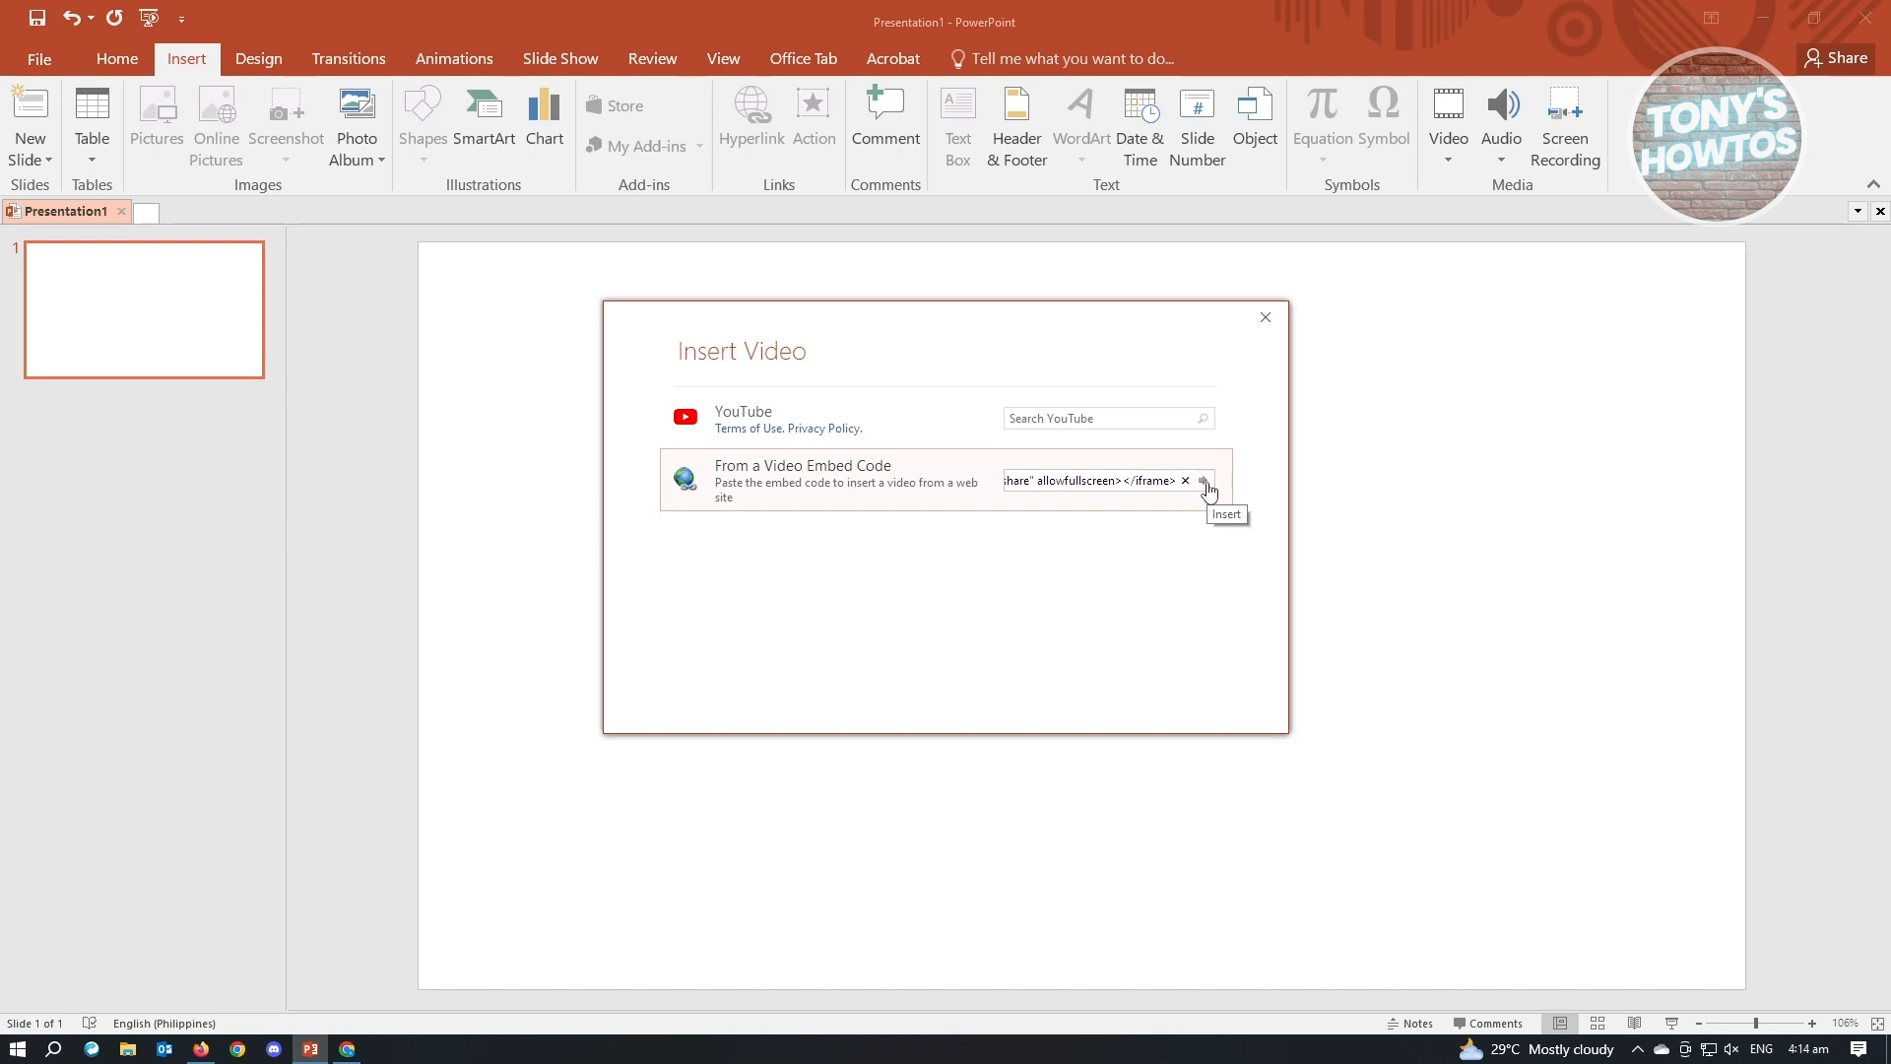
{"action": "left_click", "coordinate": [1206, 489]}
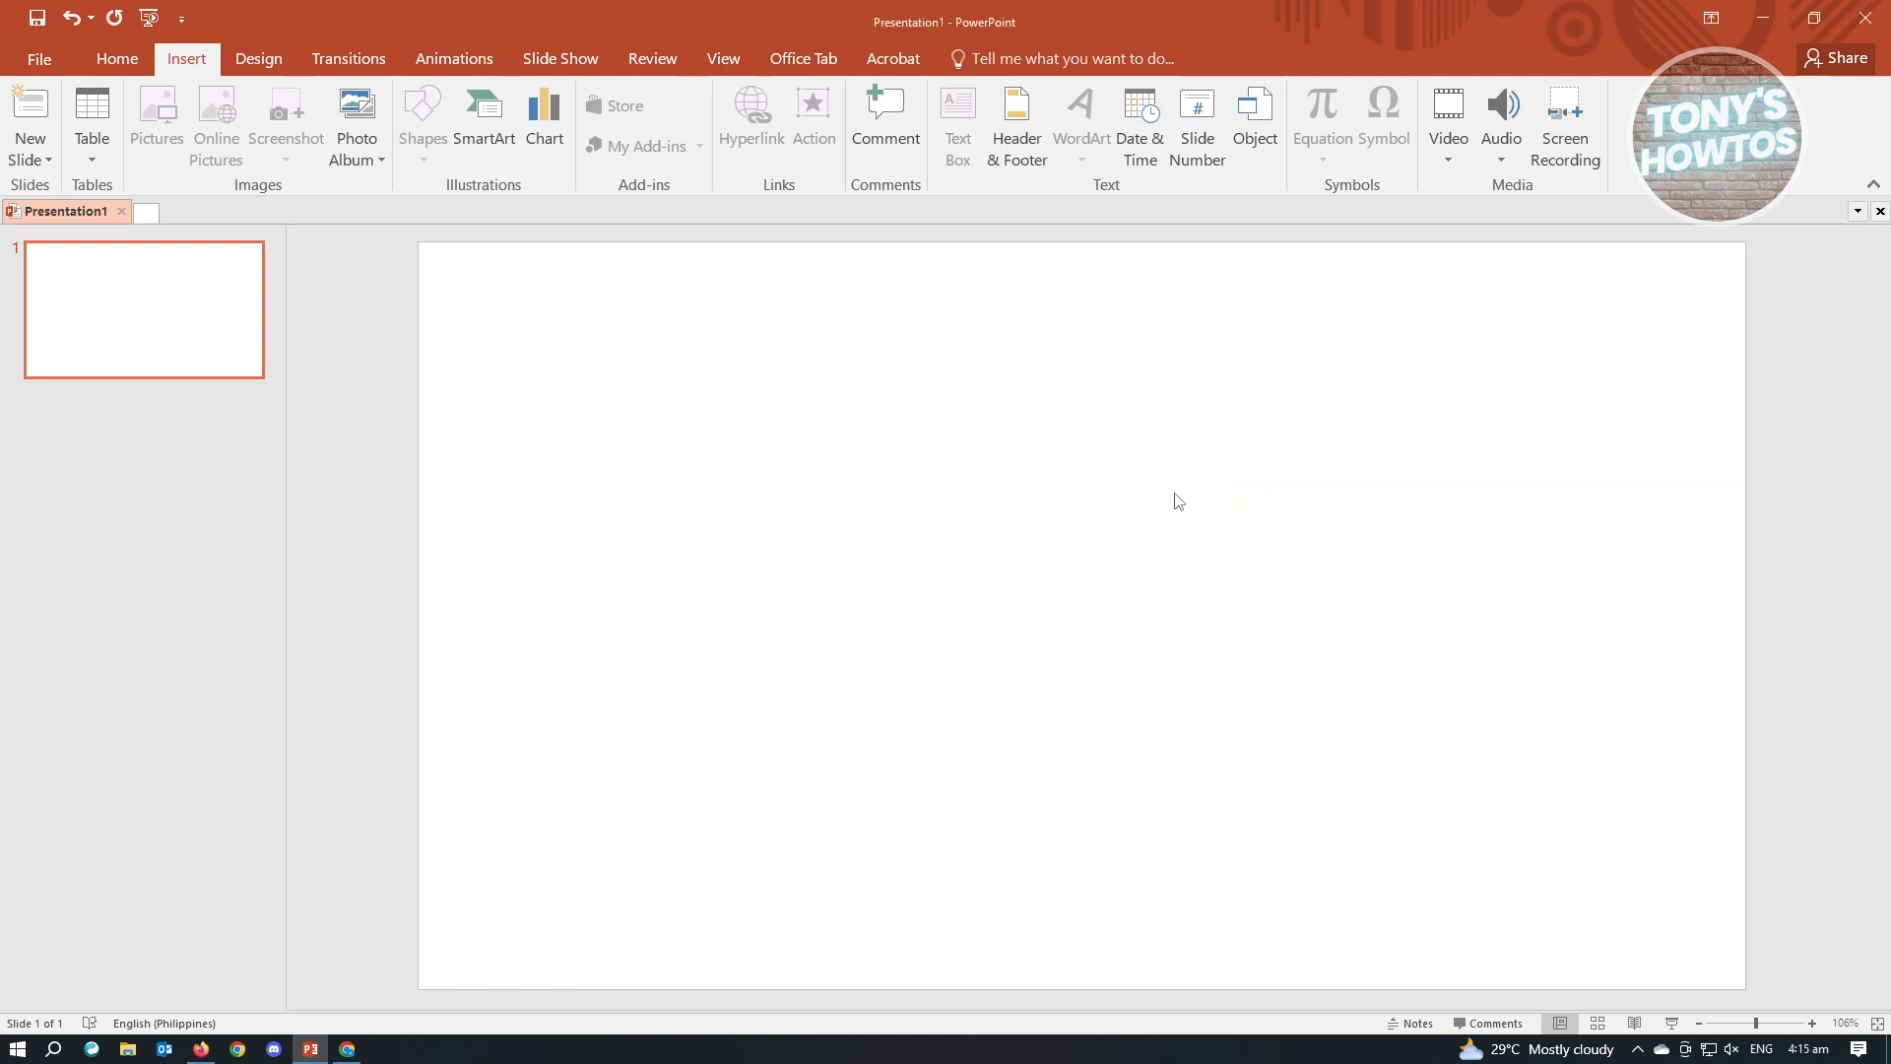
- Select the inserted video and enlarge it to cover most of the slide
{"action": "left_click", "coordinate": [1447, 125]}
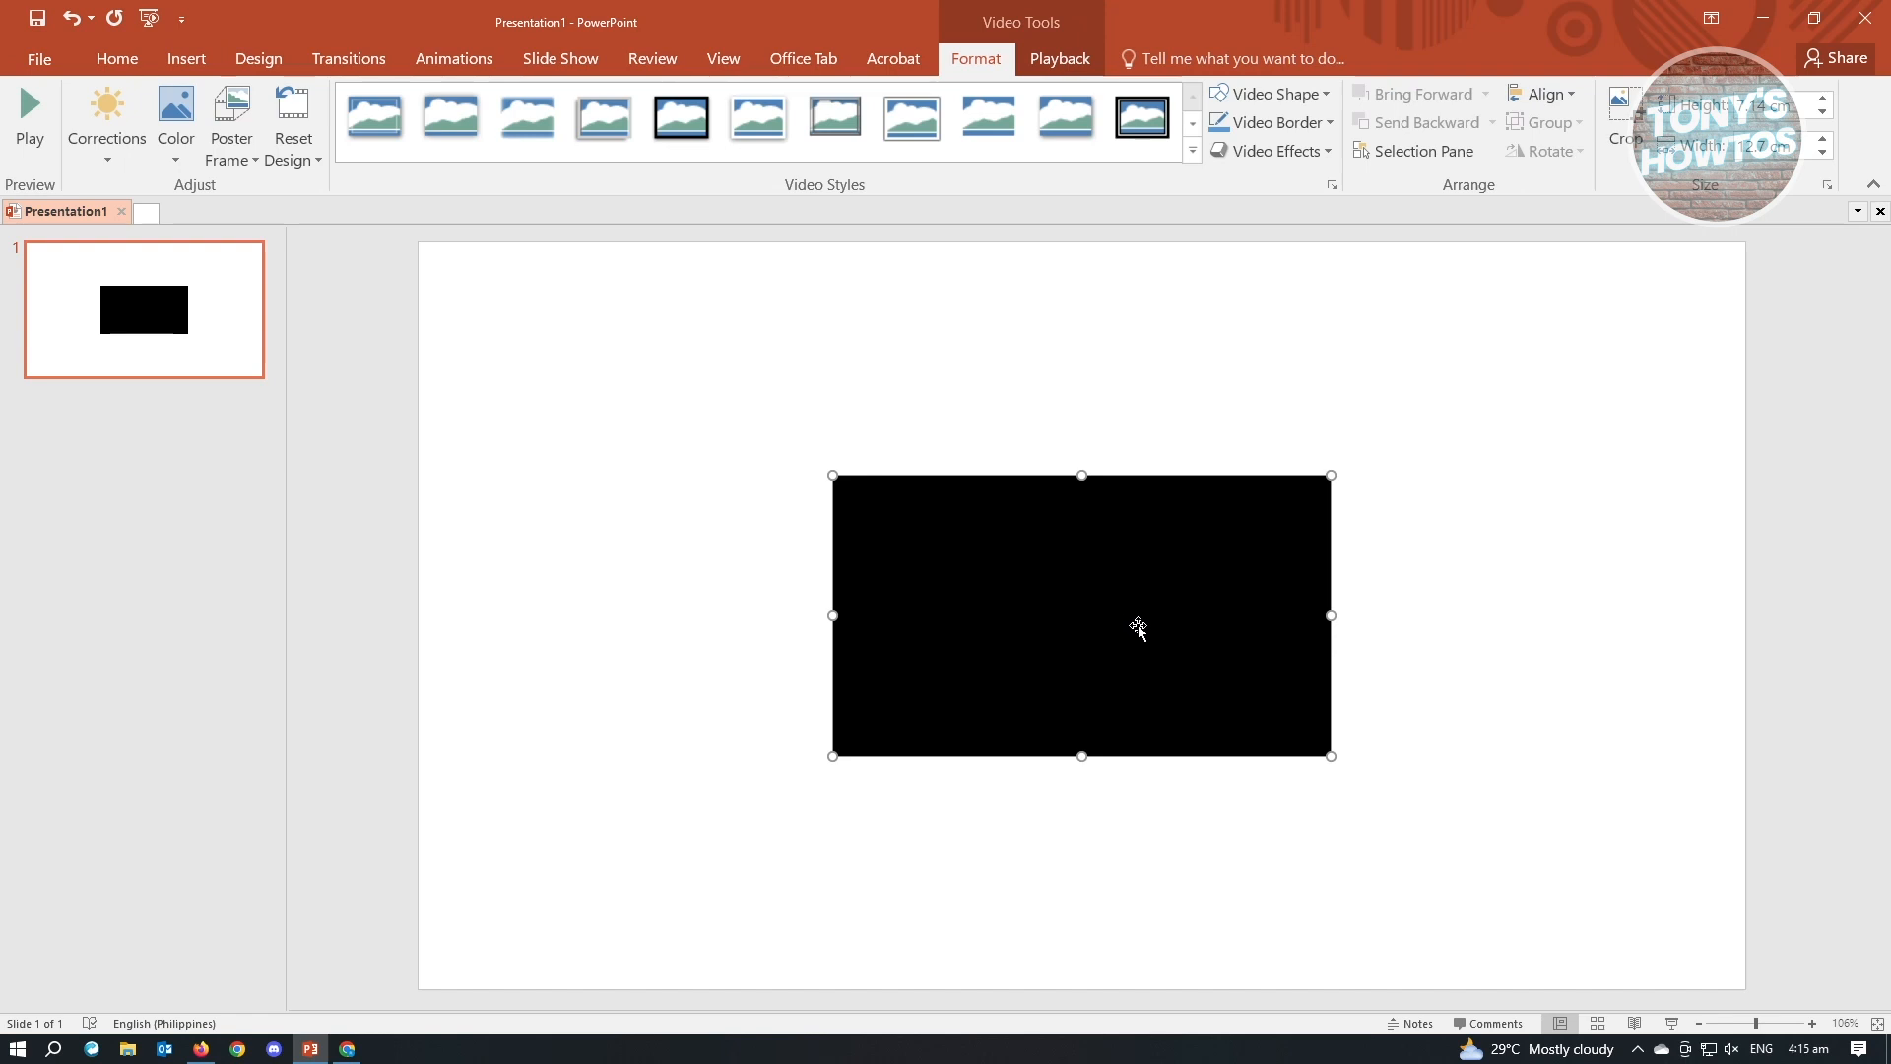
{"action": "left_click_drag", "start_coordinate": [1137, 627], "coordinate": [954, 469]}
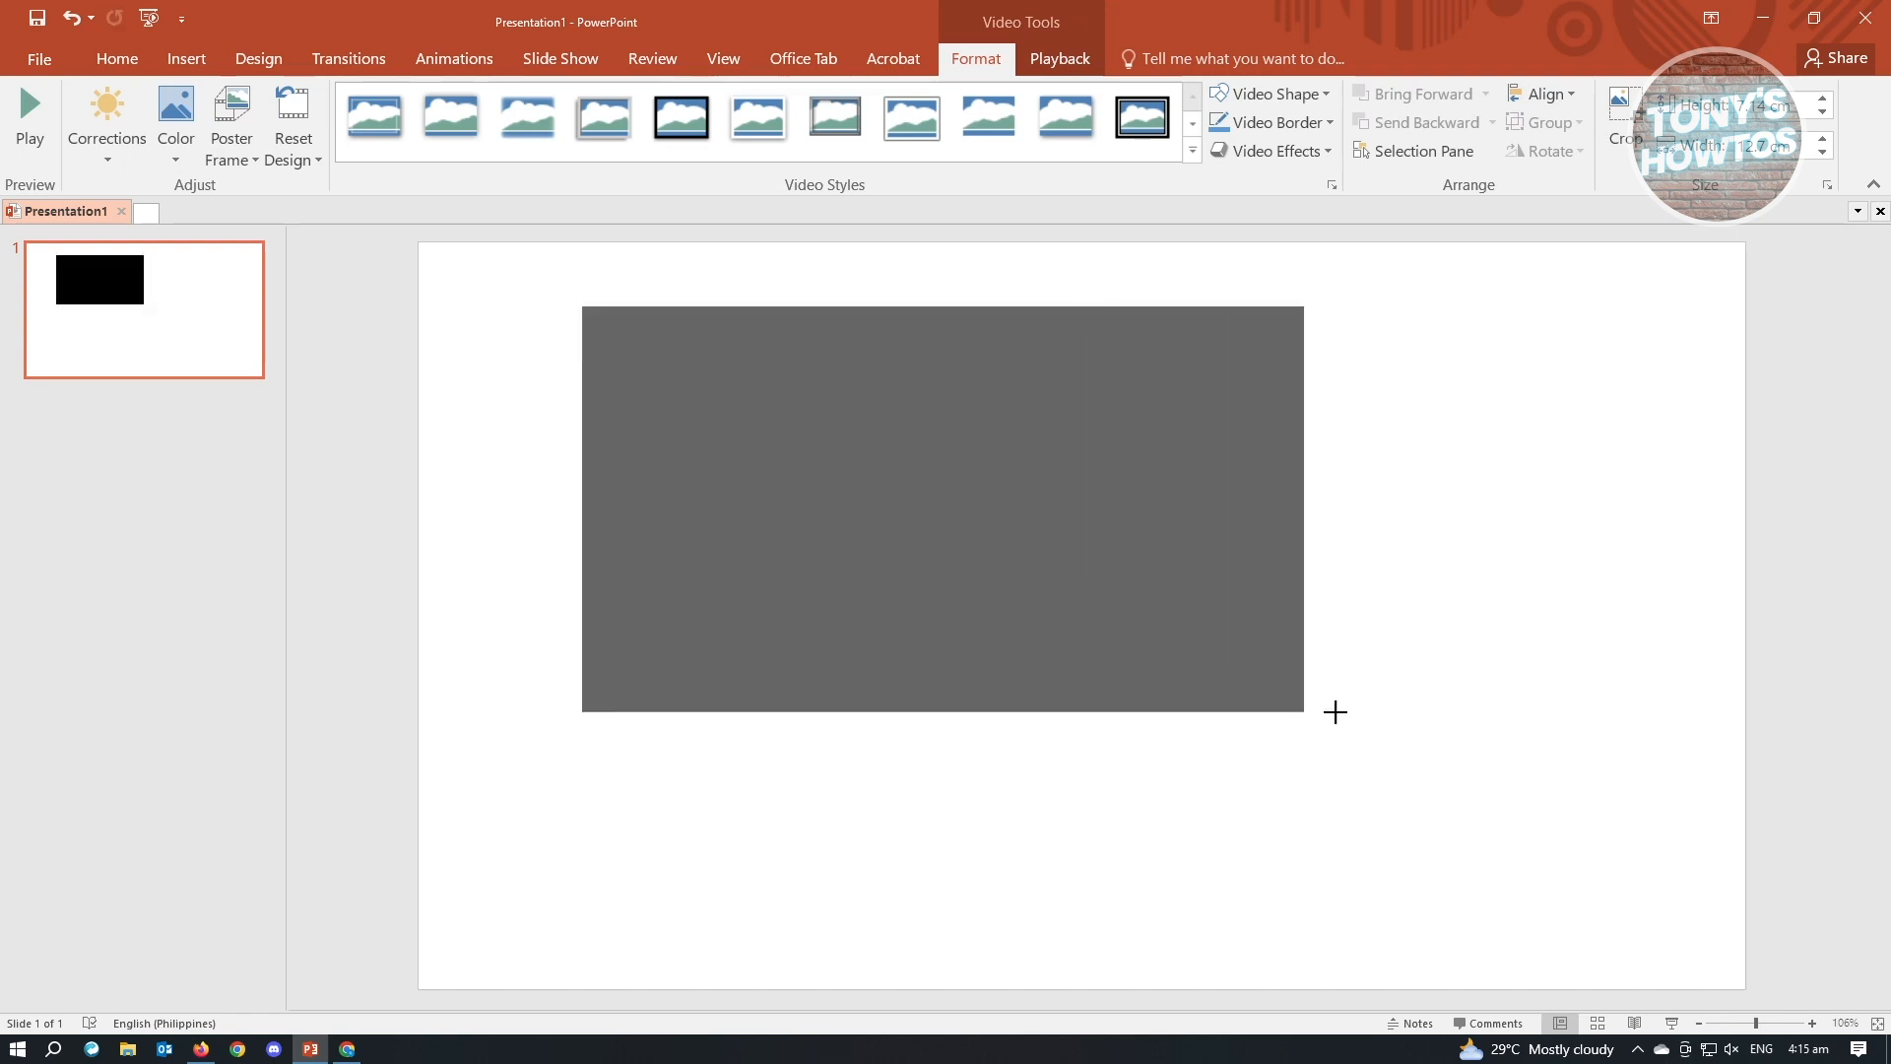
{"action": "left_click_drag", "start_coordinate": [1302, 705], "coordinate": [1501, 826]}
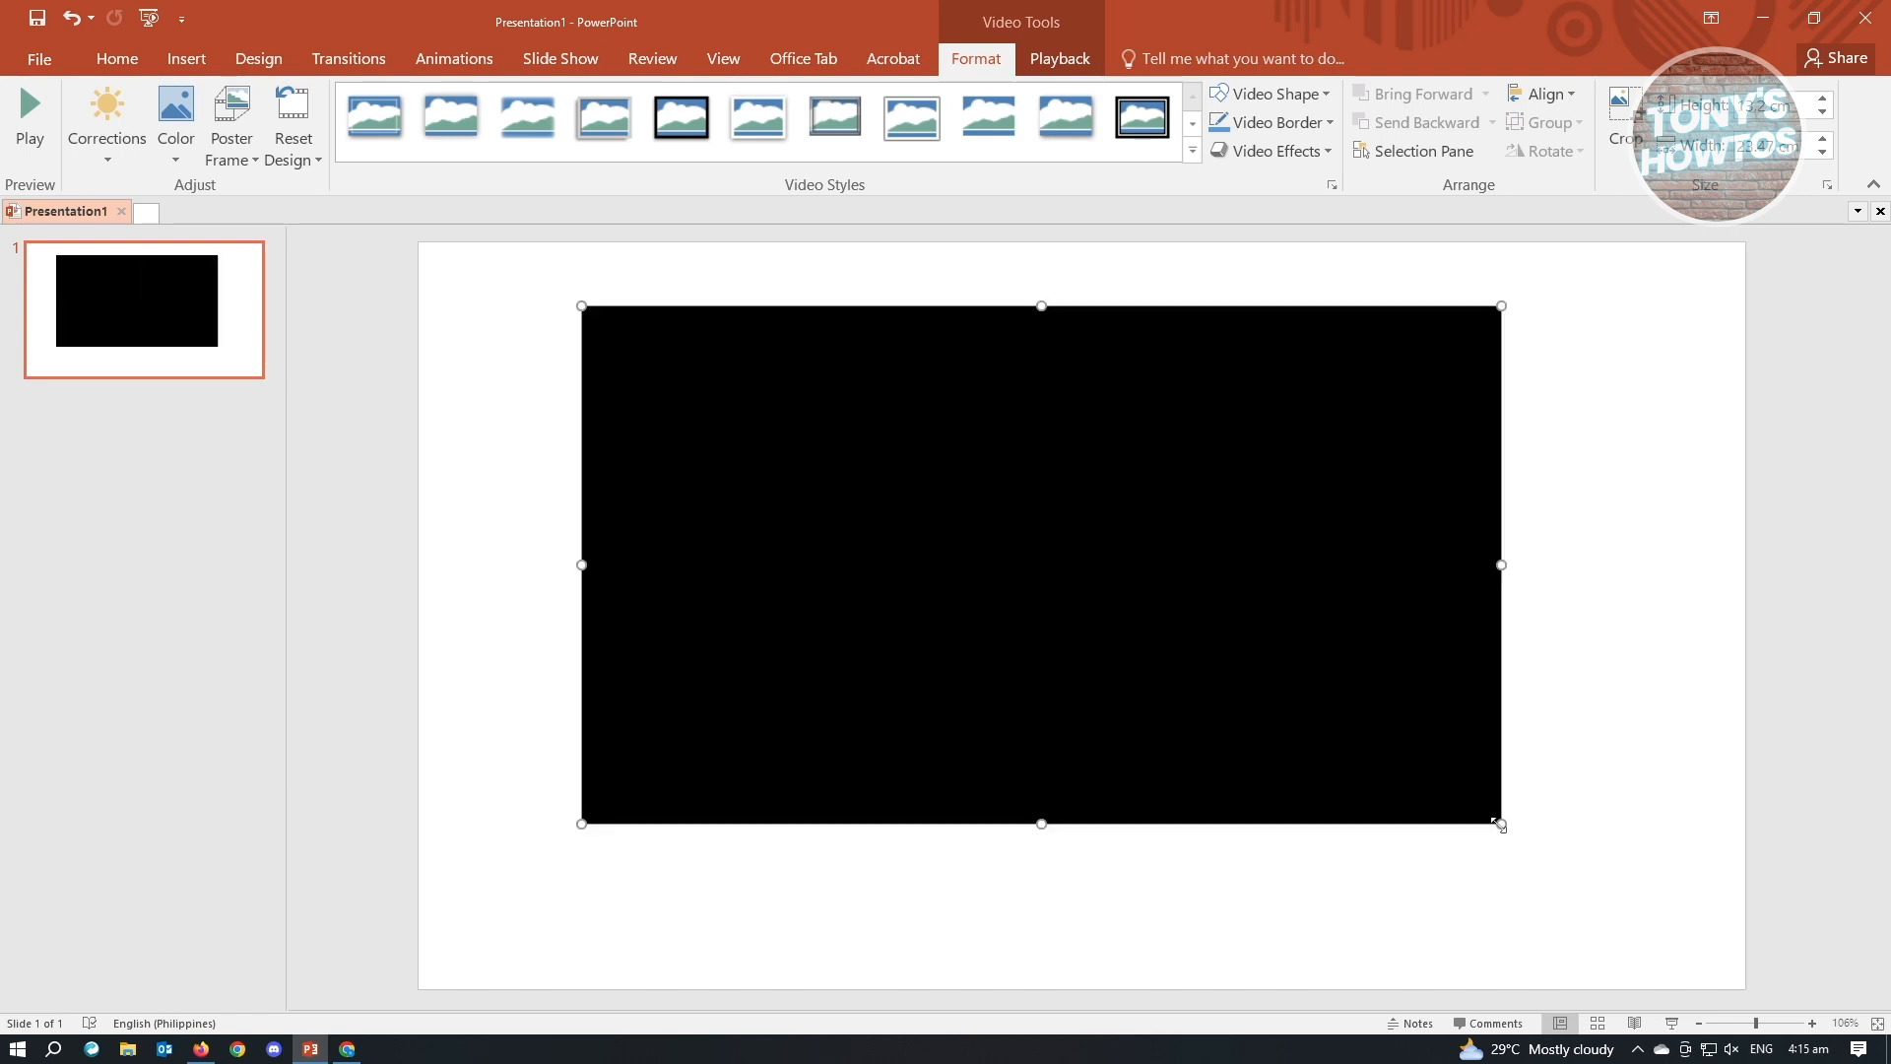
{"action": "left_click_drag", "start_coordinate": [1501, 824], "coordinate": [1651, 907]}
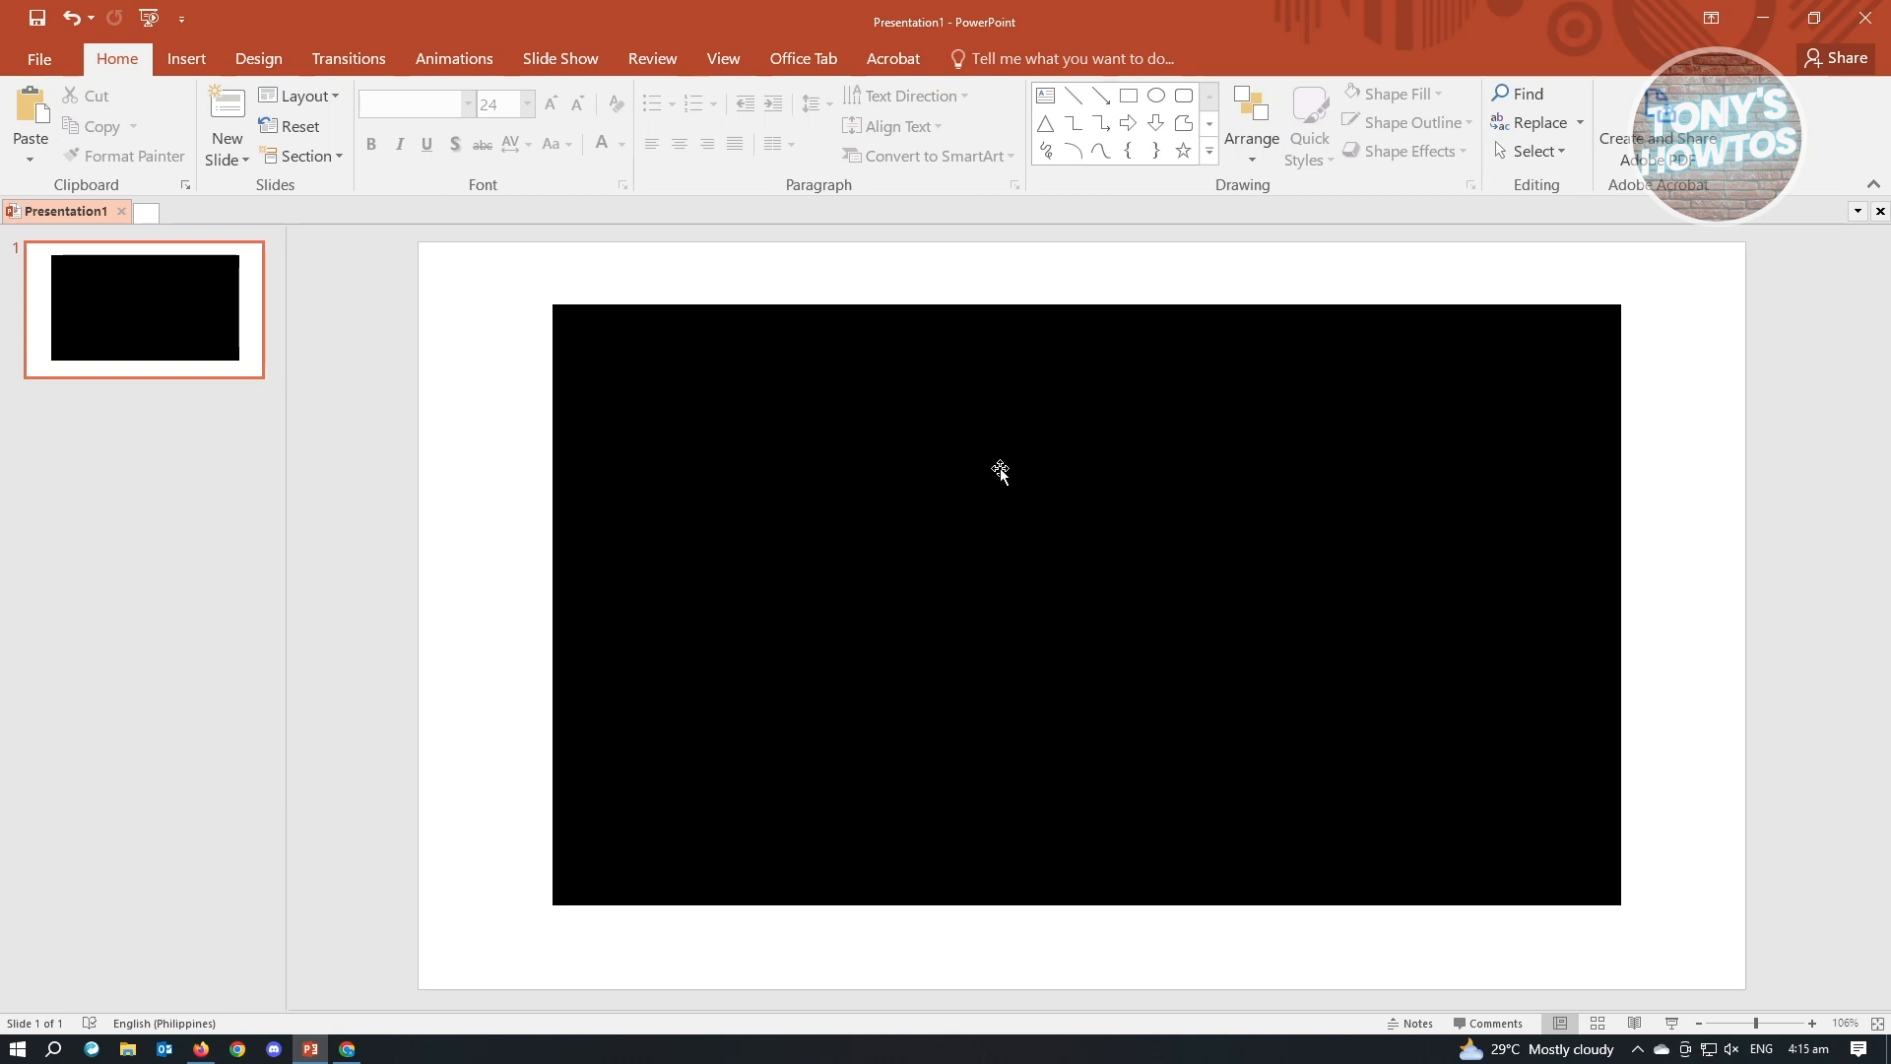
- Load the embedded 'How to Convert YouTube Video to MP3 (2023)' player and start it playing
{"action": "left_click", "coordinate": [1083, 603]}
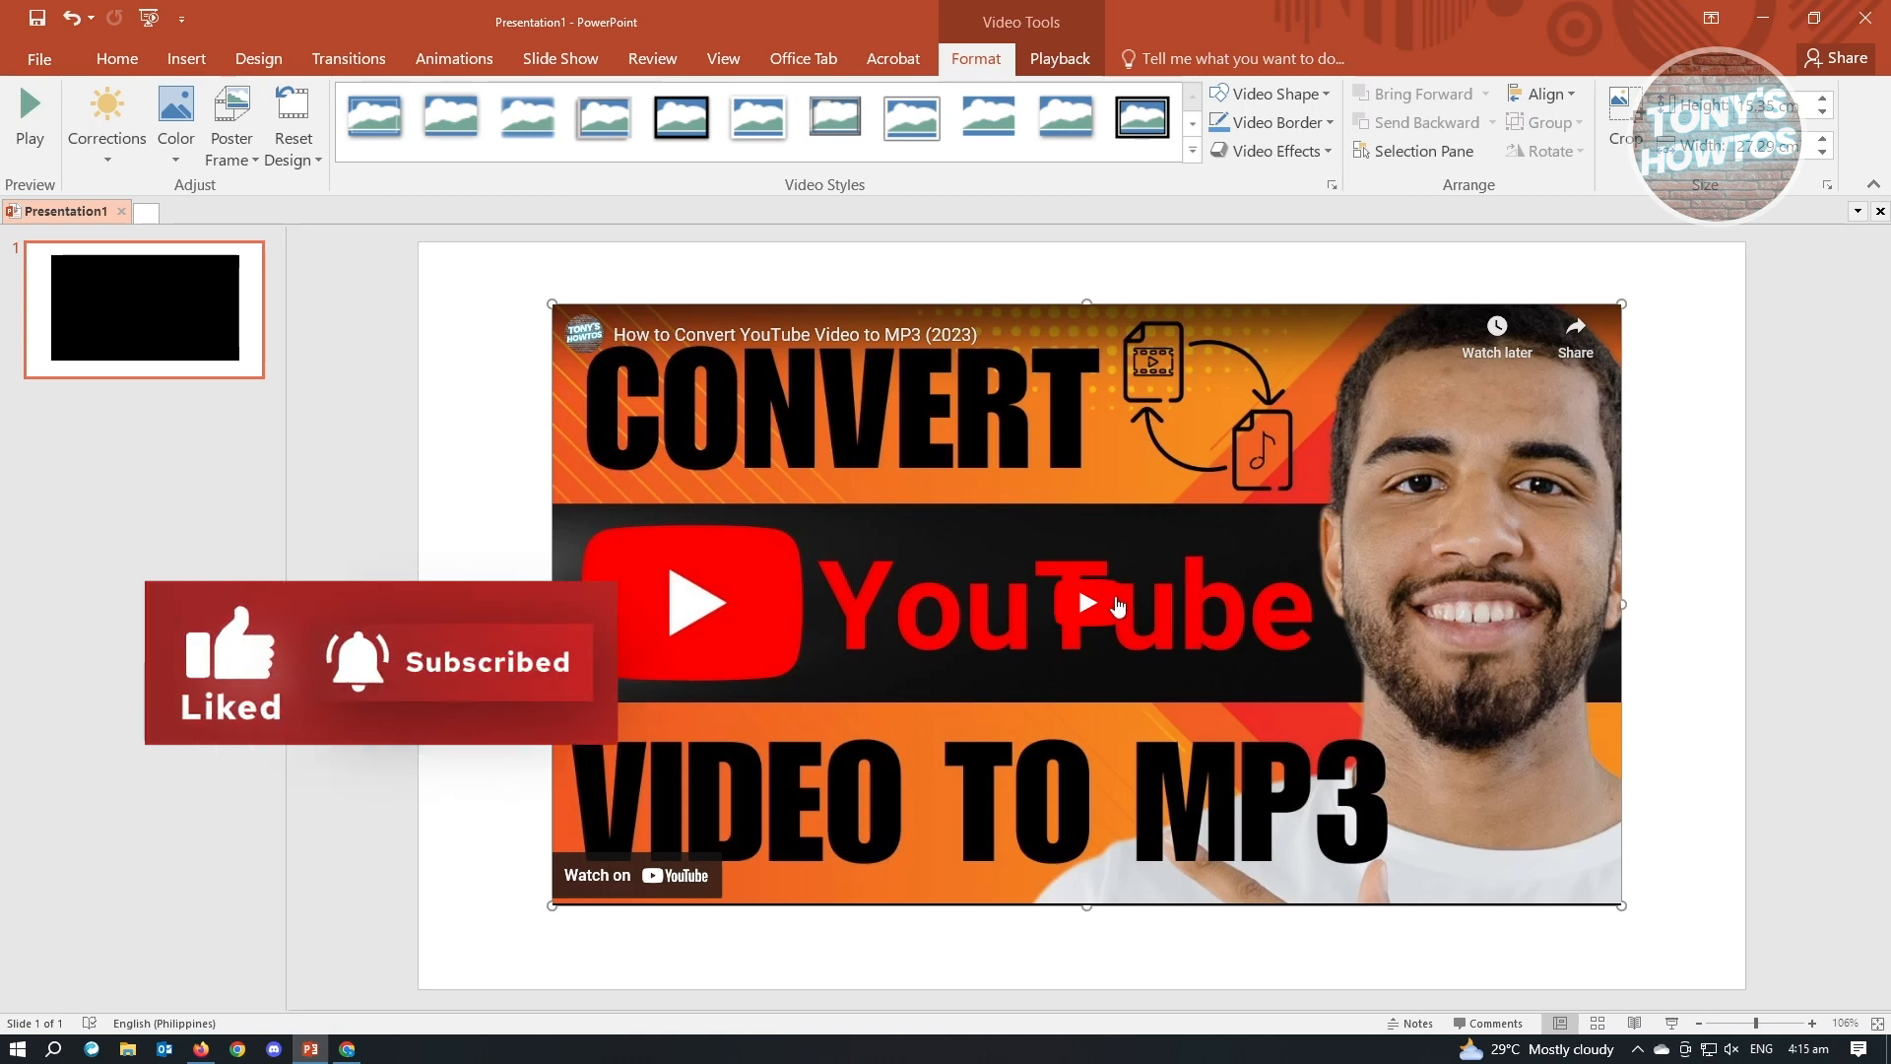
{"action": "left_click", "coordinate": [1083, 603]}
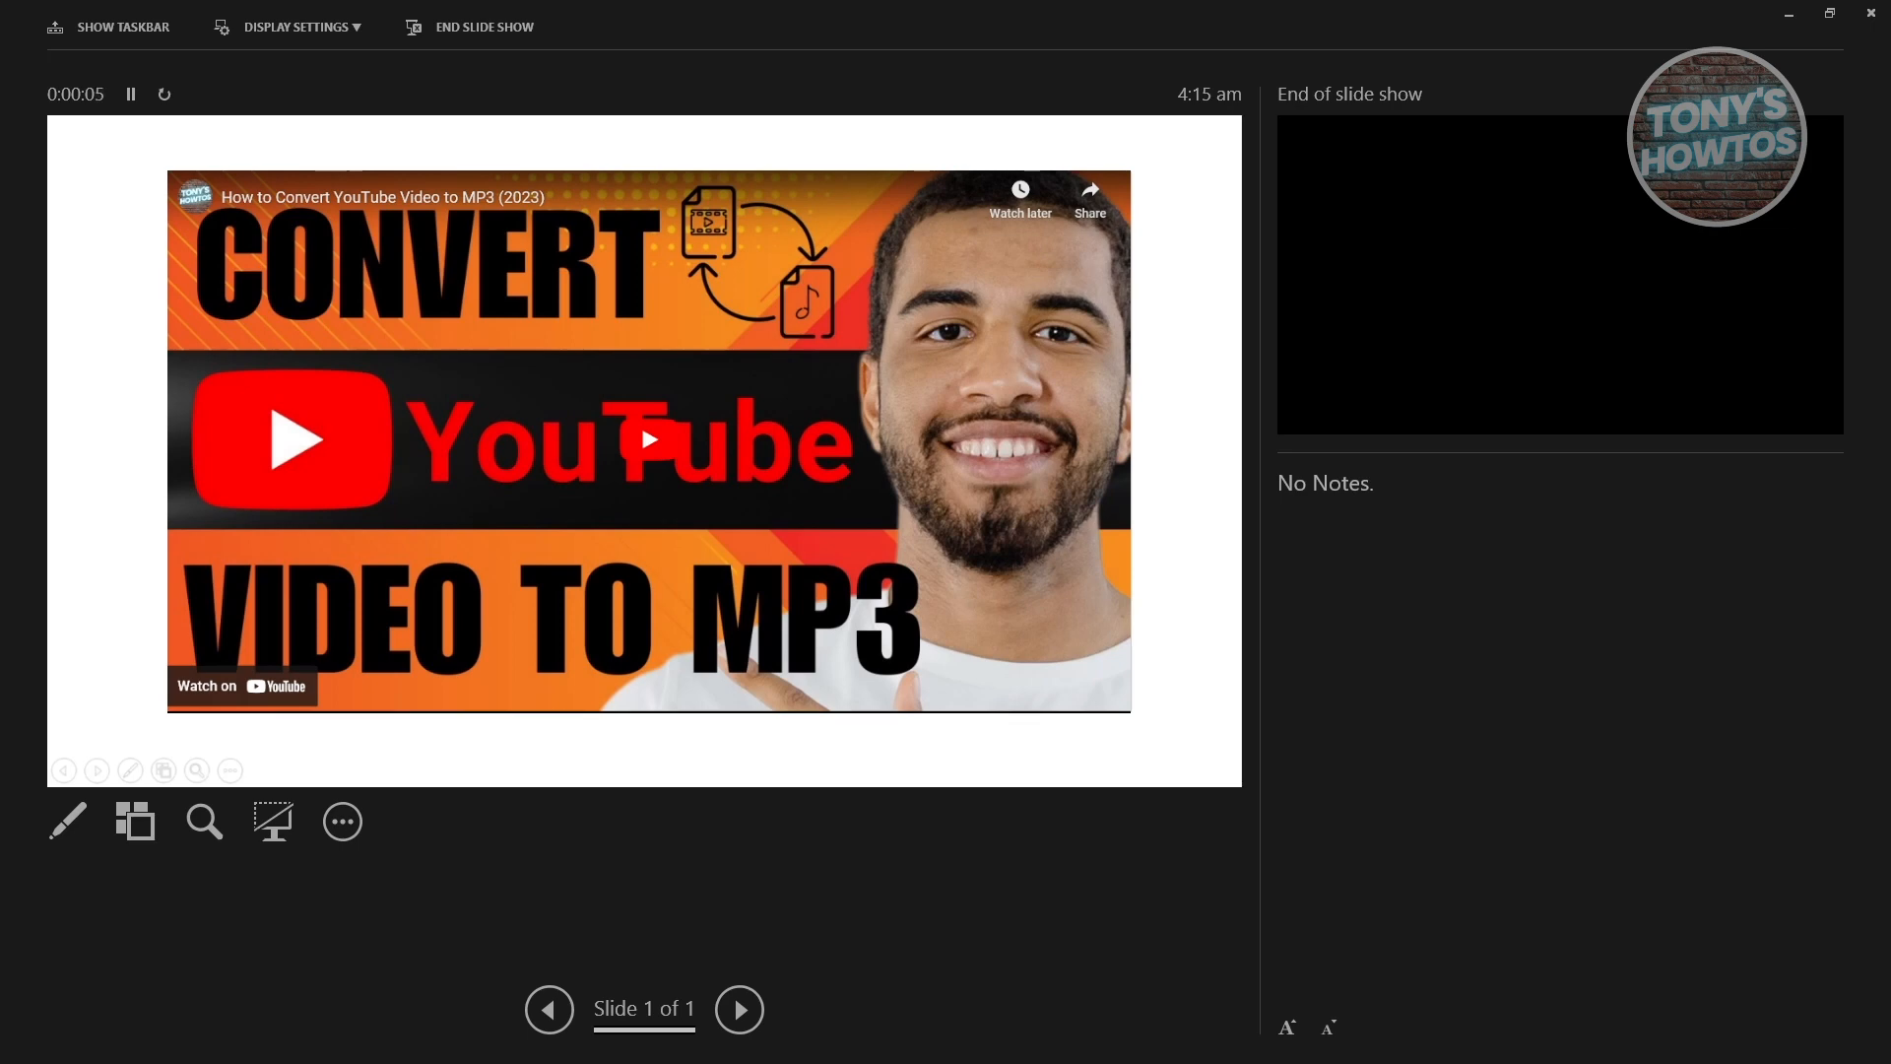
{"action": "left_click", "coordinate": [648, 438]}
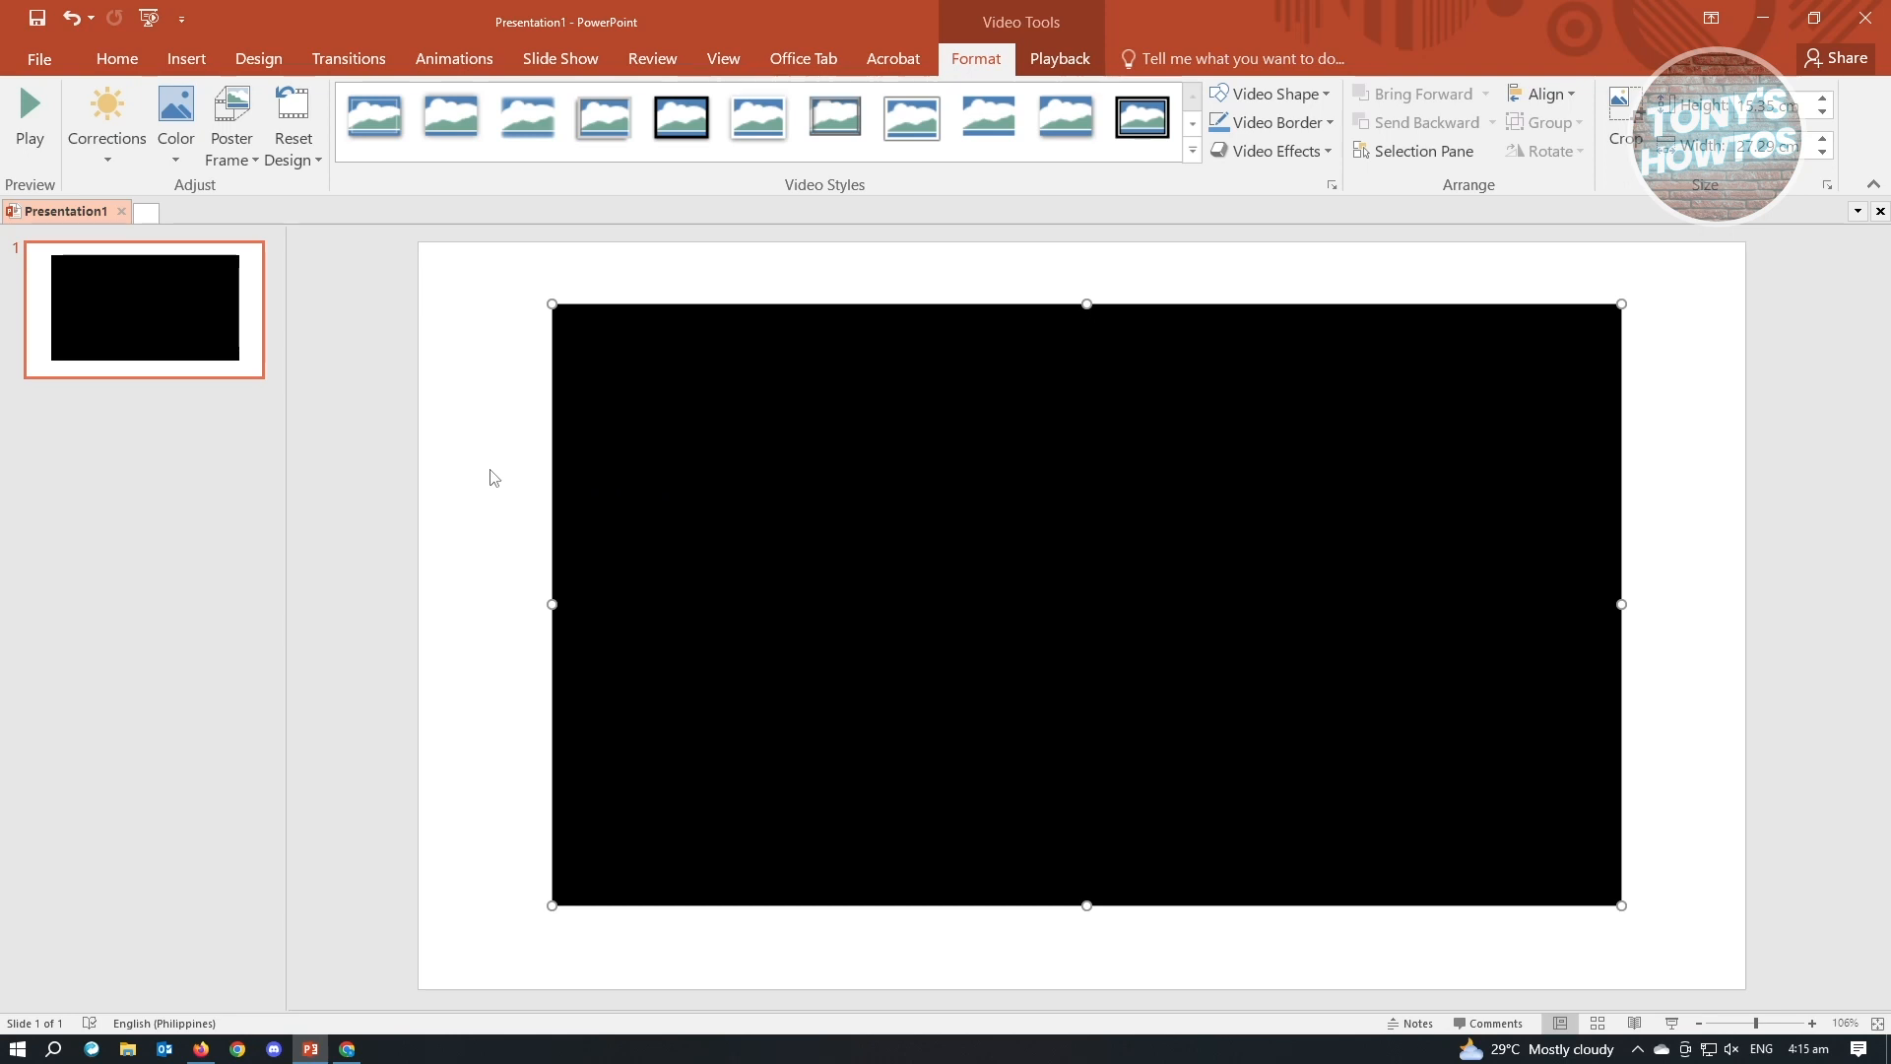
{"action": "mouse_move", "coordinate": [375, 1035]}
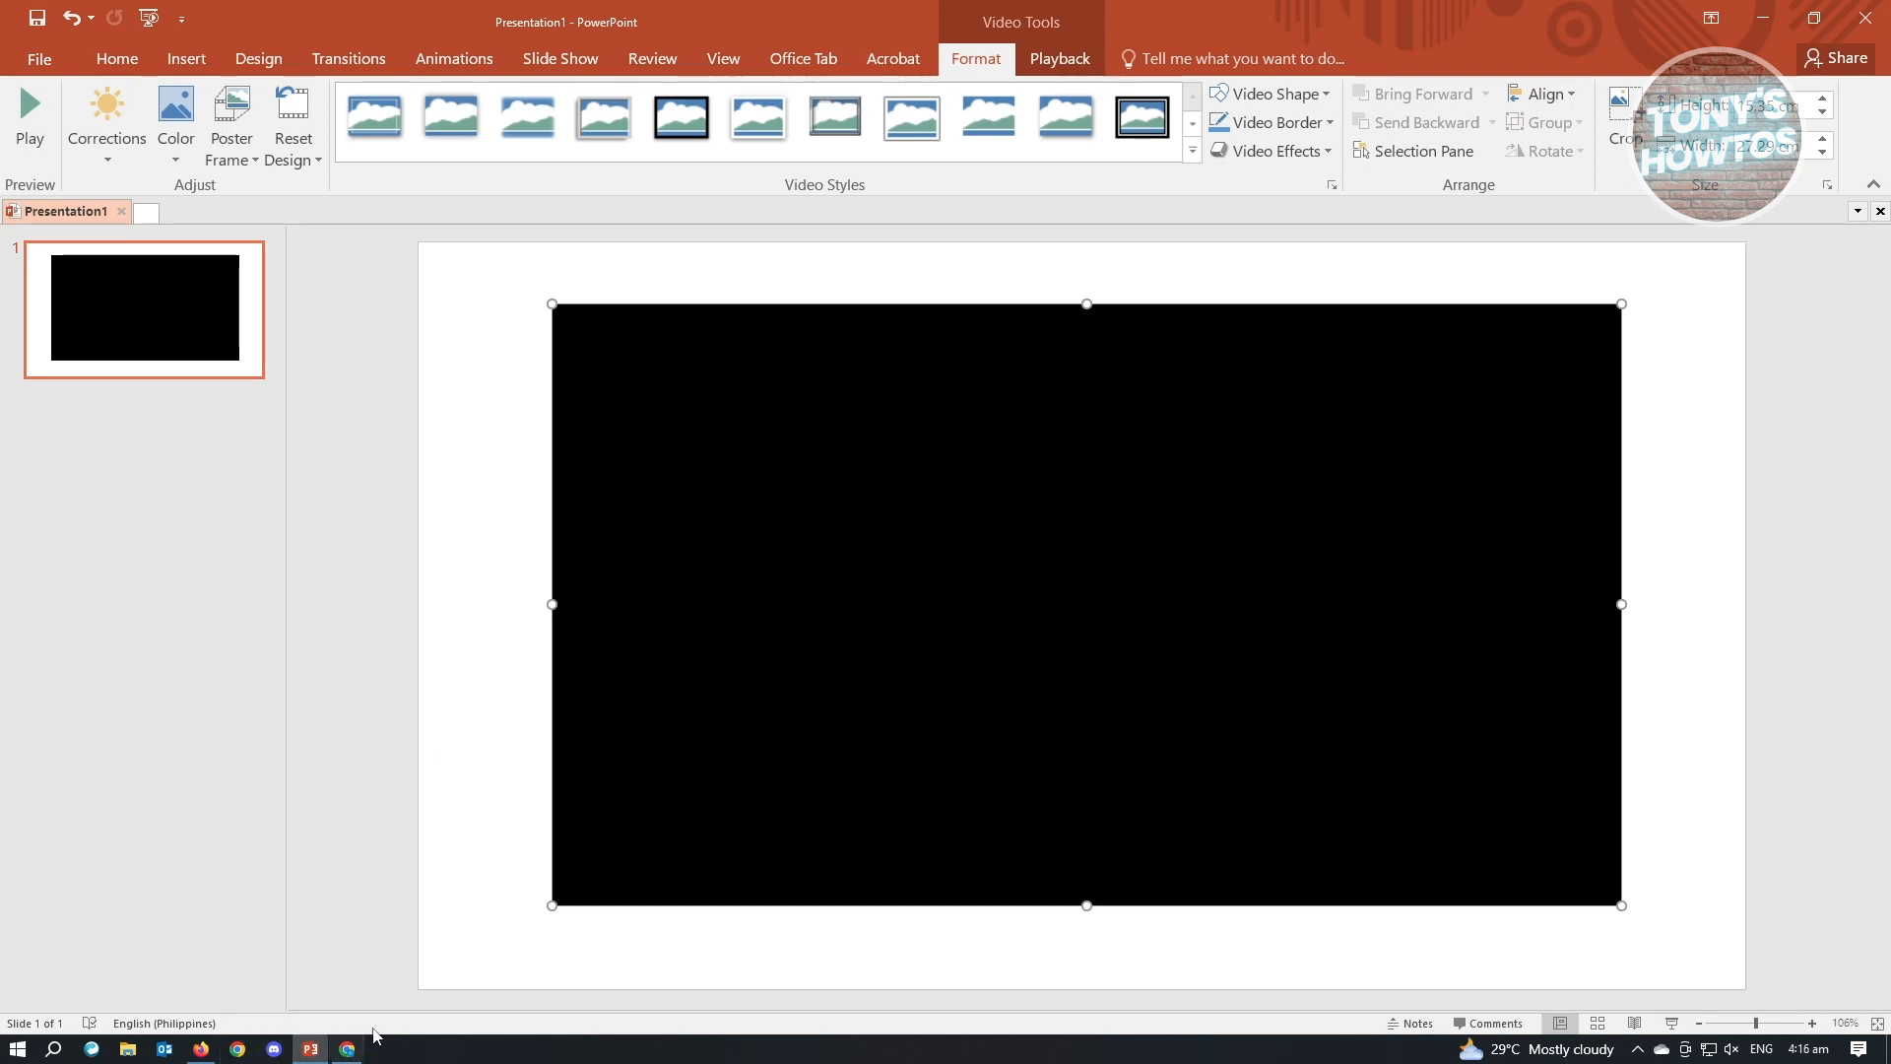
{"action": "mouse_move", "coordinate": [1425, 449]}
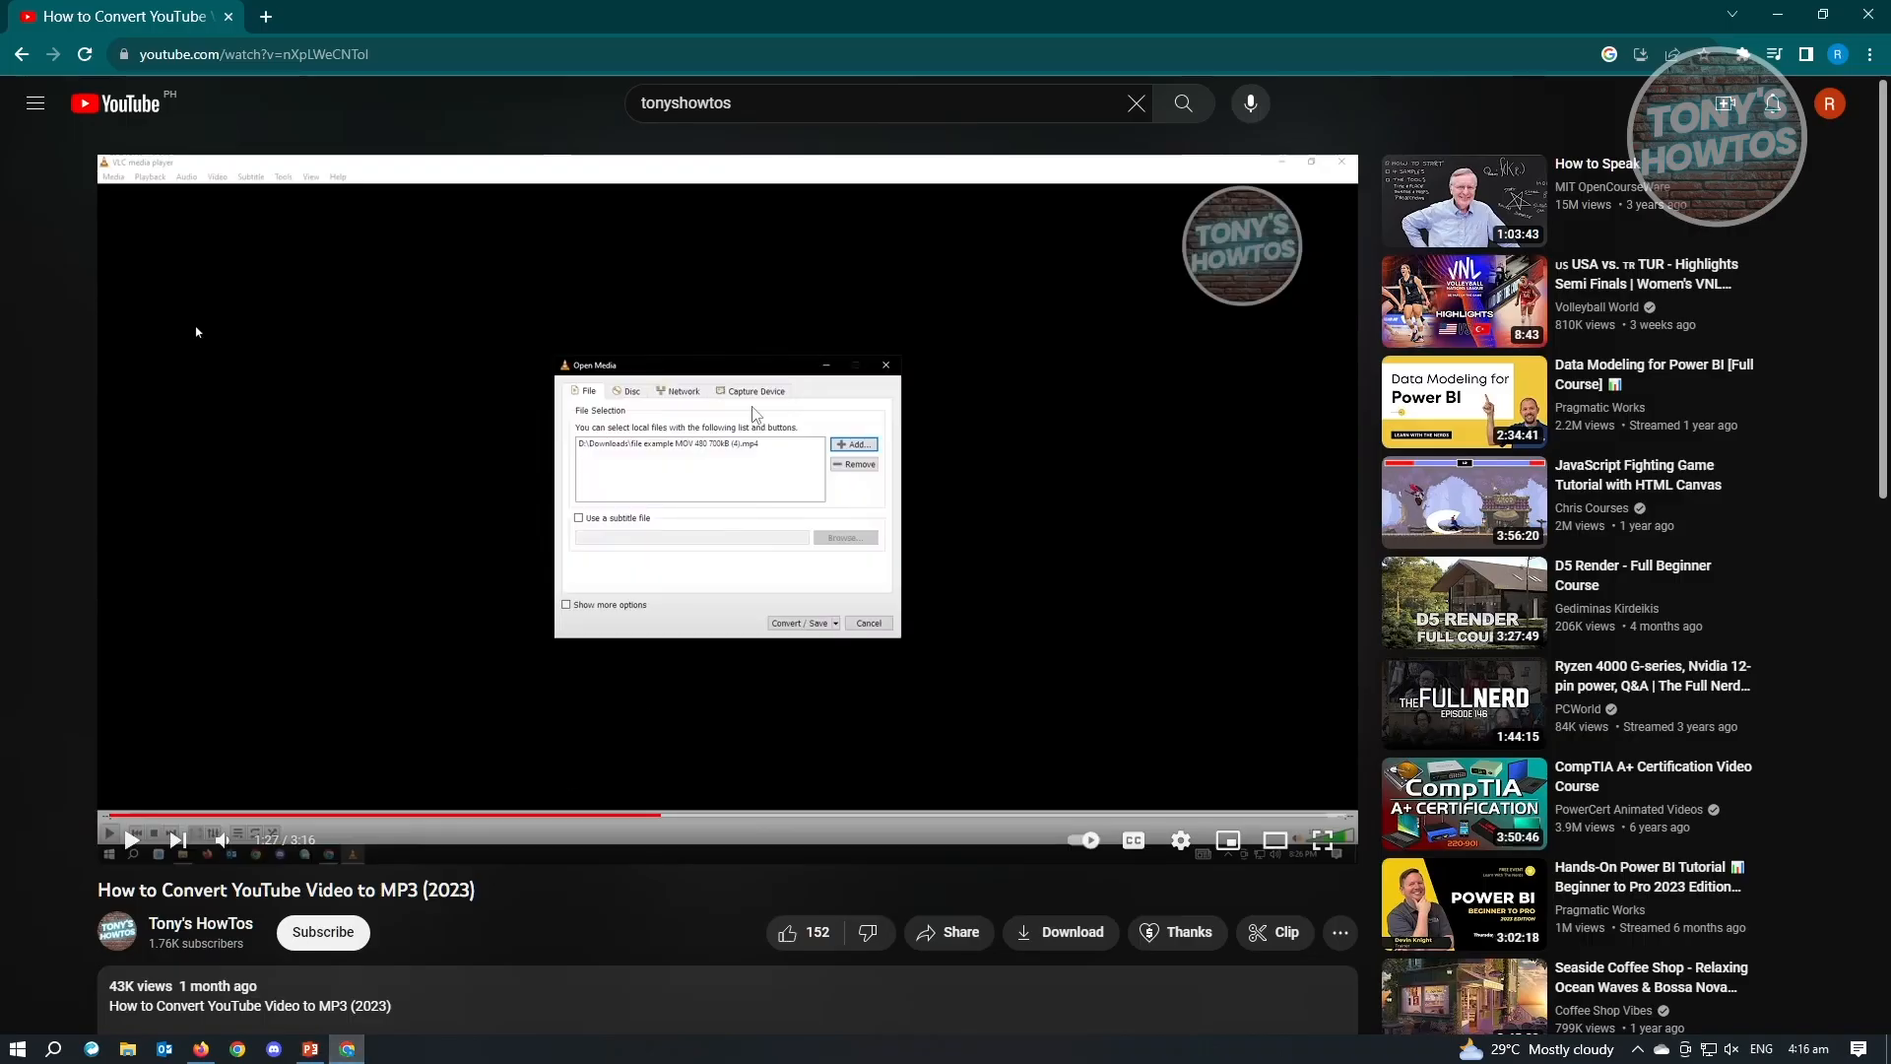
{"action": "mouse_move", "coordinate": [744, 341]}
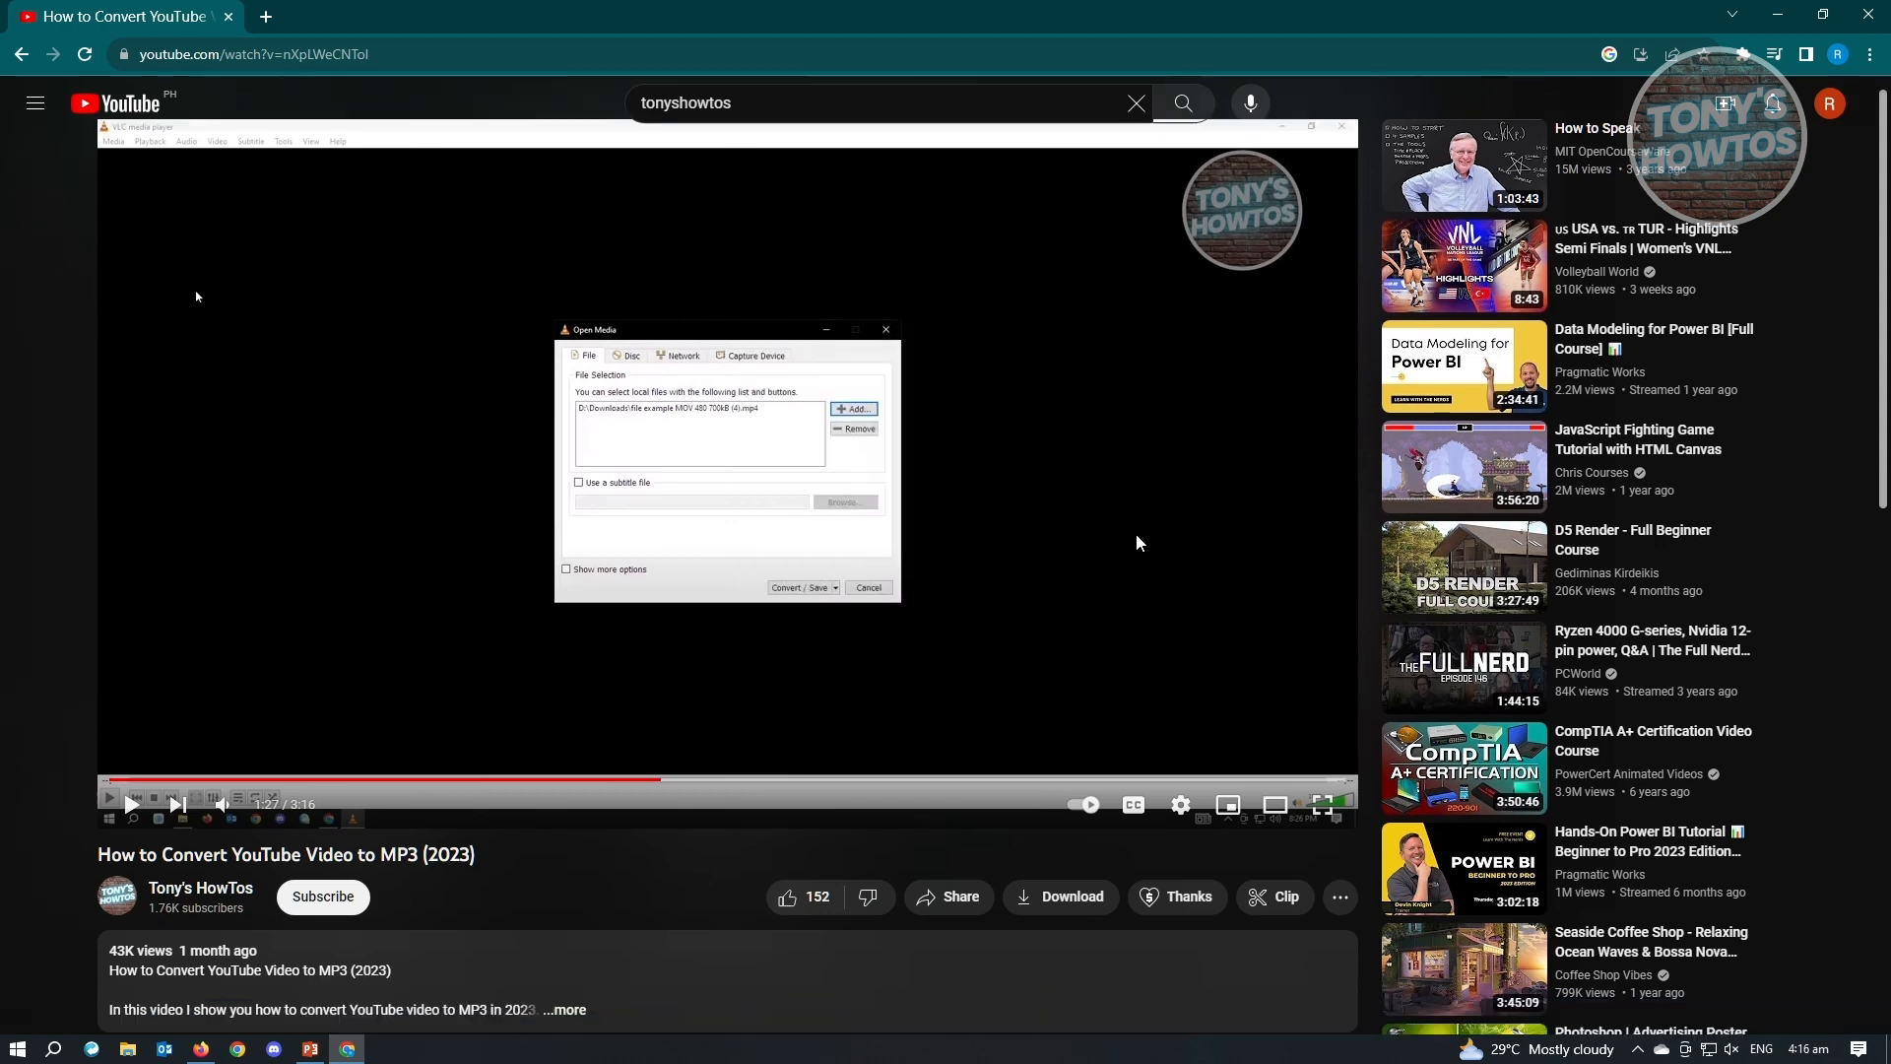
- Scroll the YouTube watch page down to reveal the description and comments
{"action": "scroll", "scroll_direction": "down", "scroll_amount": 3}
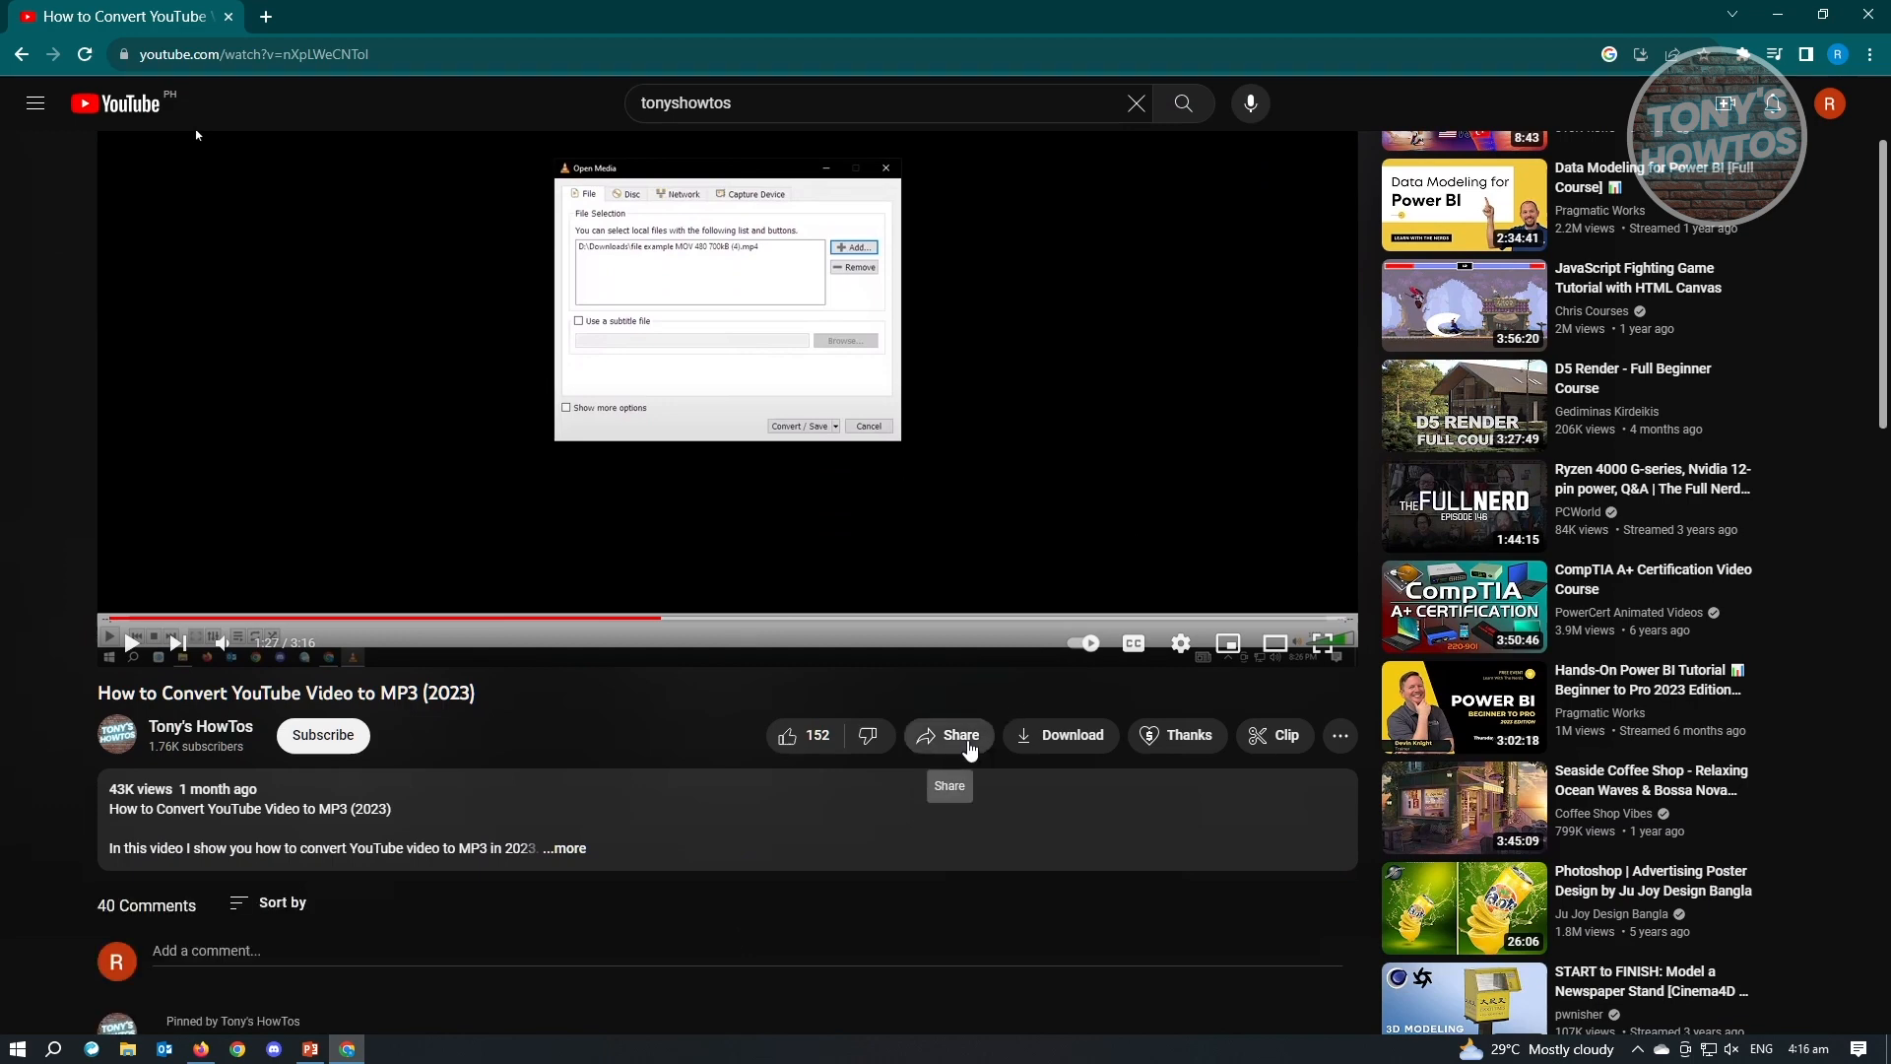
{"action": "left_click", "coordinate": [949, 735]}
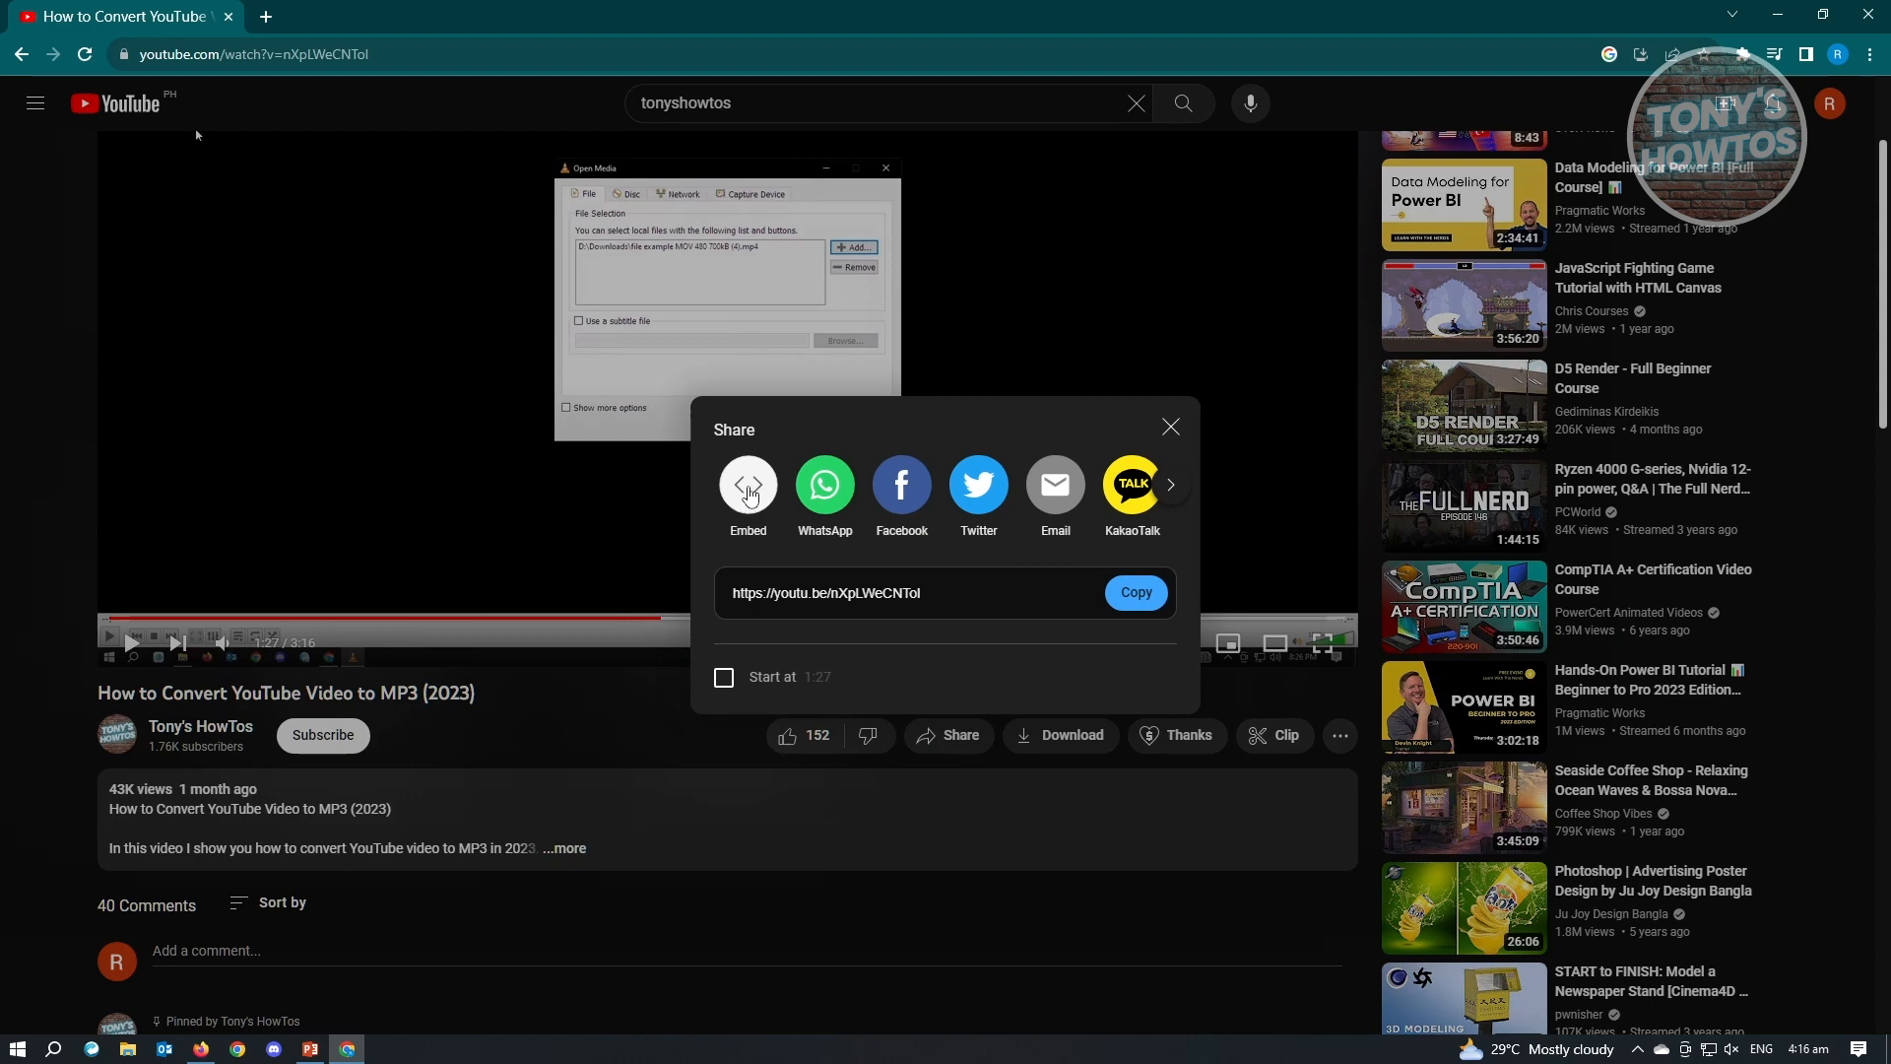
{"action": "left_click", "coordinate": [748, 485]}
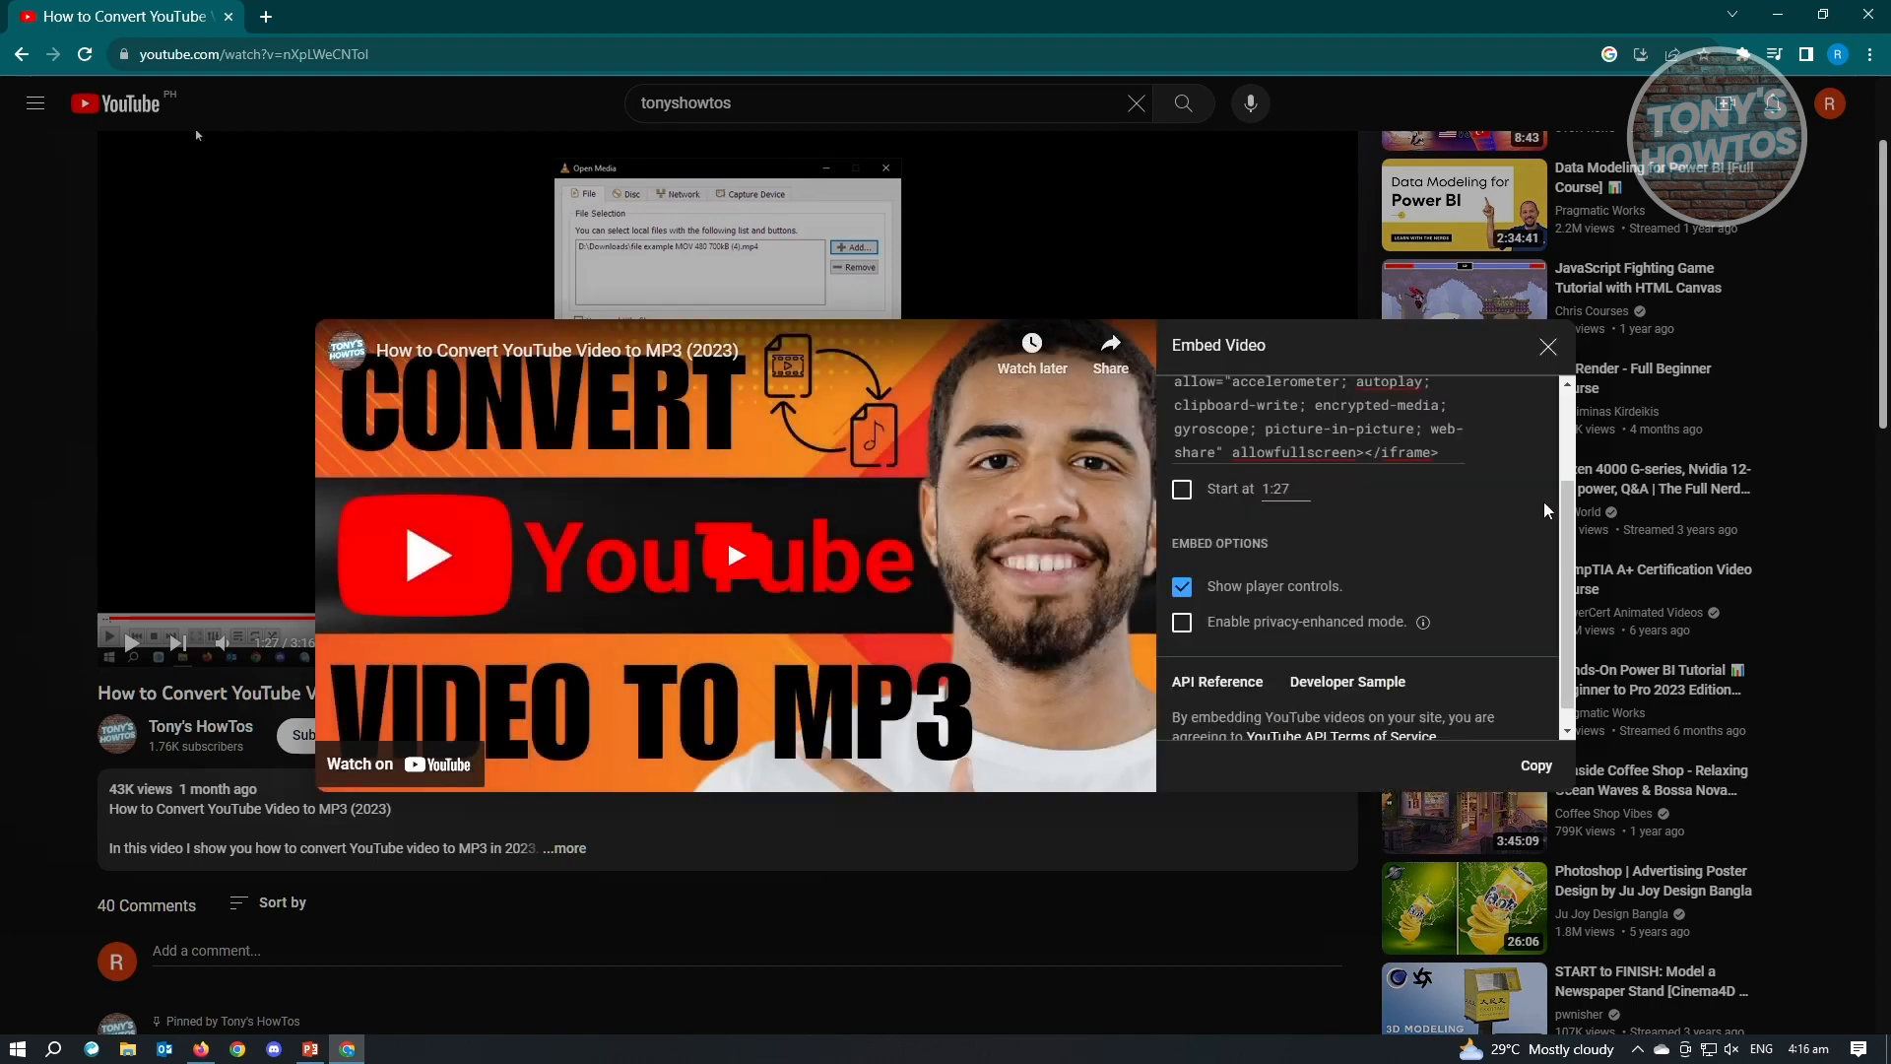
{"action": "mouse_move", "coordinate": [1502, 512]}
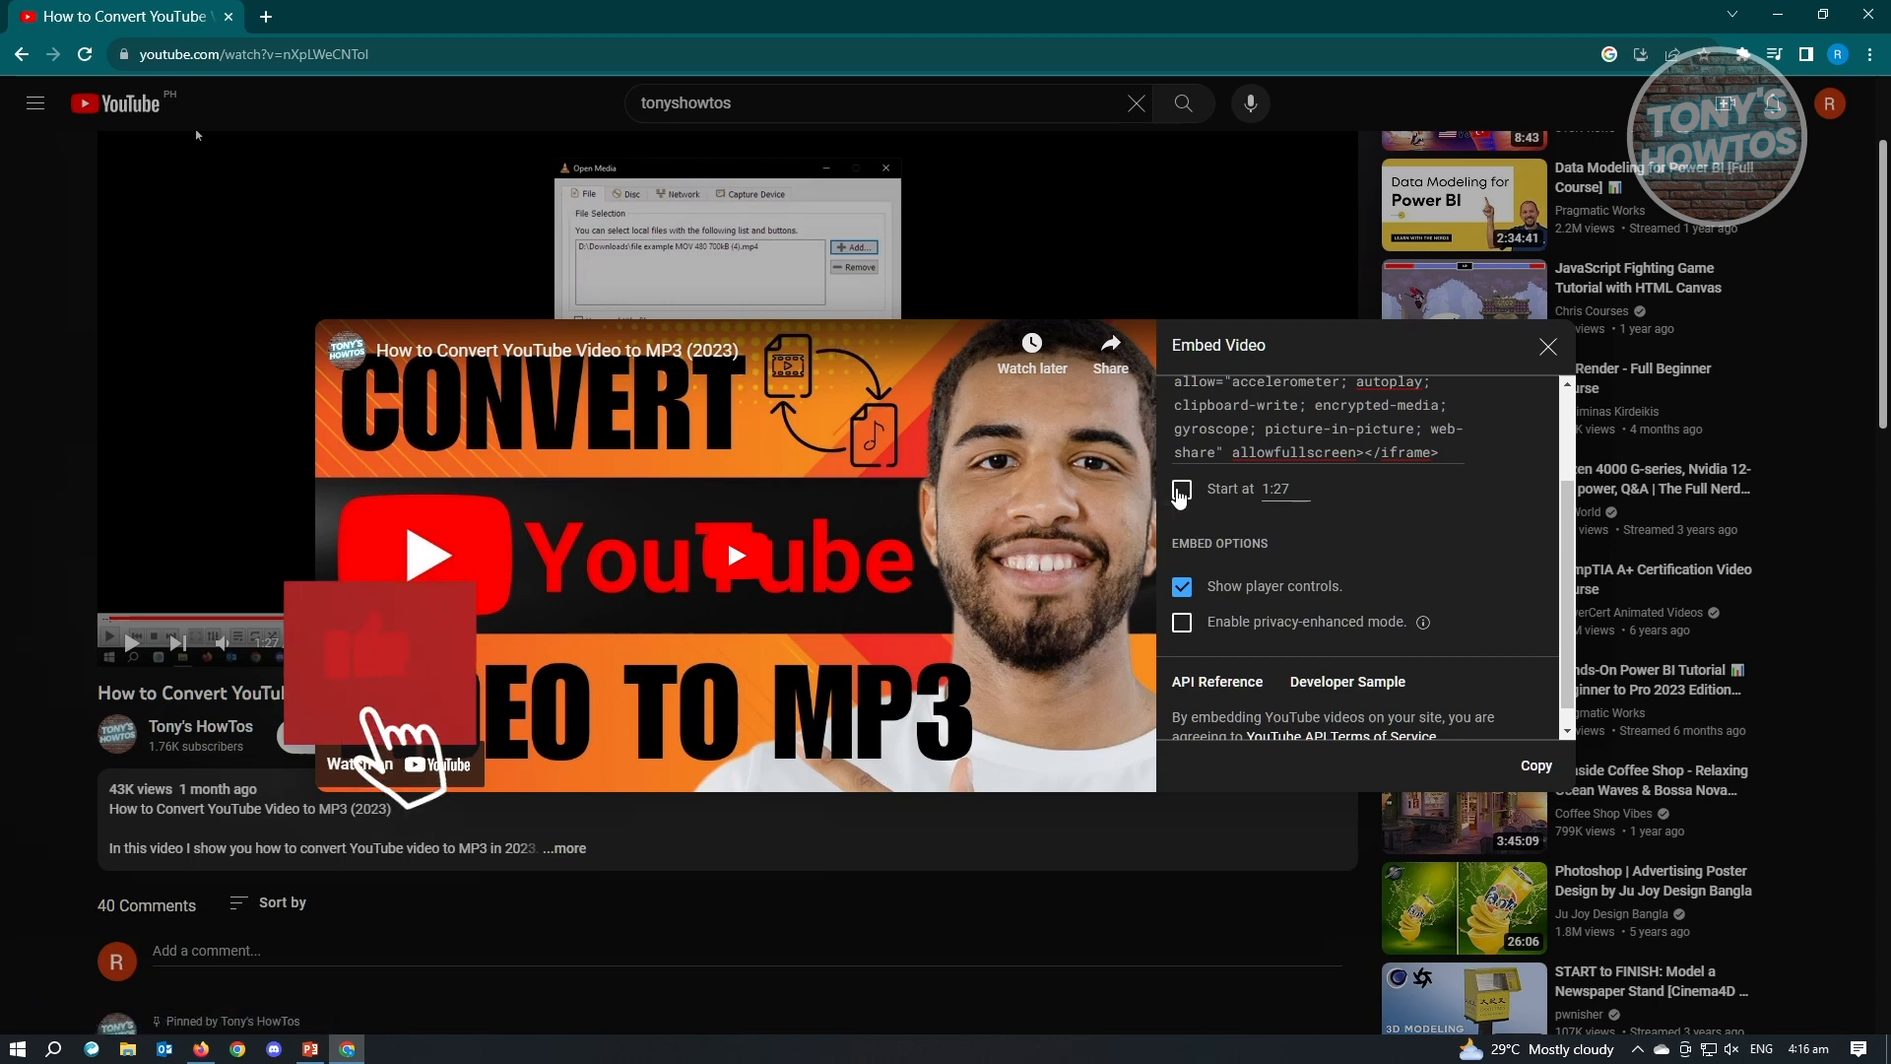
{"action": "left_click", "coordinate": [1185, 488]}
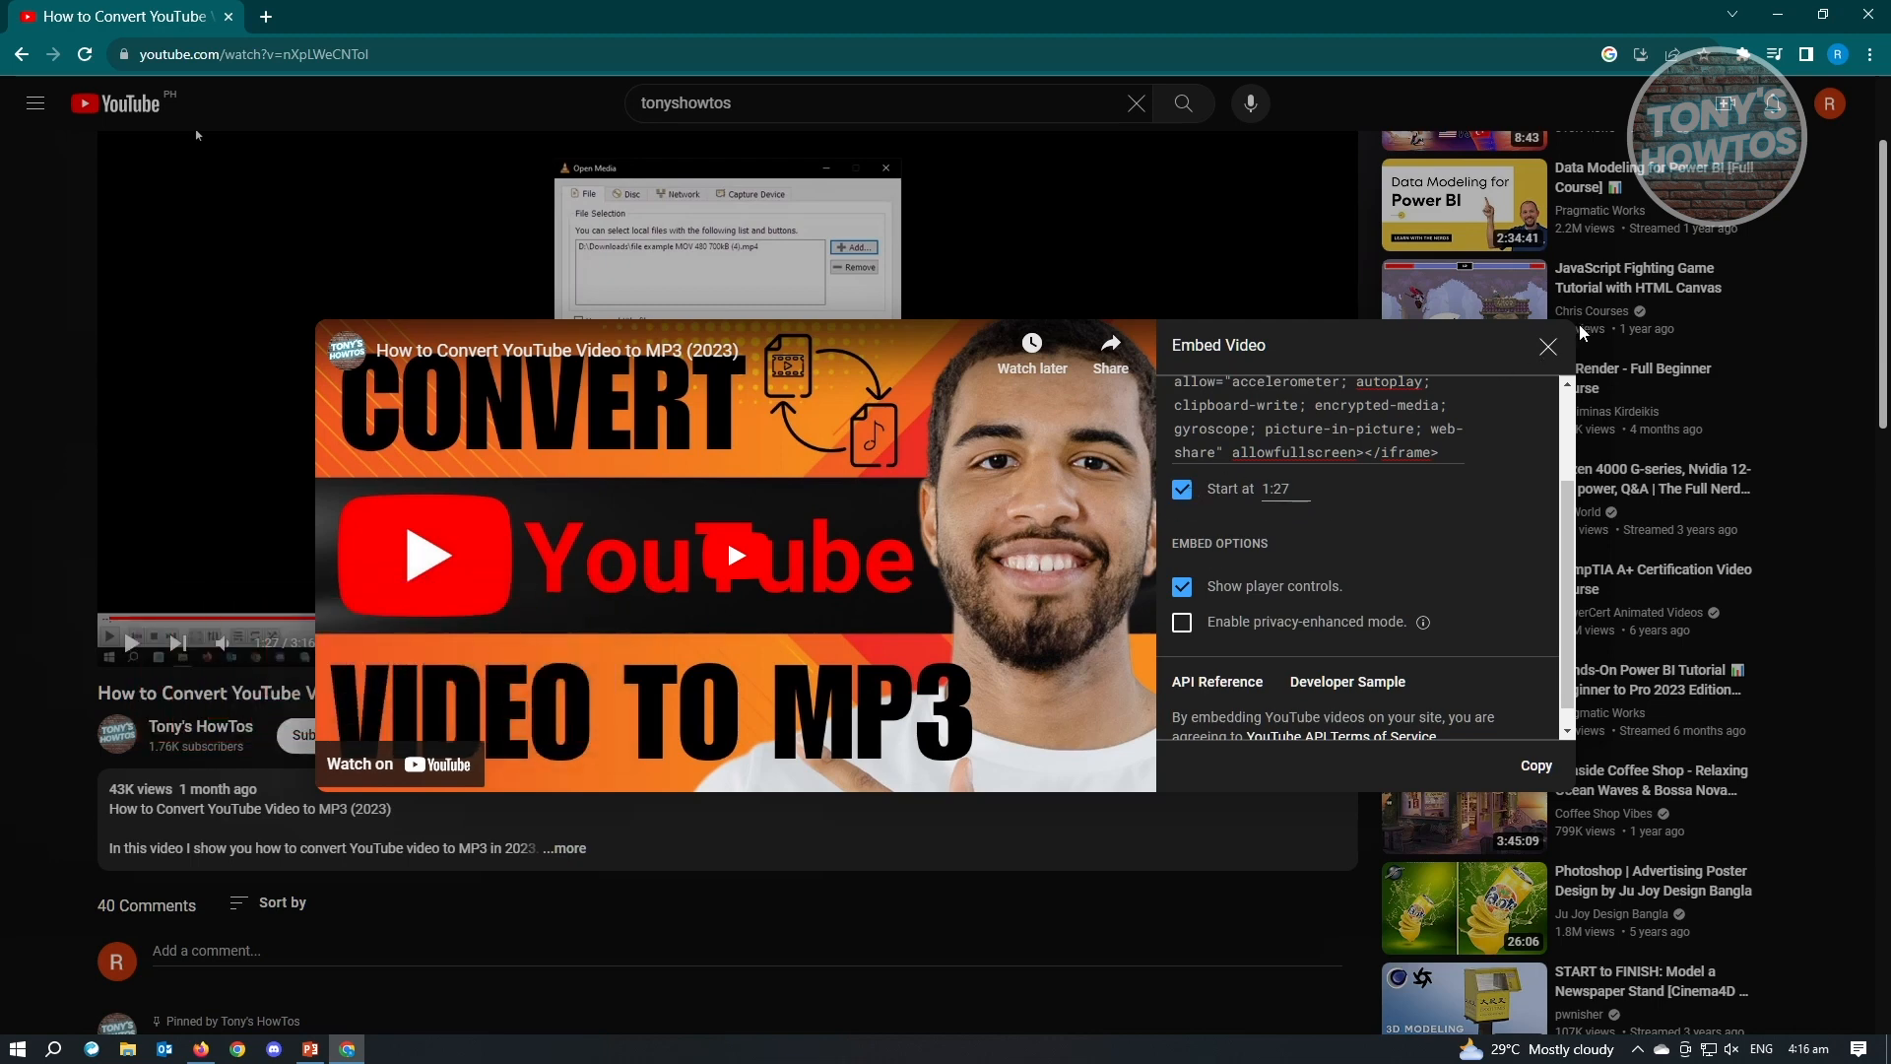
{"action": "left_click", "coordinate": [1549, 346]}
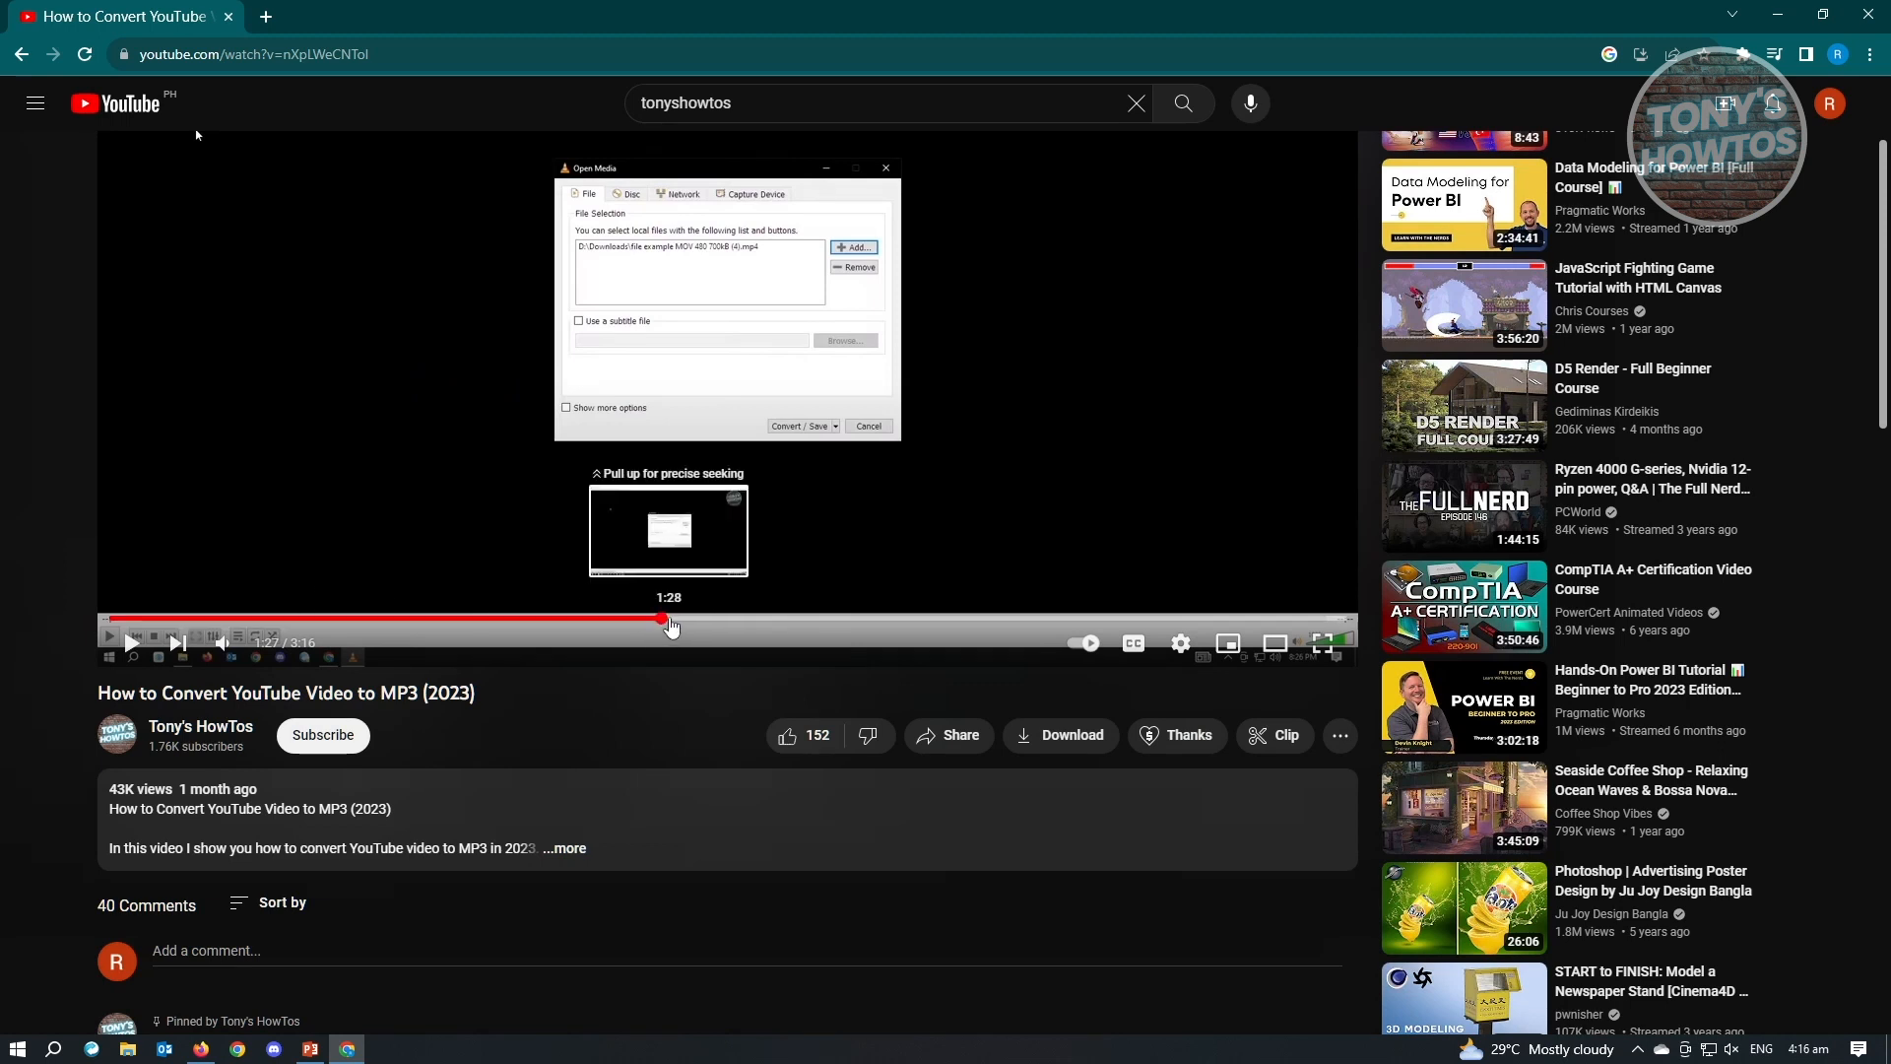
- Seek to 2:06 and copy embed code with Start at 2:06 (start=126) enabled
{"action": "left_click", "coordinate": [798, 426]}
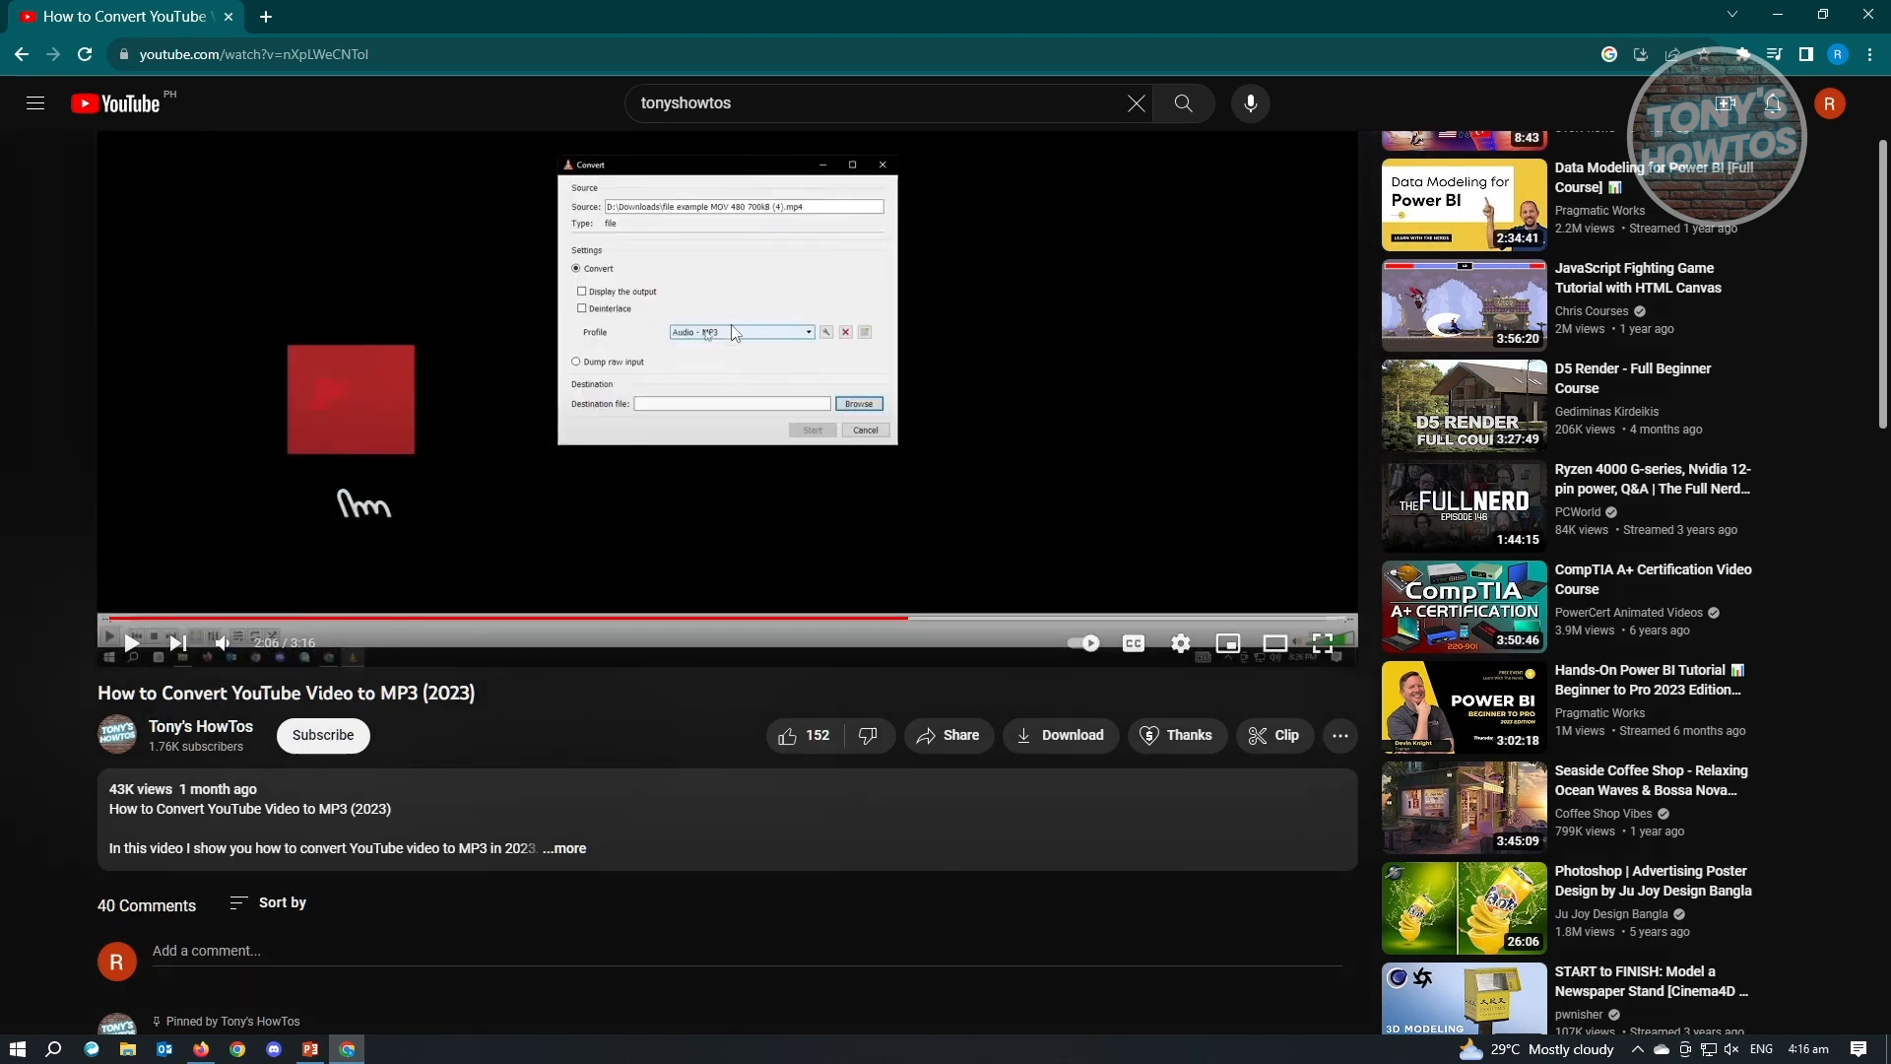
{"action": "left_click", "coordinate": [949, 735]}
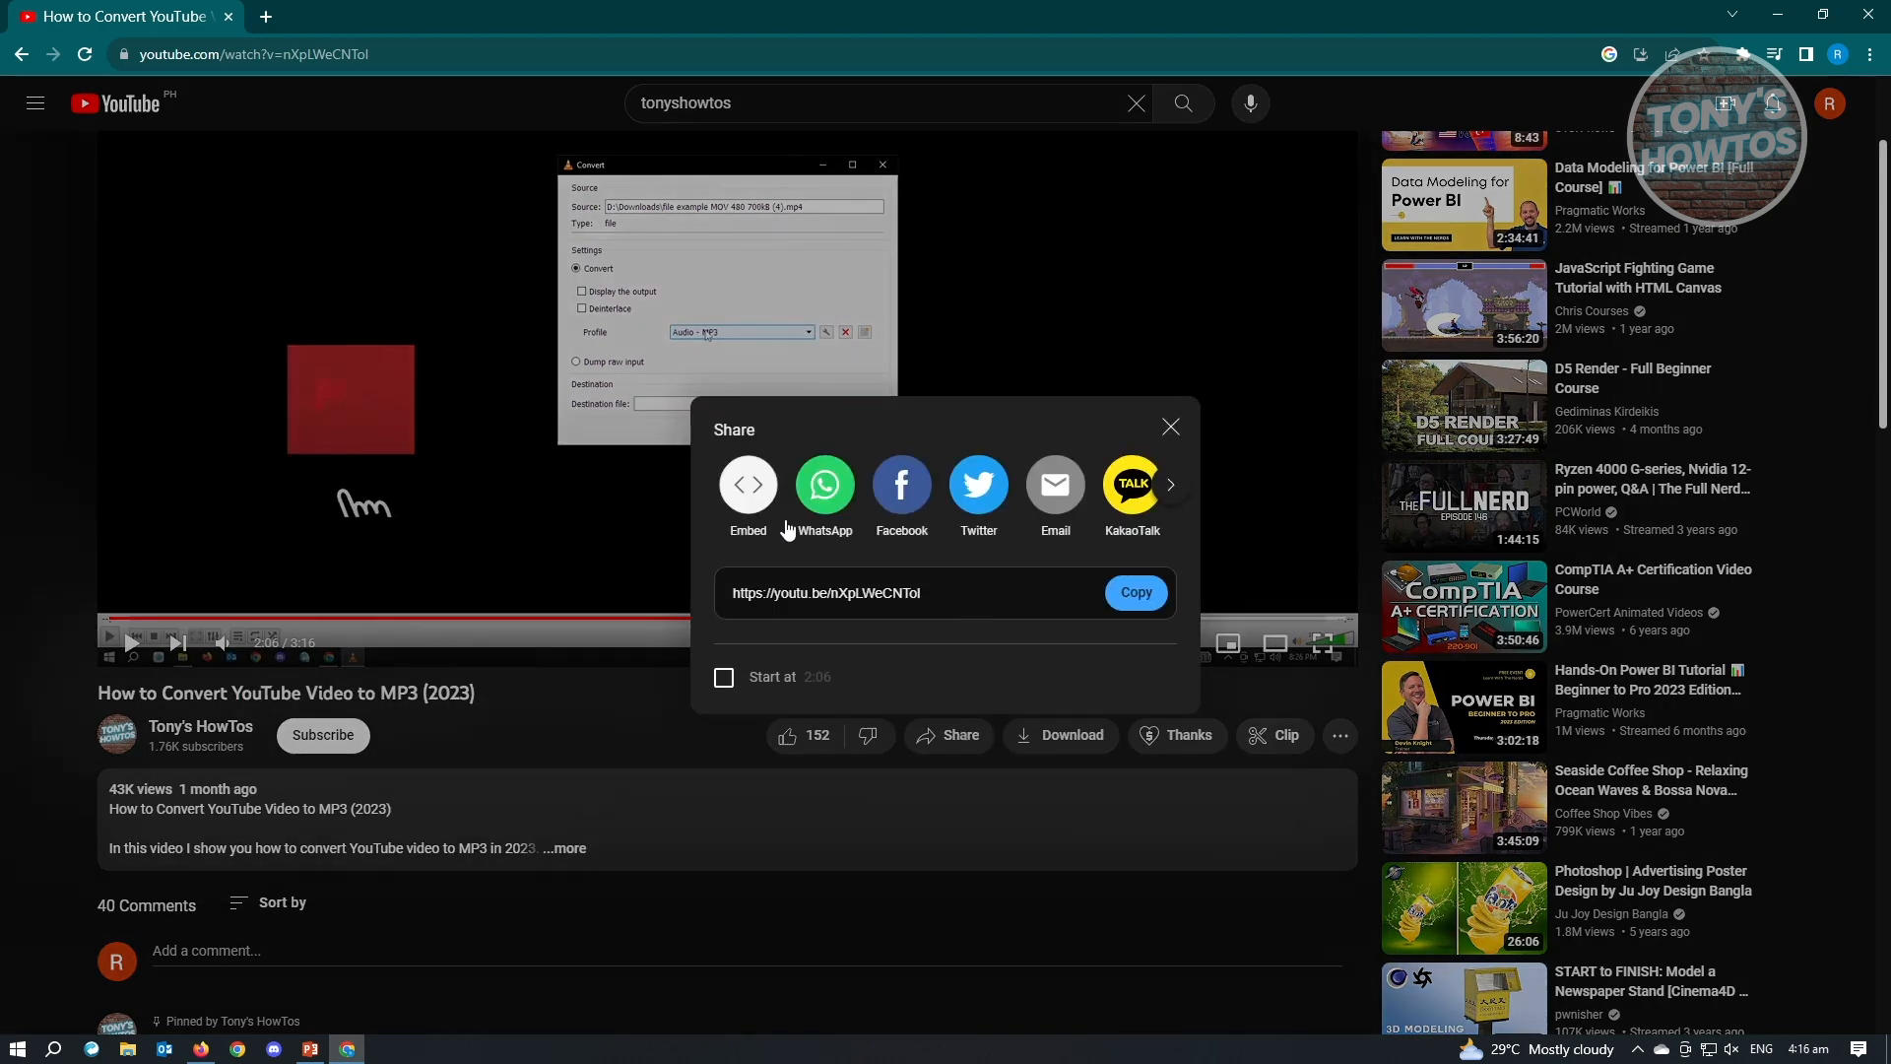
{"action": "left_click", "coordinate": [747, 485]}
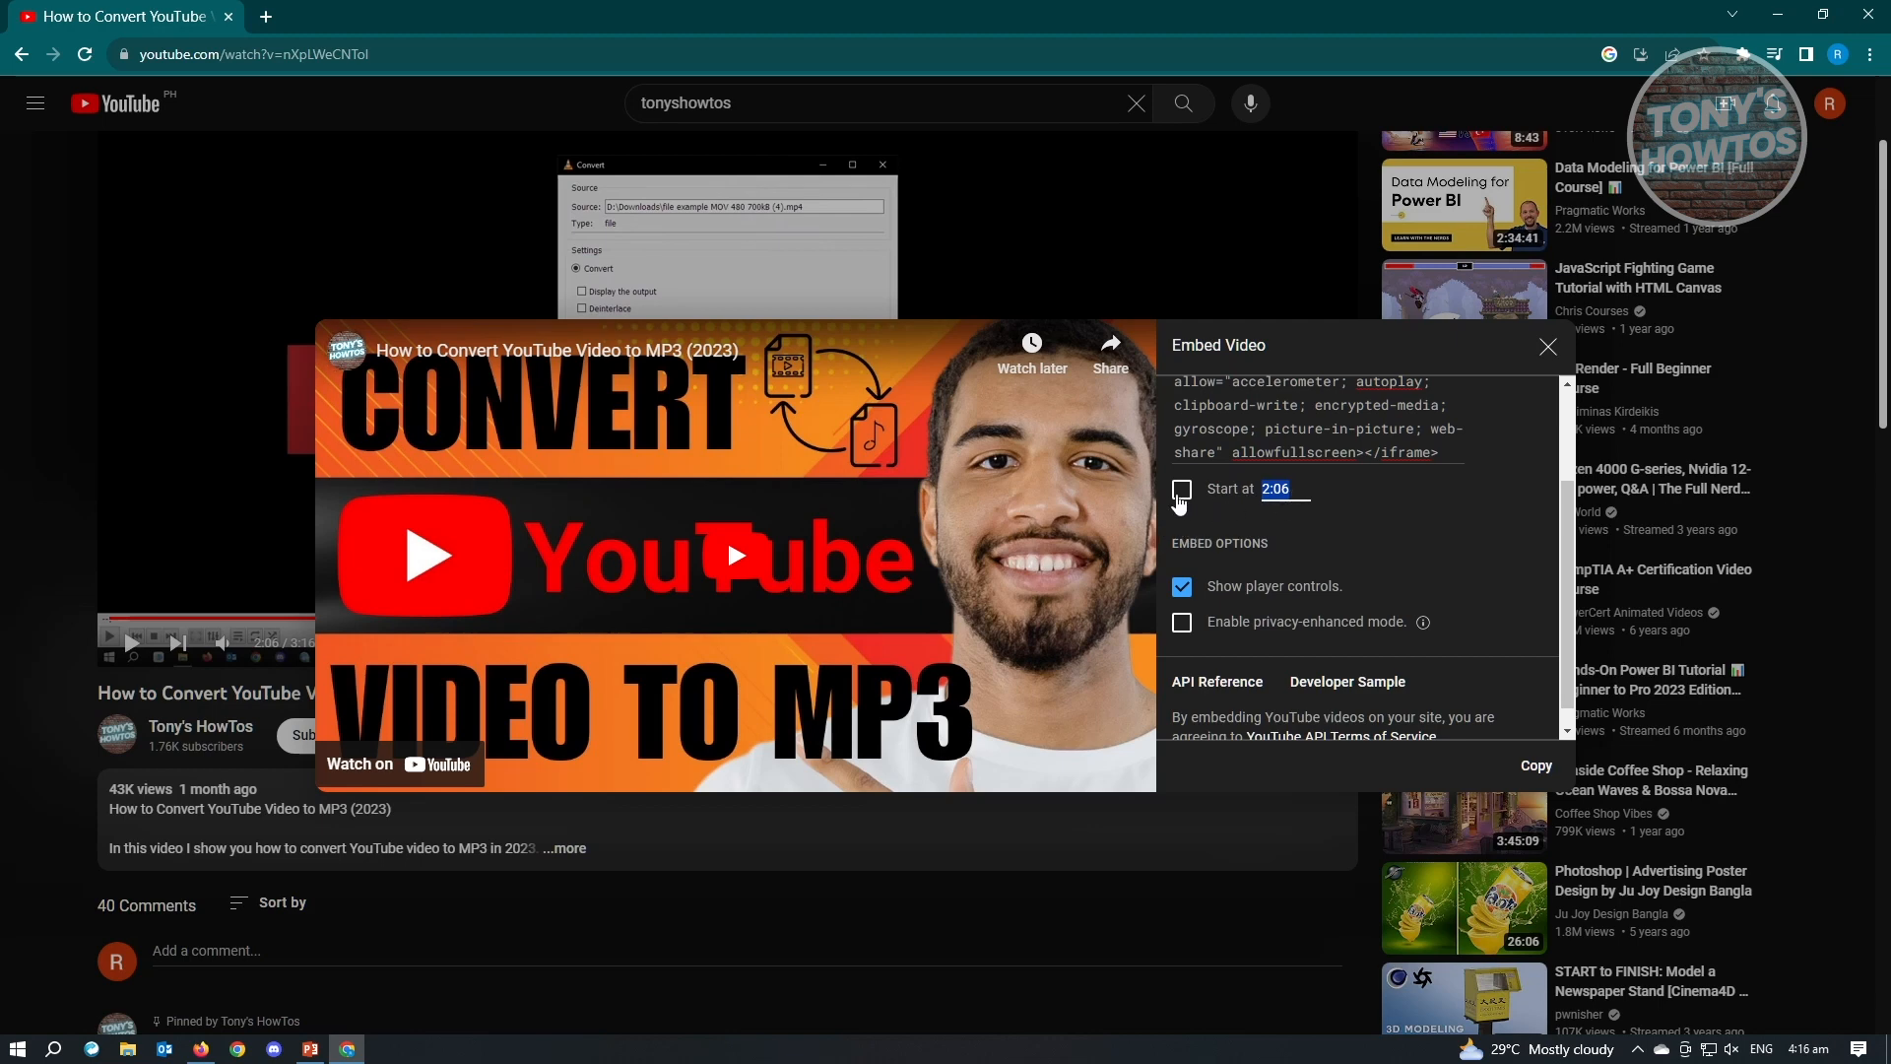
{"action": "left_click", "coordinate": [1182, 489]}
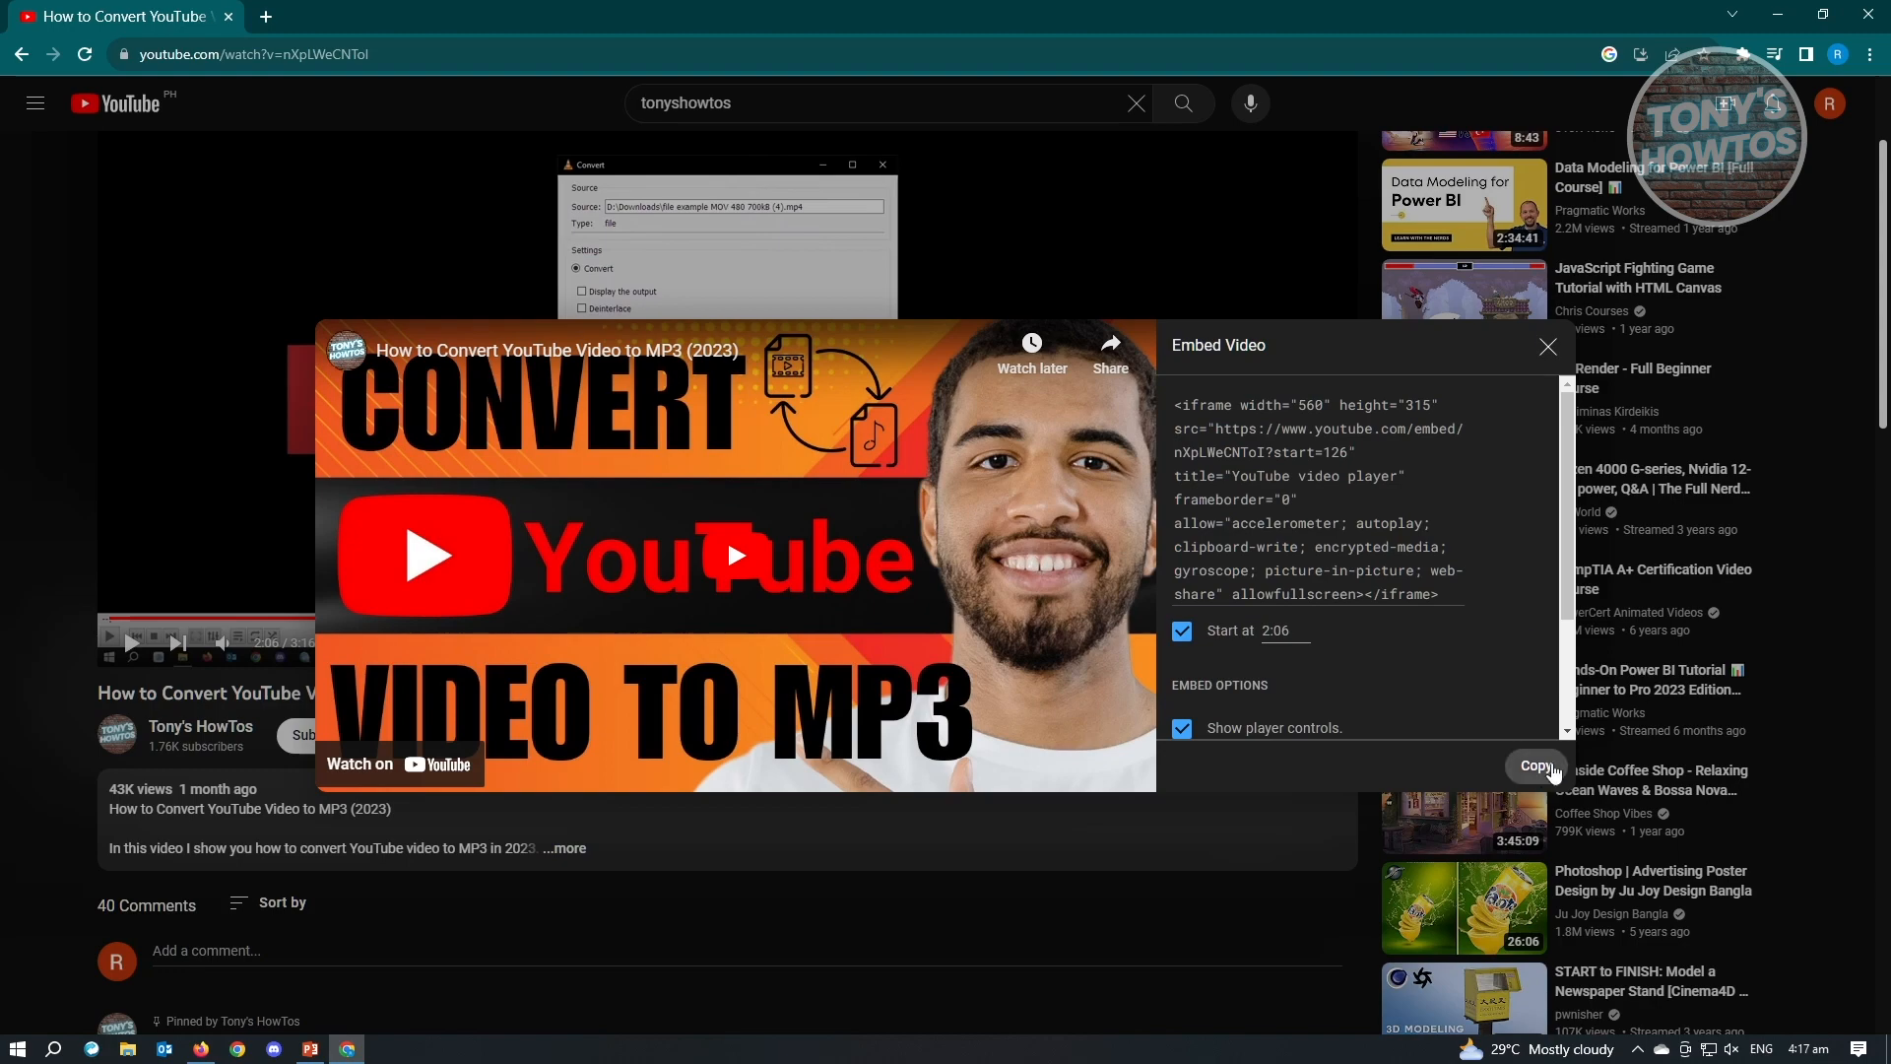
{"action": "left_click", "coordinate": [1537, 766]}
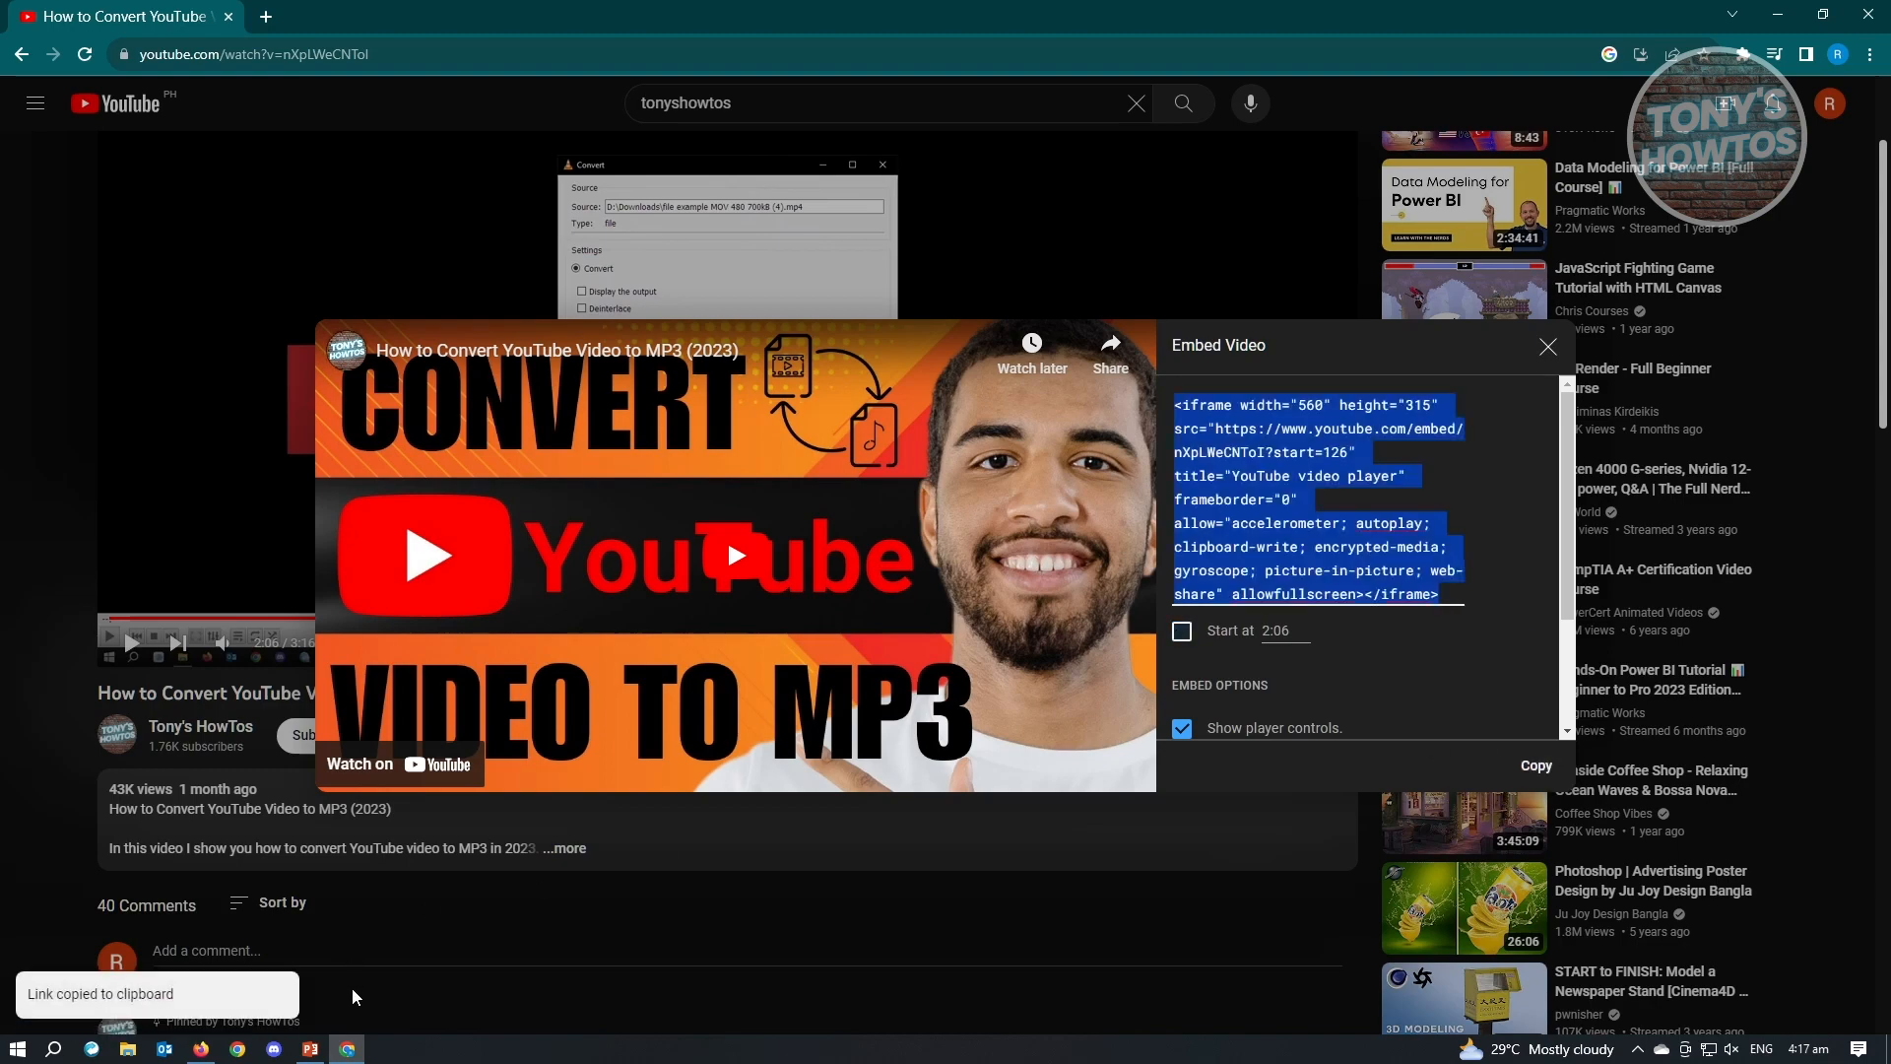
- Back in PowerPoint, insert an online video from the 2:06 embed code
{"action": "left_click", "coordinate": [309, 1047]}
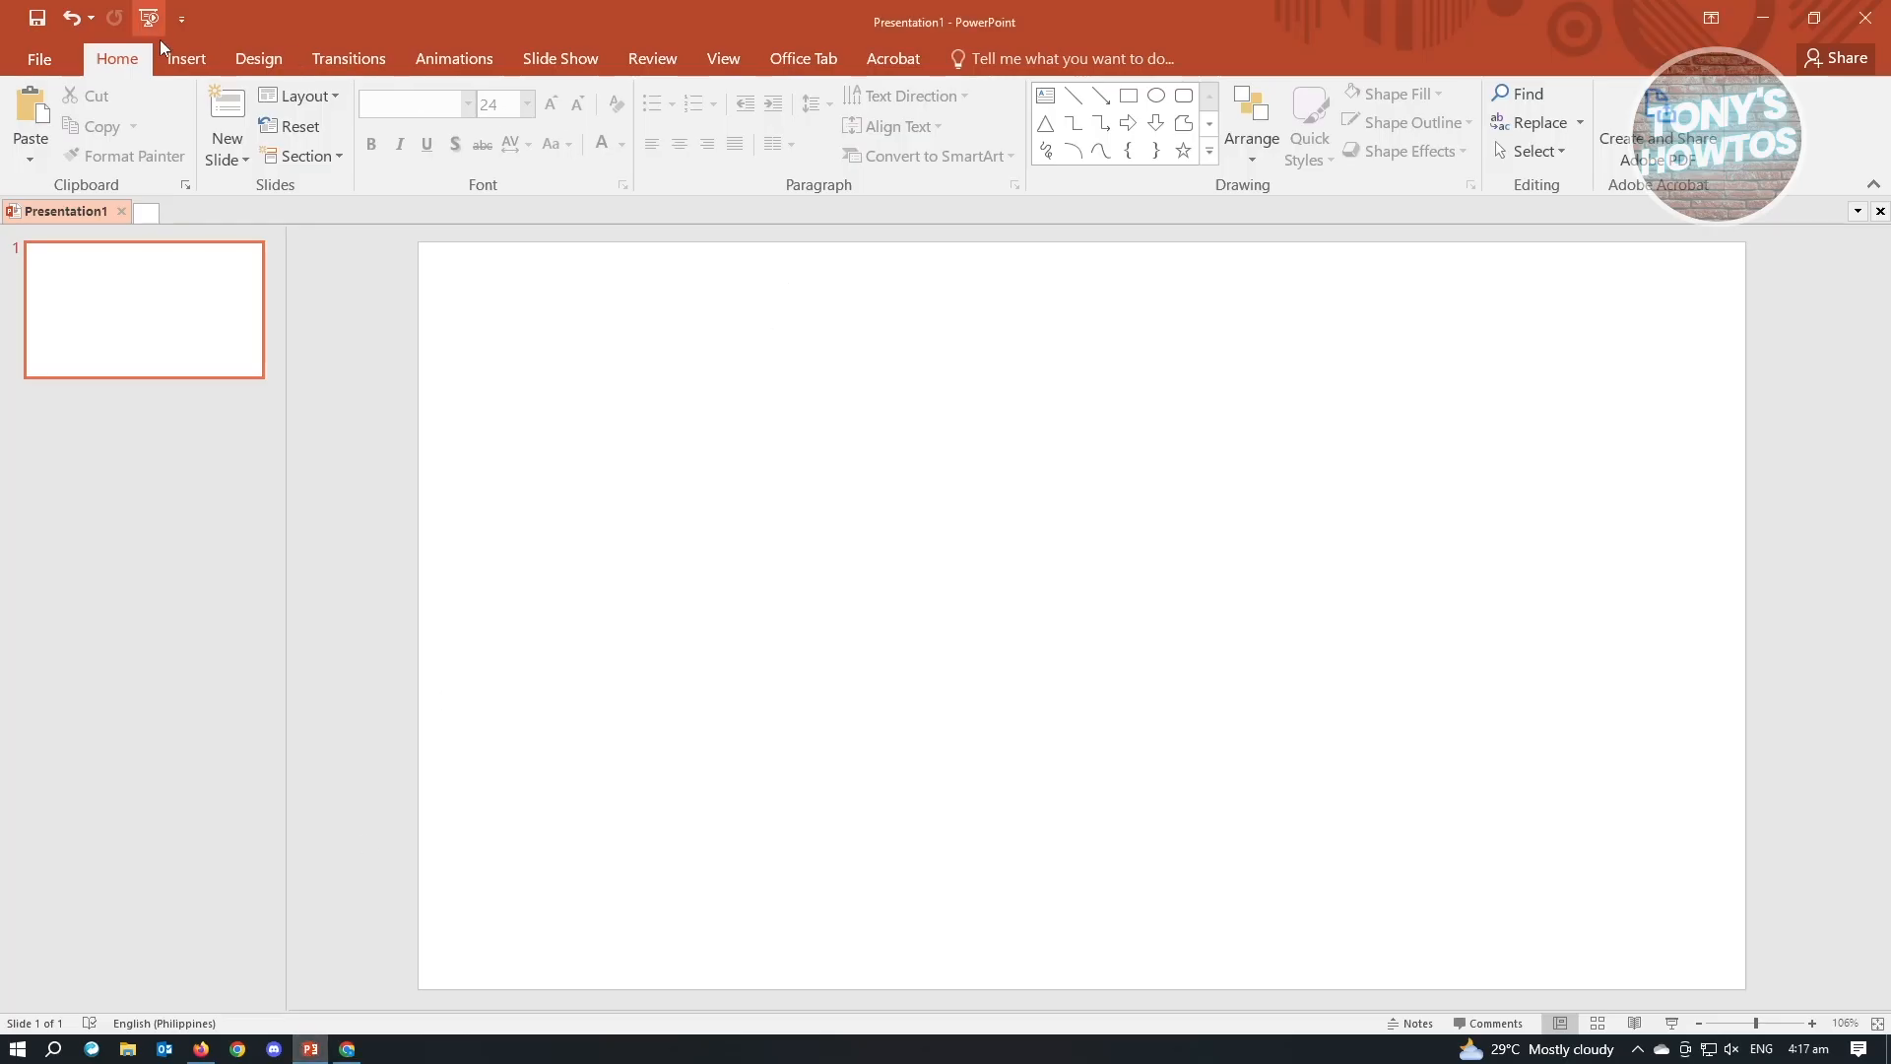
{"action": "left_click", "coordinate": [1446, 115]}
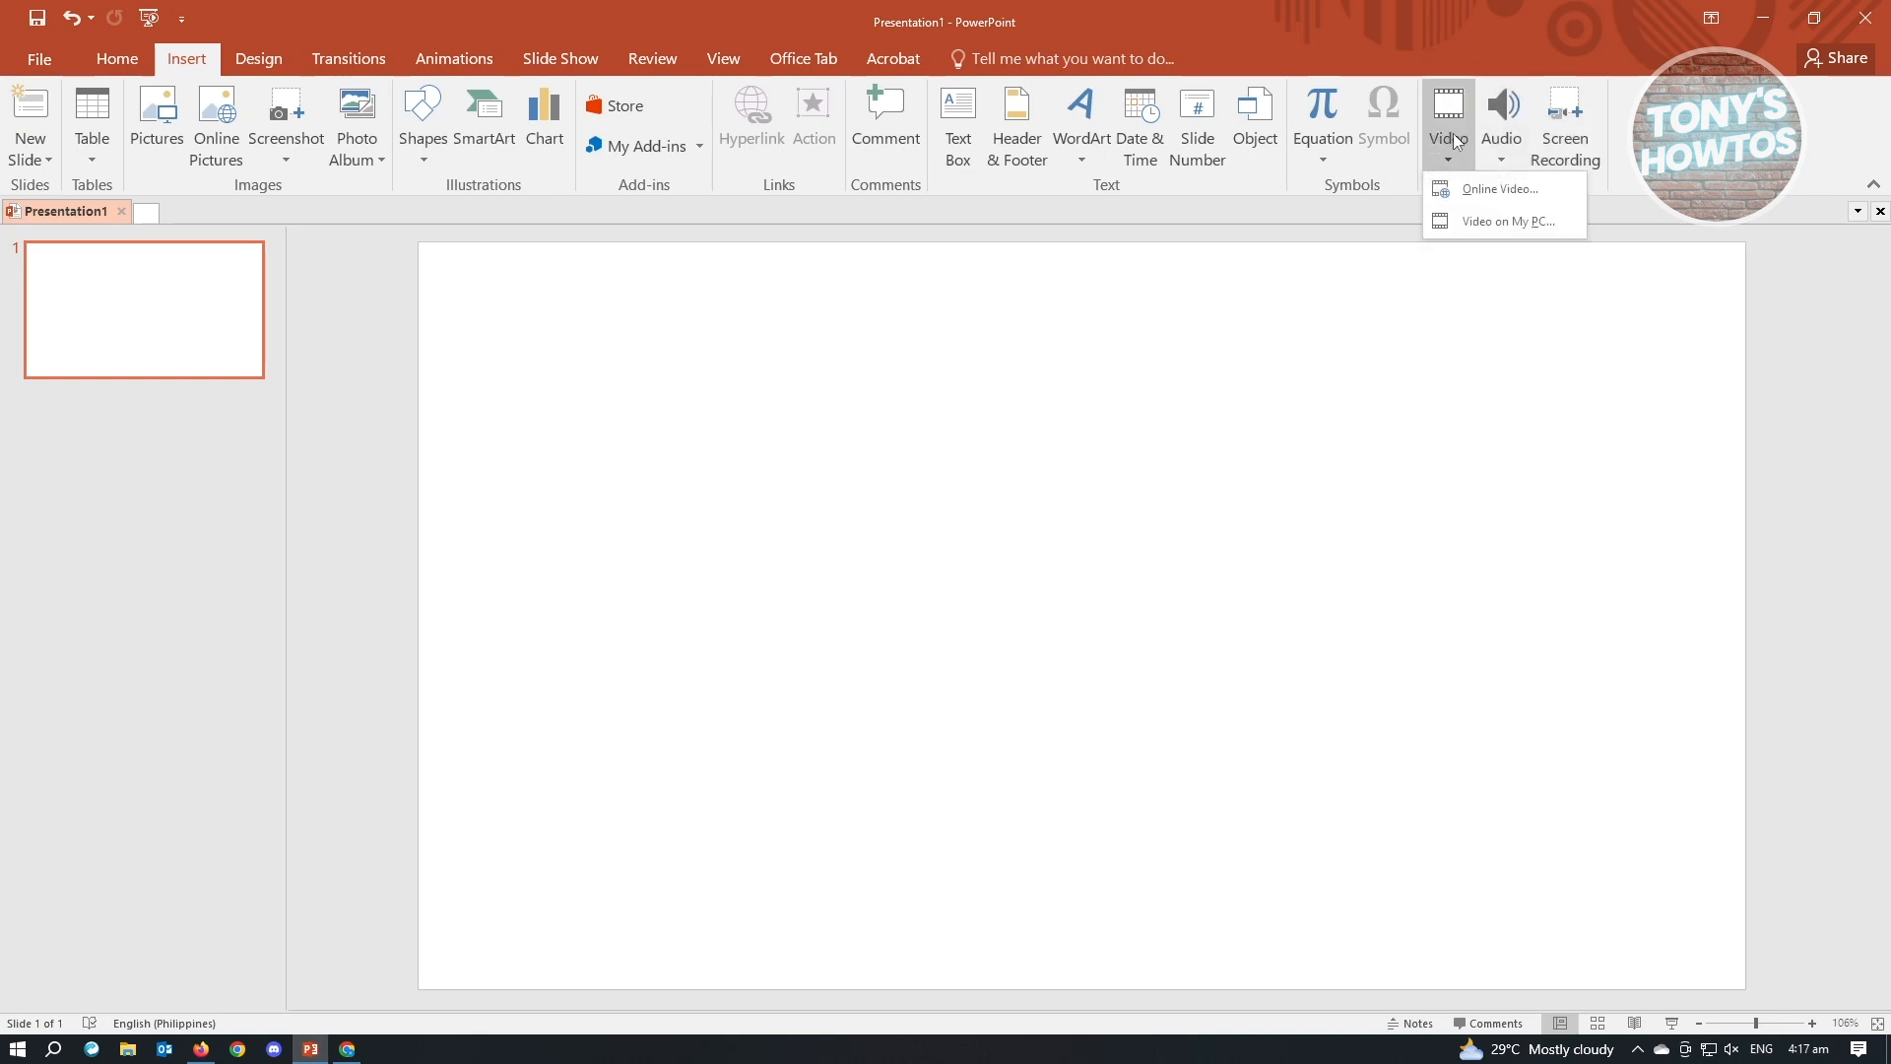
{"action": "left_click", "coordinate": [1499, 189]}
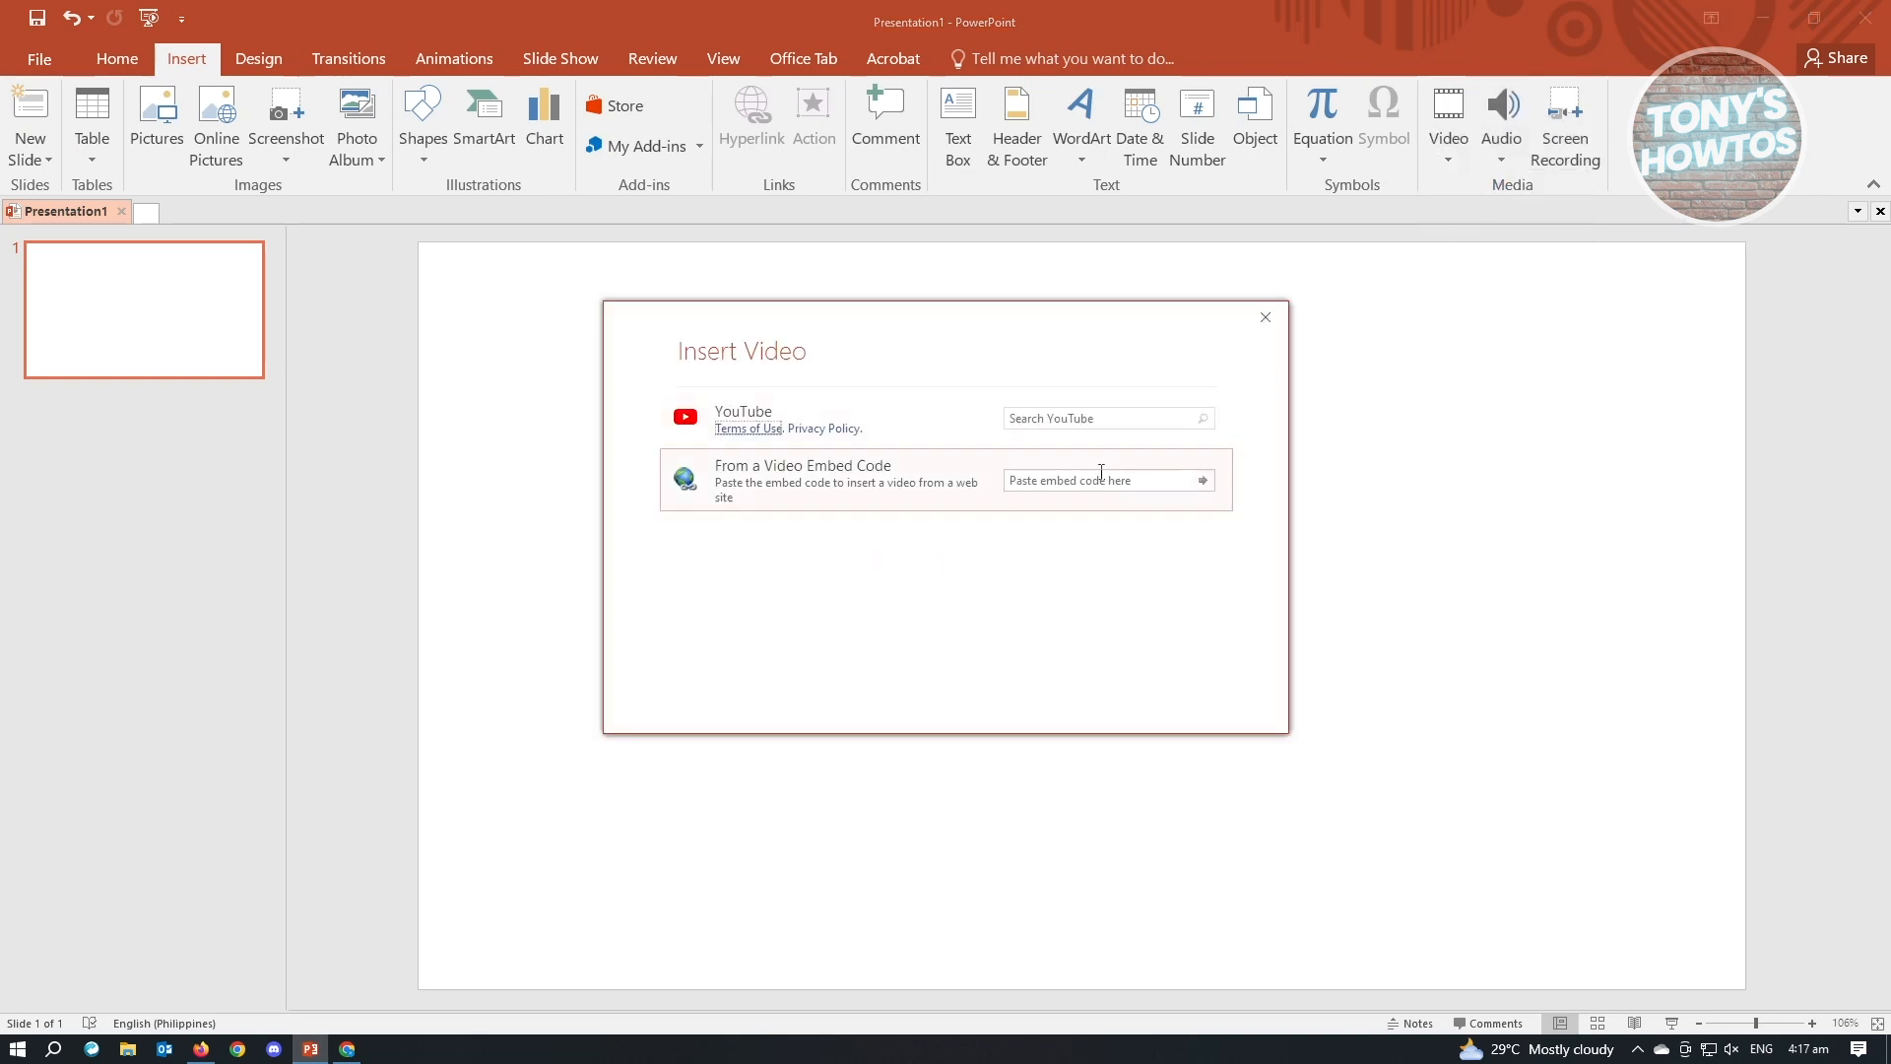
{"action": "left_click", "coordinate": [1098, 480]}
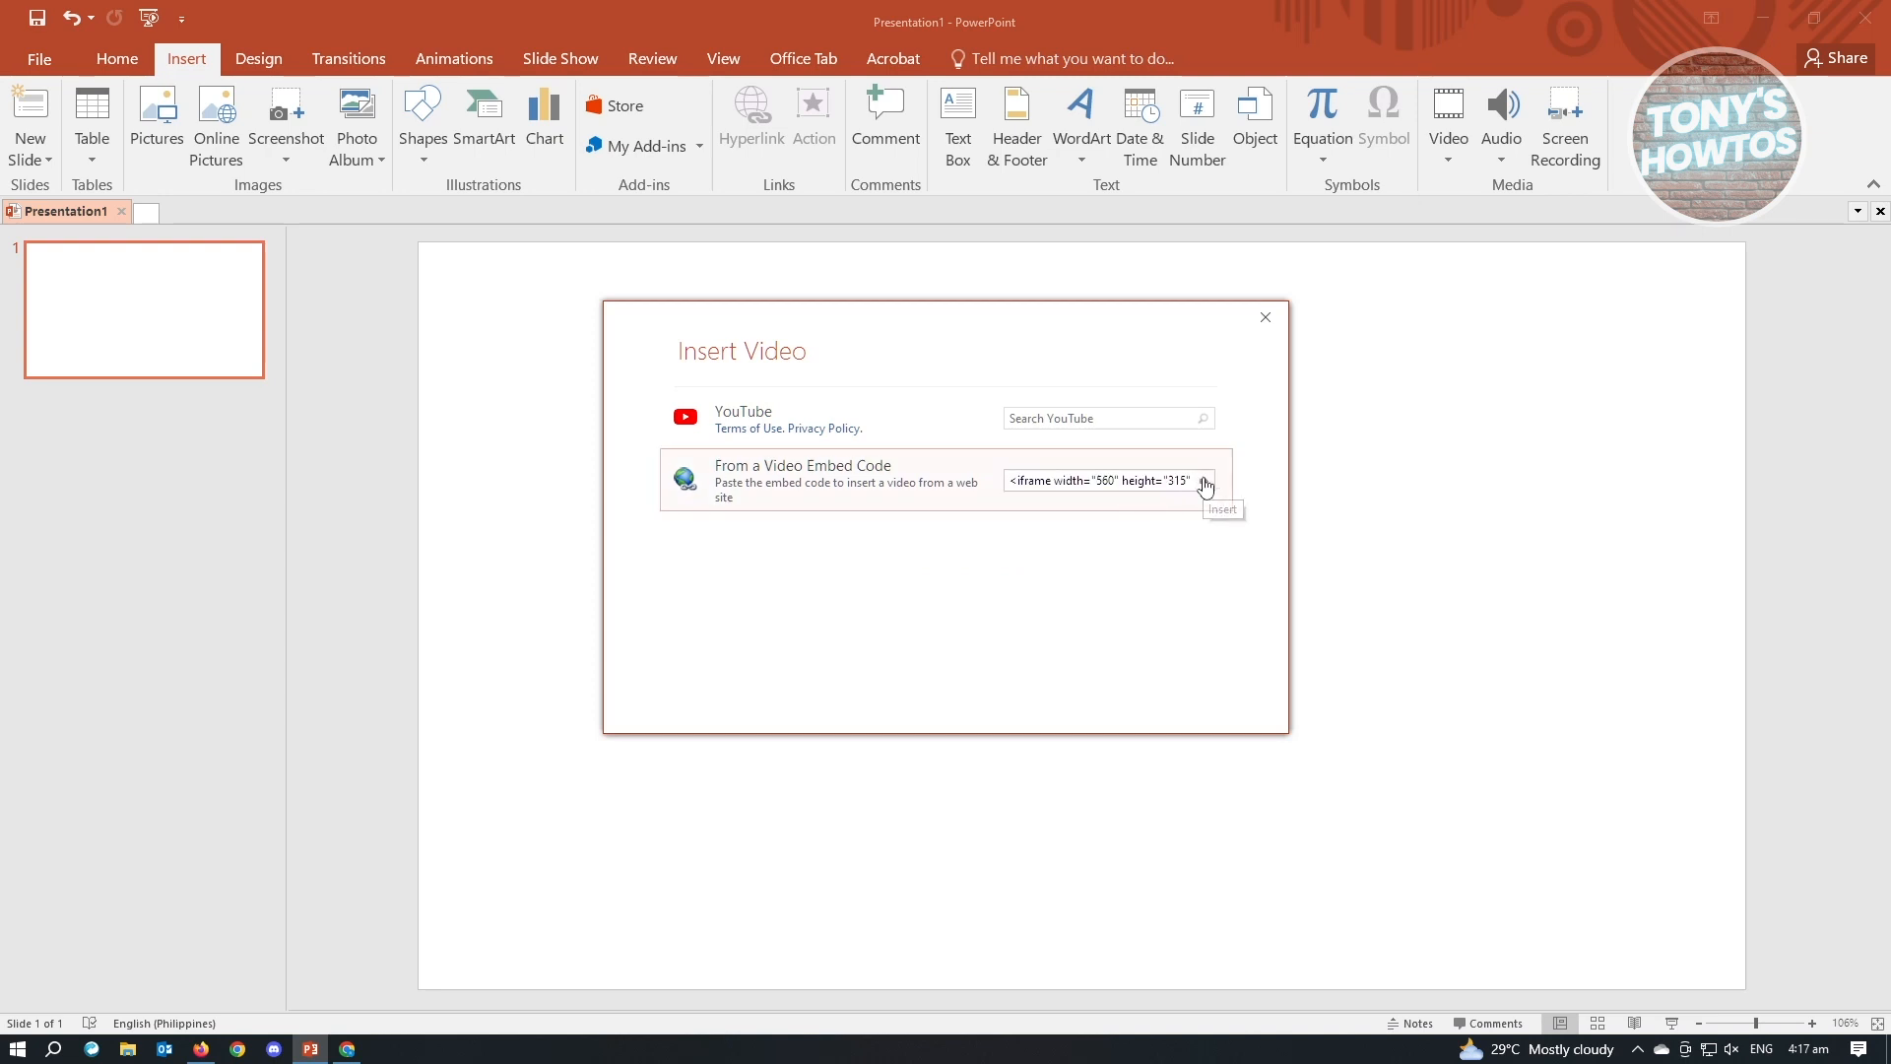
{"action": "left_click", "coordinate": [1221, 481]}
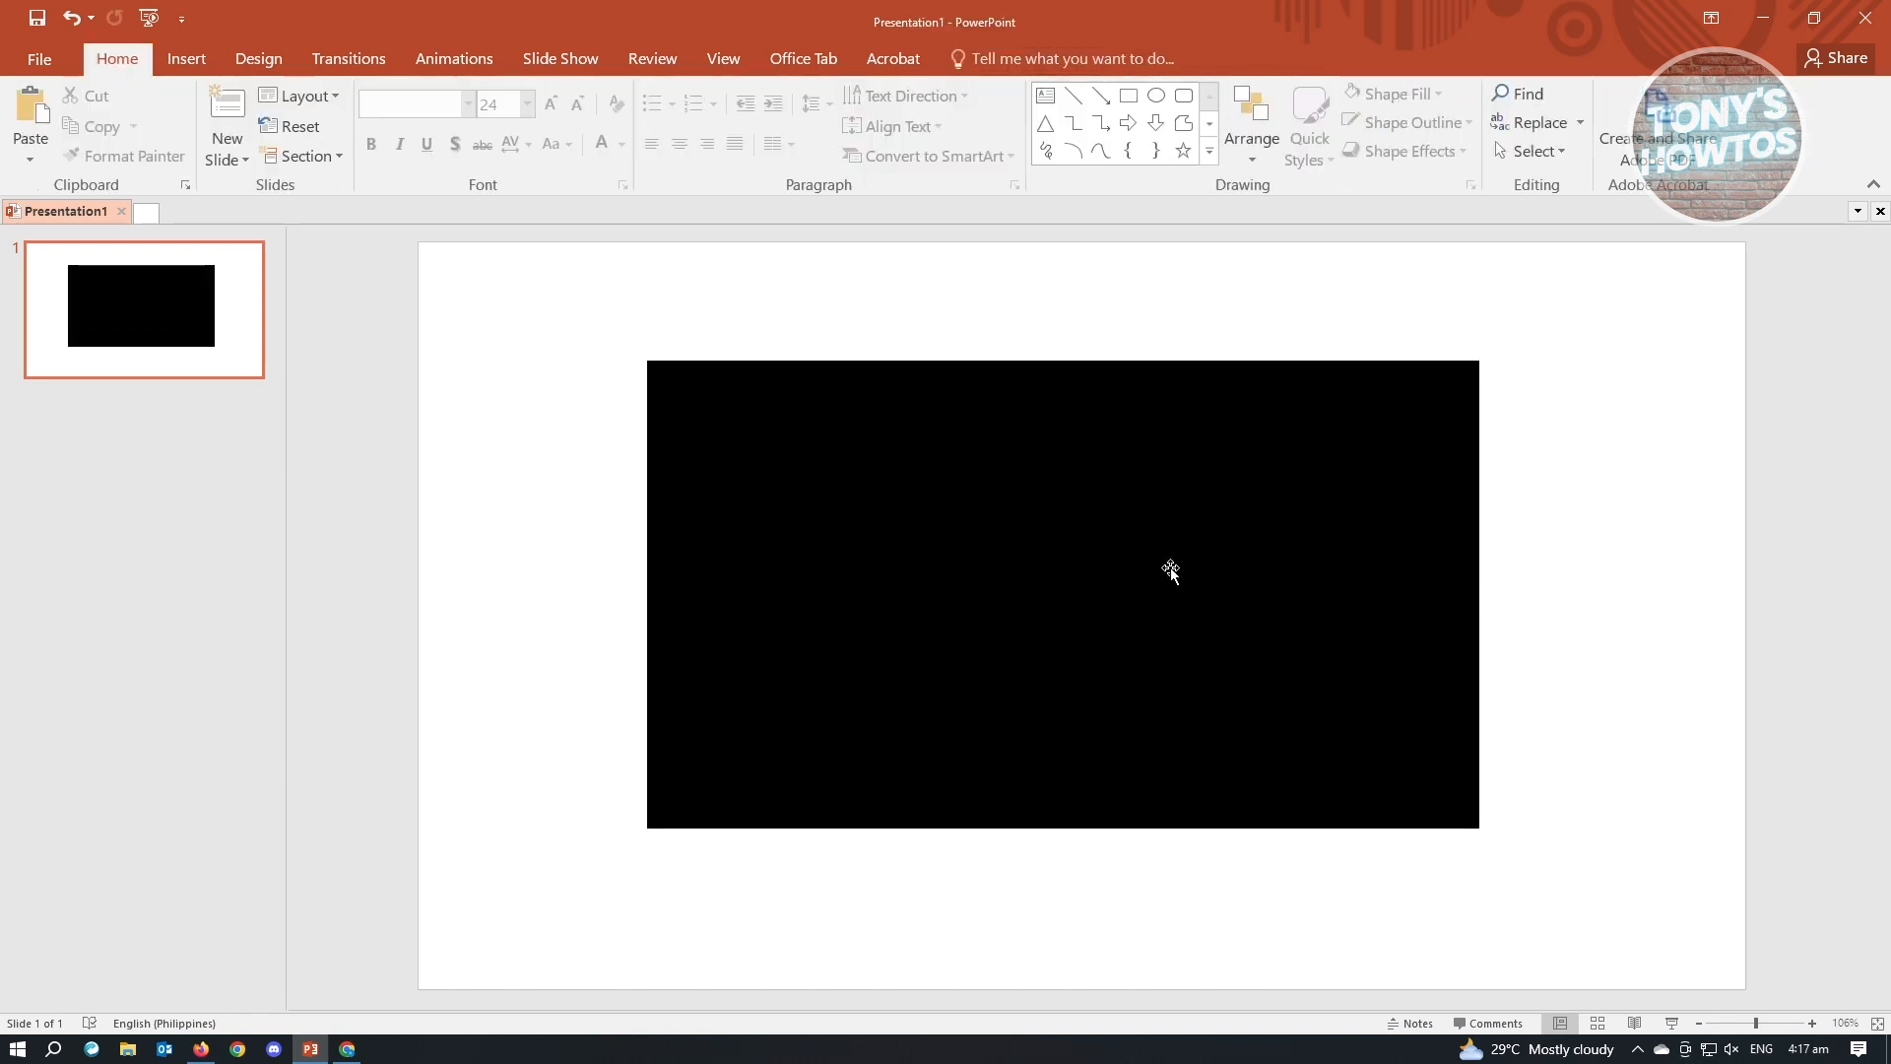
- Load the new embedded player and play the video from the 2:06 mark
{"action": "left_click", "coordinate": [1061, 591]}
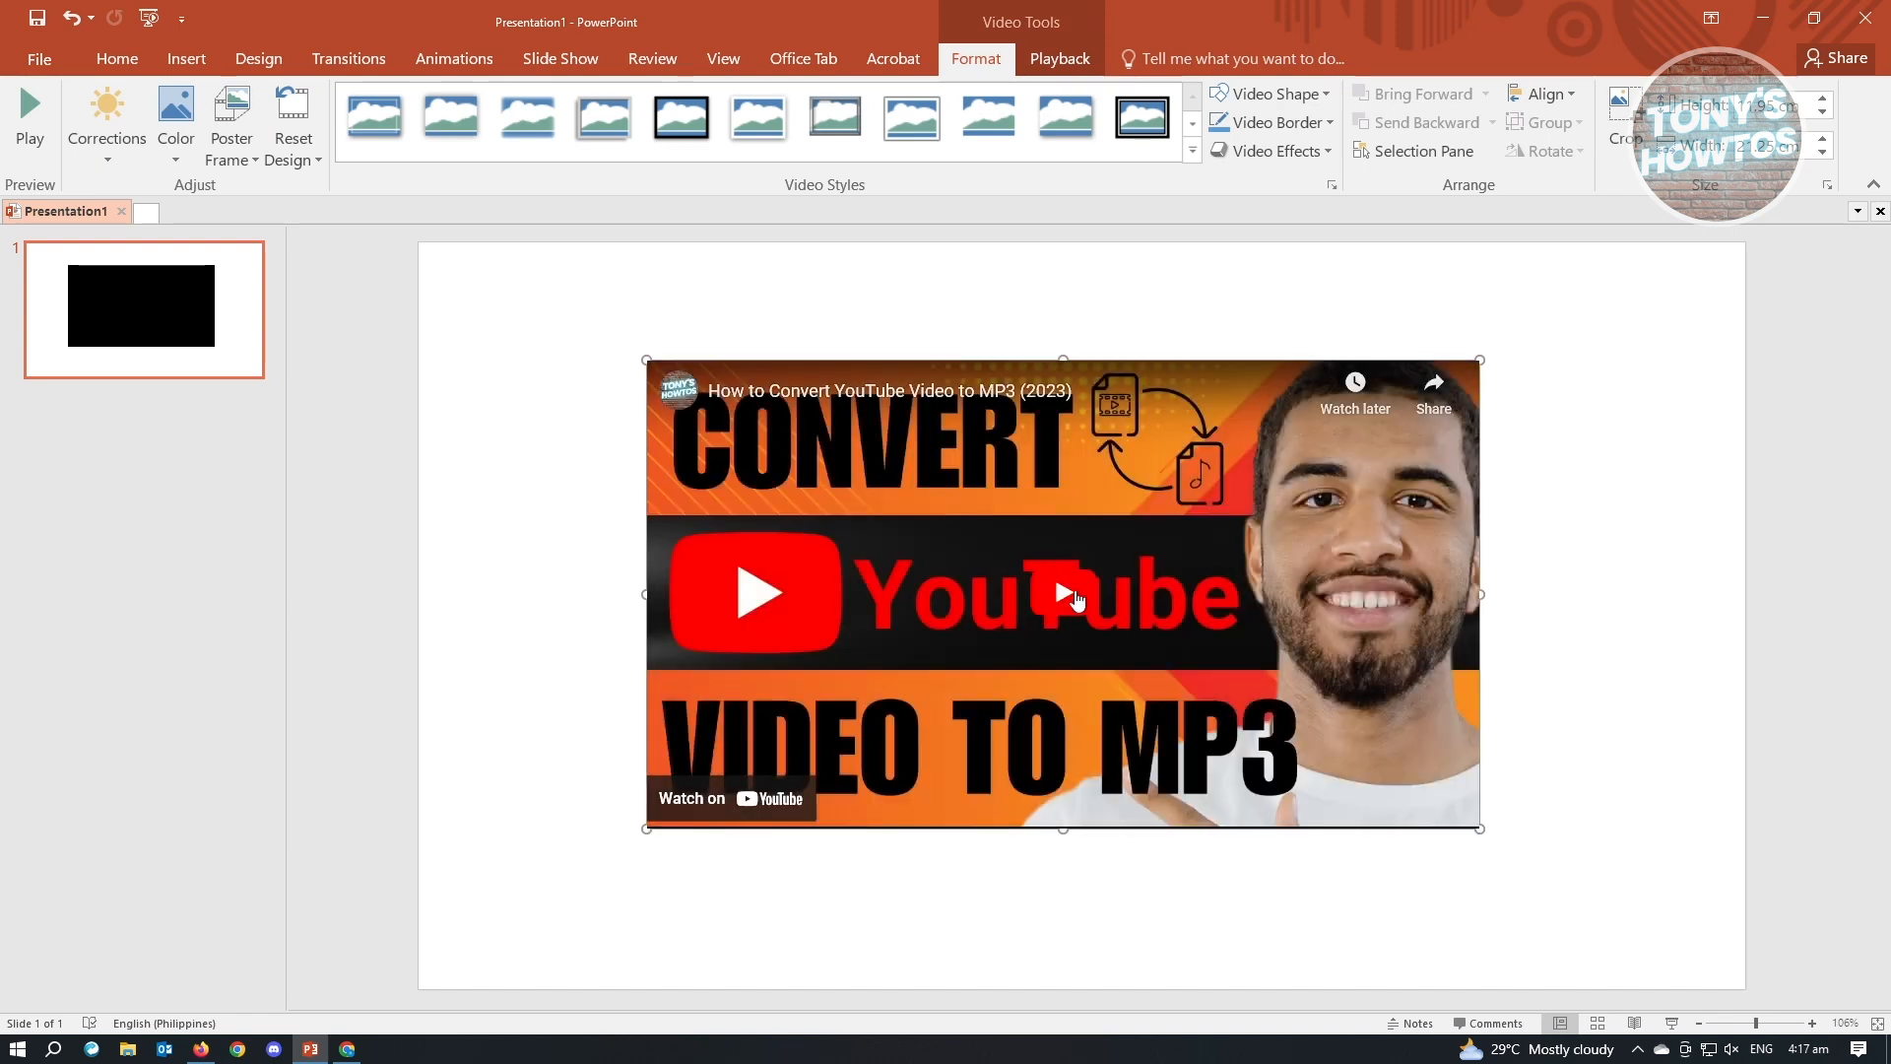
{"action": "left_click", "coordinate": [757, 593]}
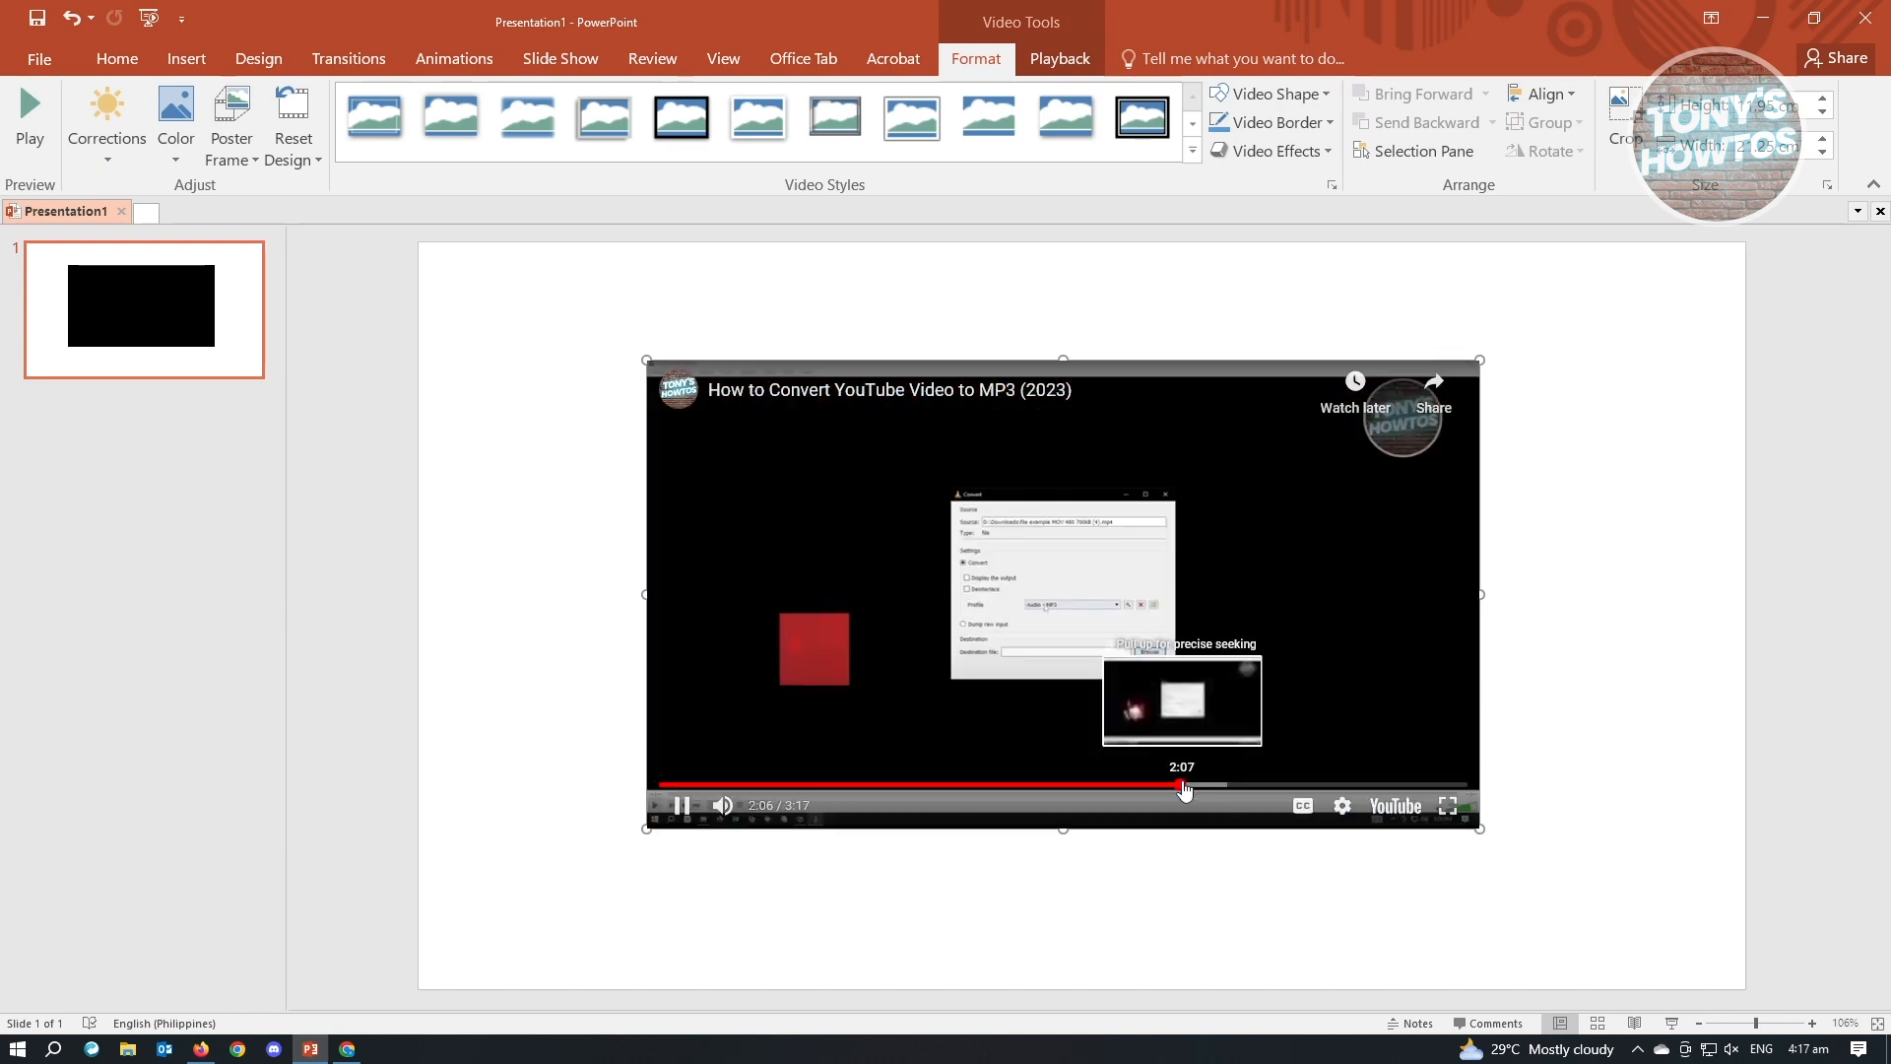